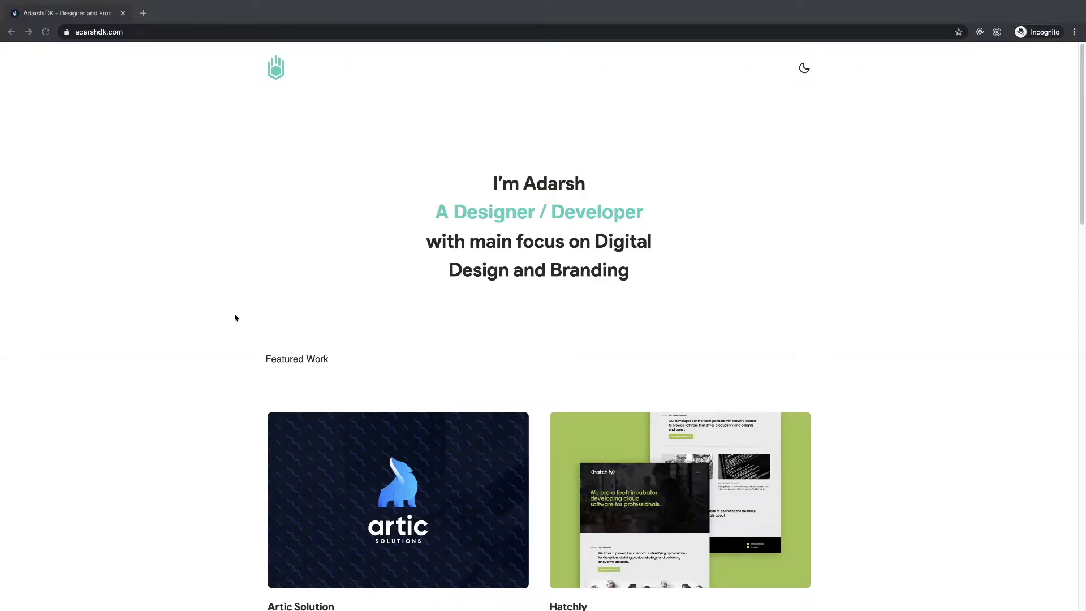
mouse_move(130, 278)
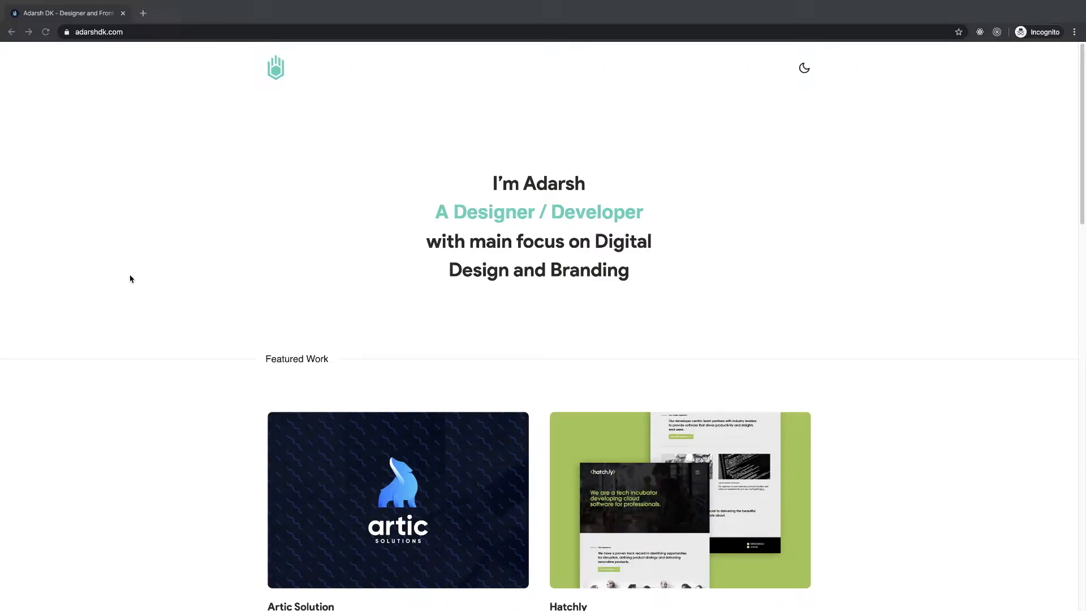
- With DevTools open in desktop view, run an Empty Cache and Hard Reload of the homepage
scroll("down", 3)
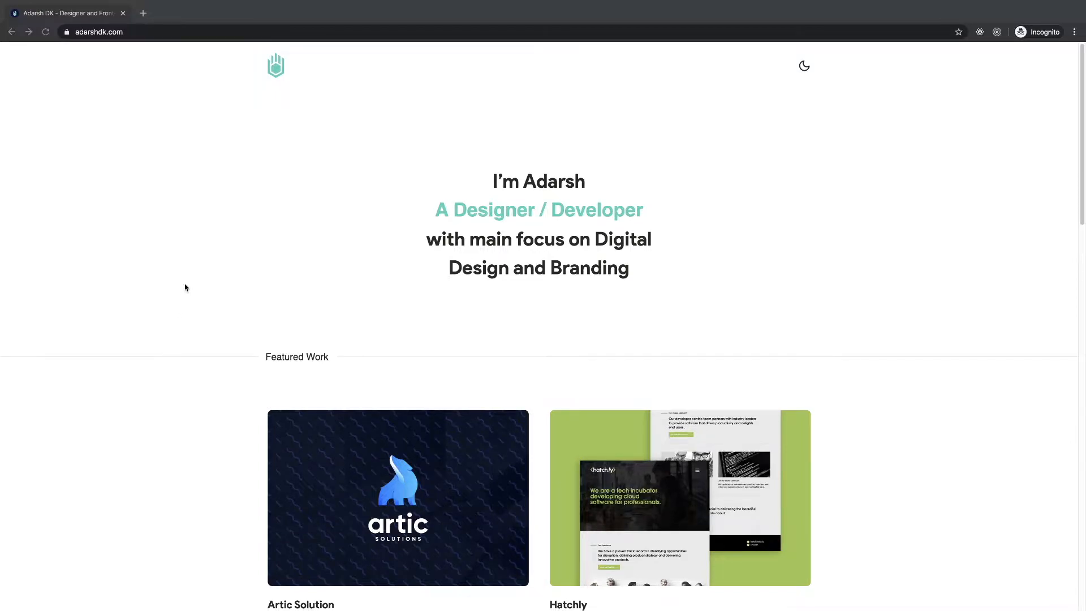
mouse_move(288, 265)
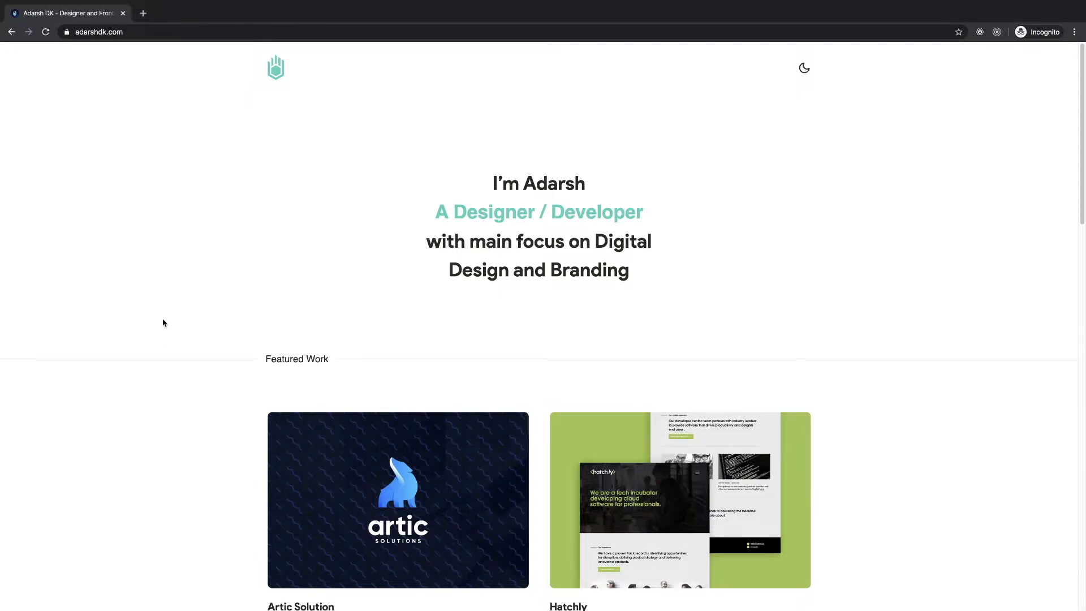
key("F12")
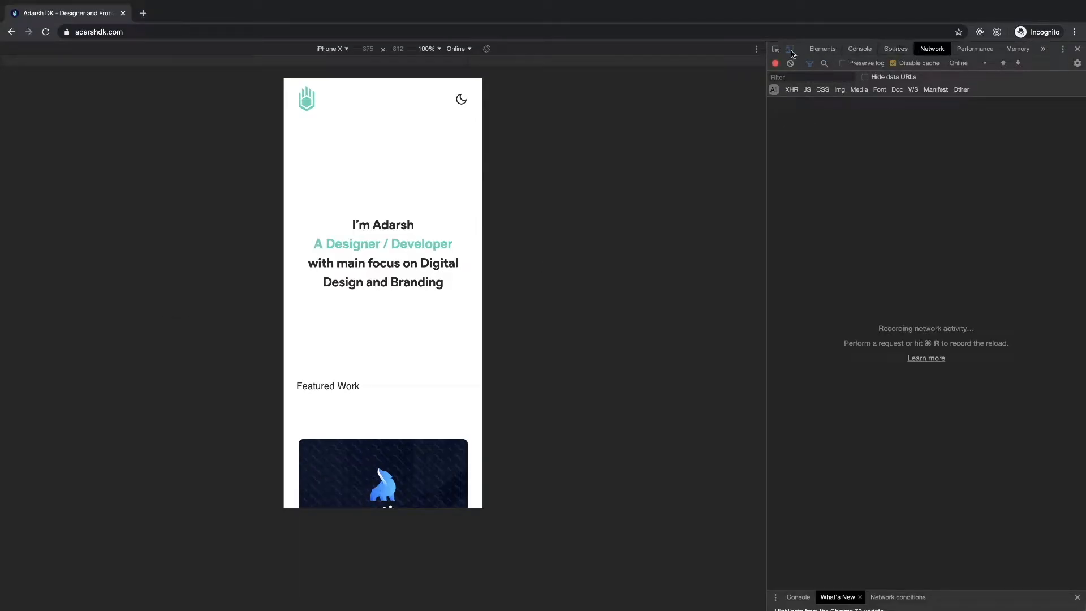
left_click(788, 48)
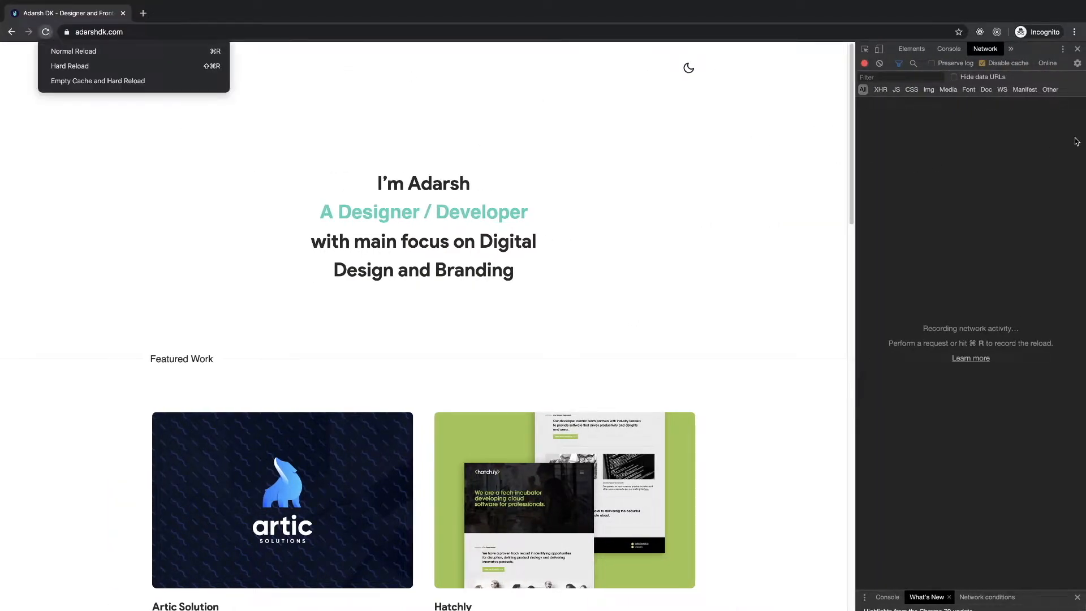
mouse_move(90, 83)
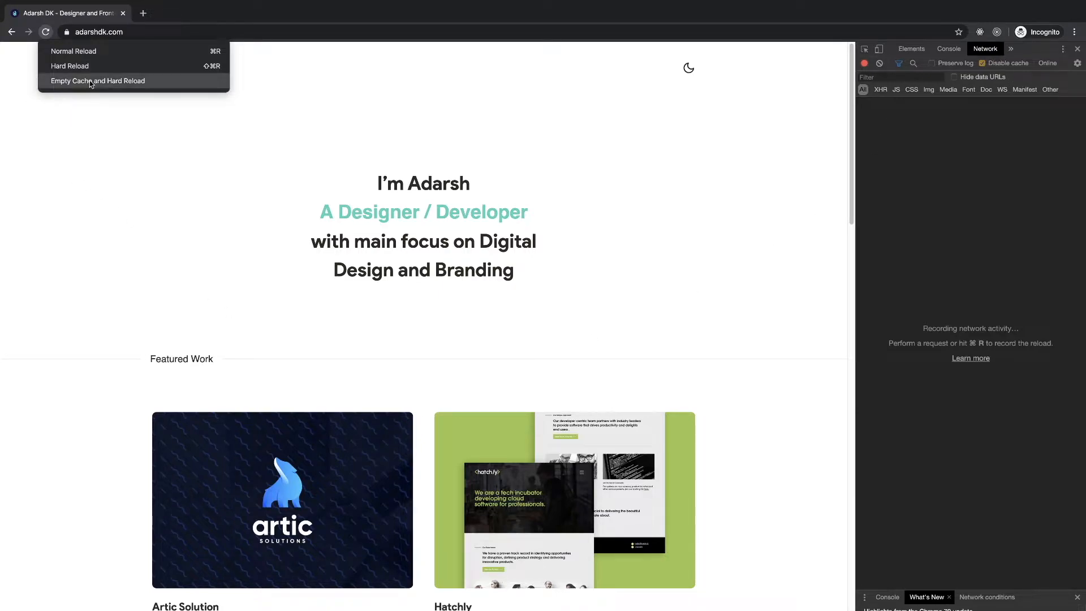
left_click(97, 80)
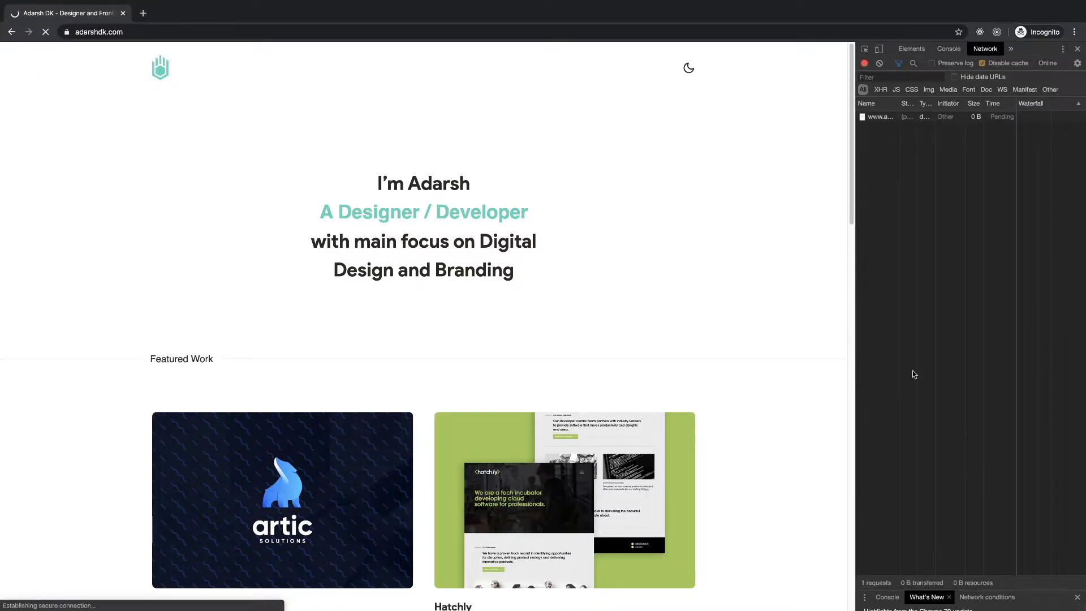
mouse_move(711, 204)
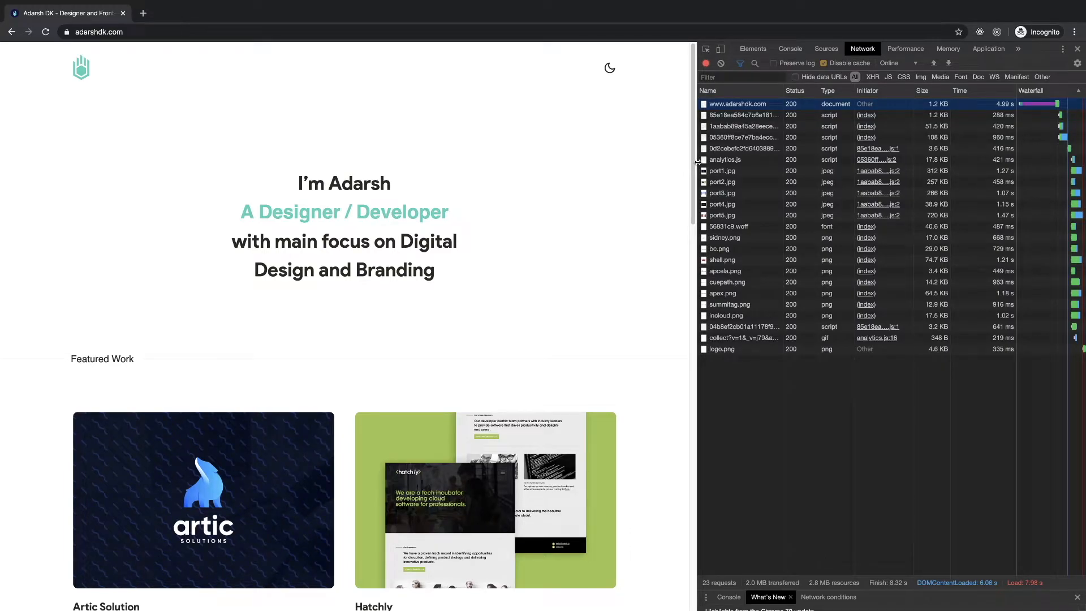
mouse_move(723, 171)
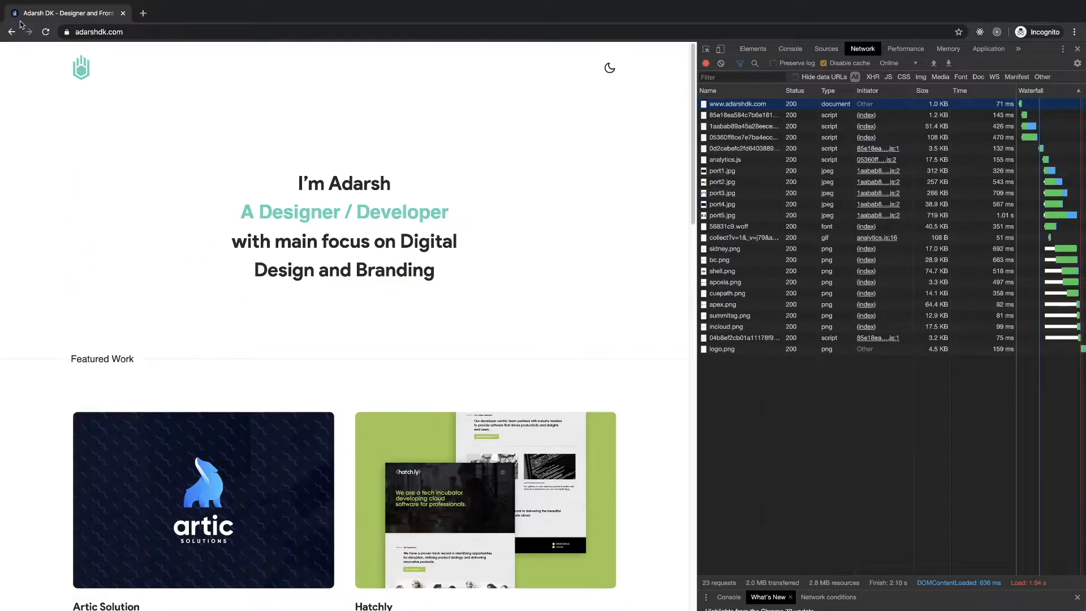
left_click(45, 32)
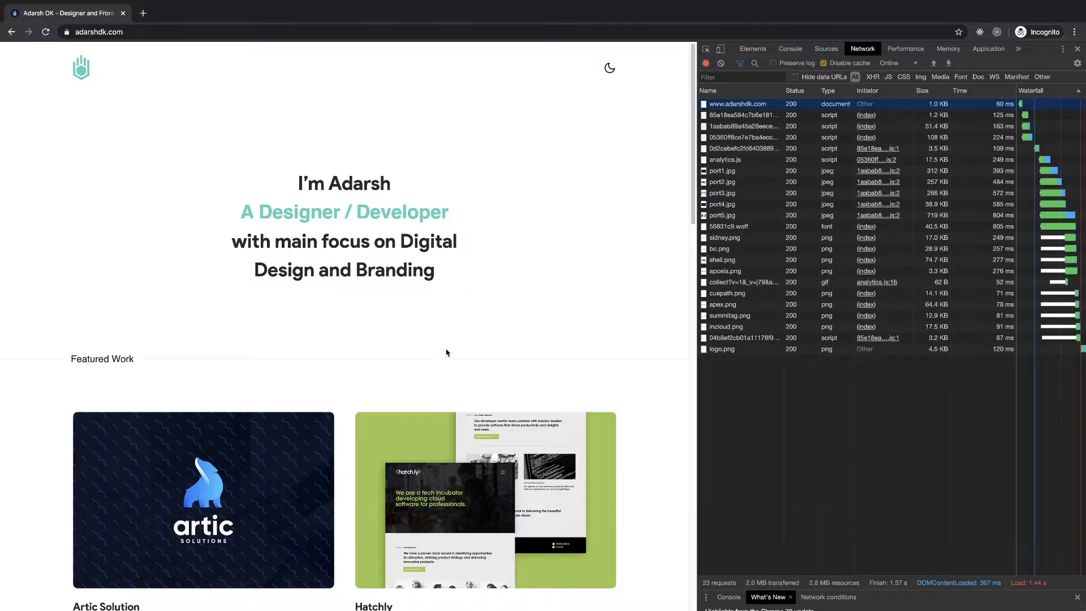
scroll("down", 3)
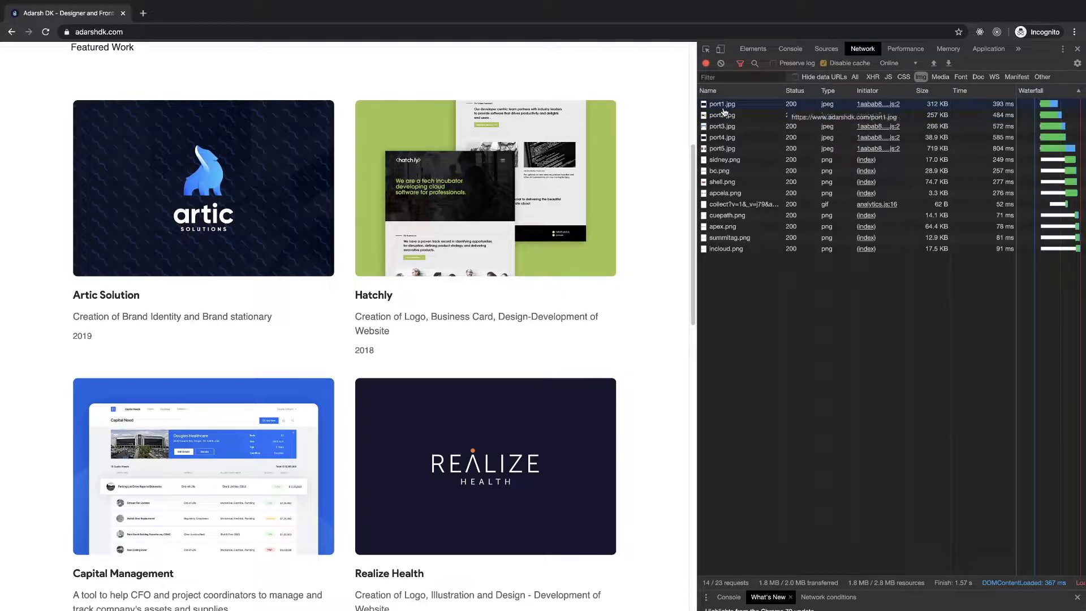
left_click(720, 104)
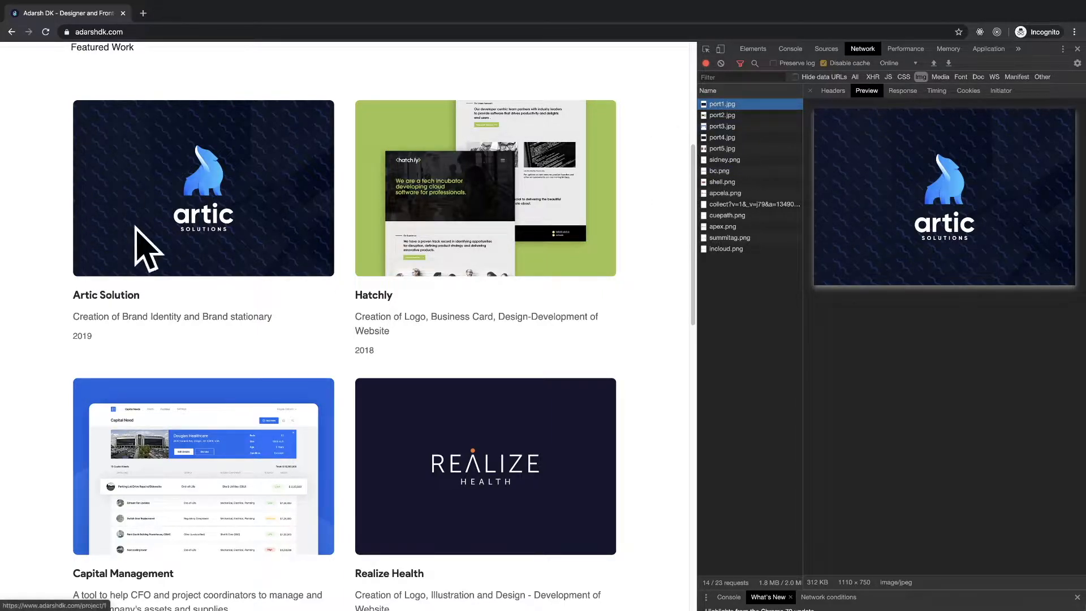
mouse_move(340, 203)
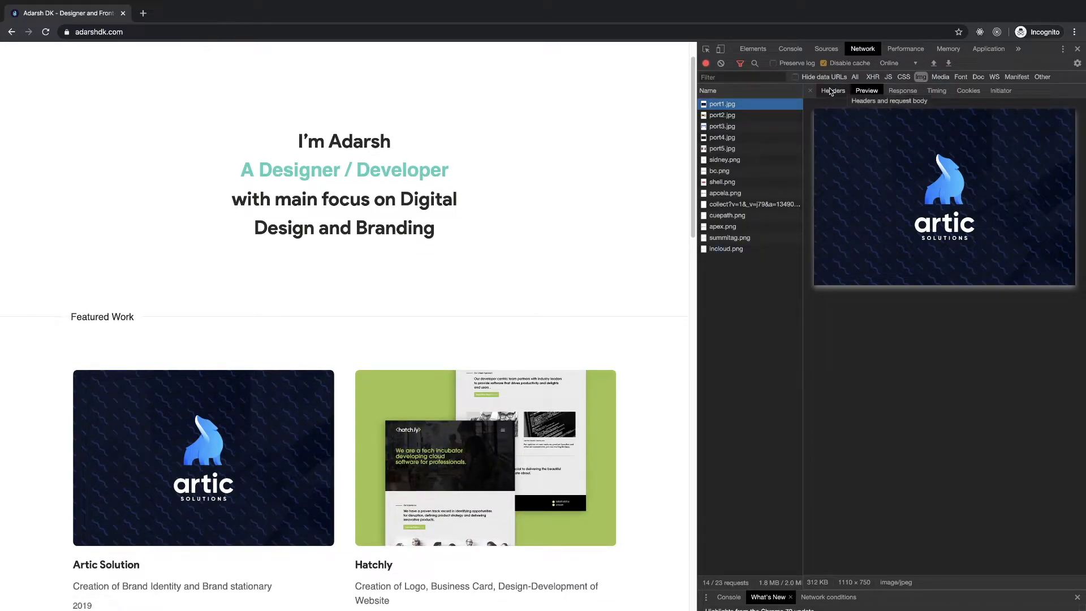
left_click(810, 90)
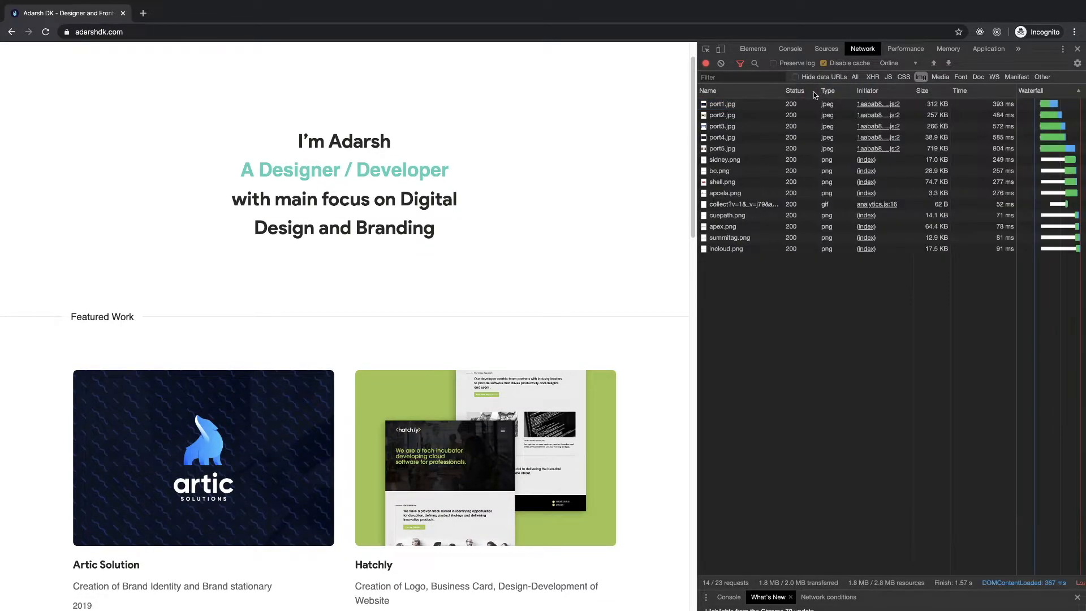
mouse_move(721, 126)
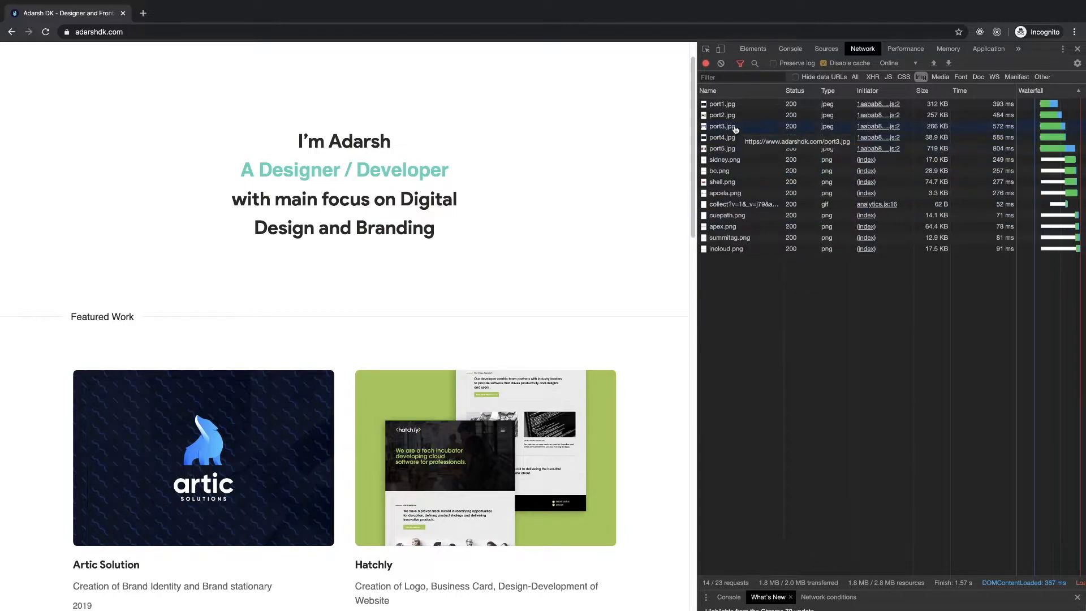
mouse_move(736, 90)
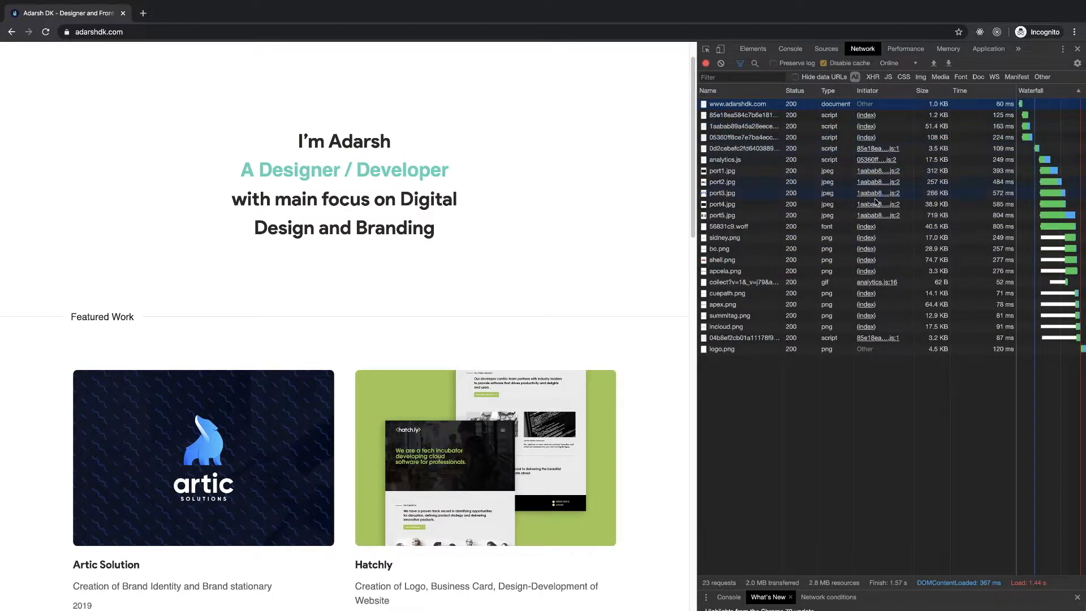
mouse_move(719, 248)
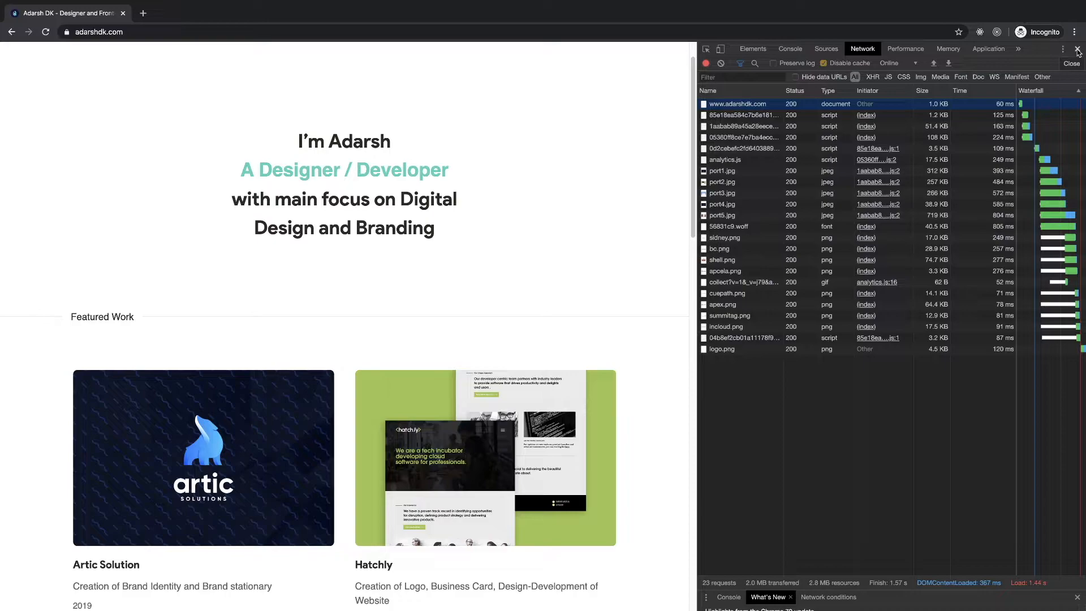
- Close DevTools and select the headline words 'Digital Design and Branding'
left_click(1075, 48)
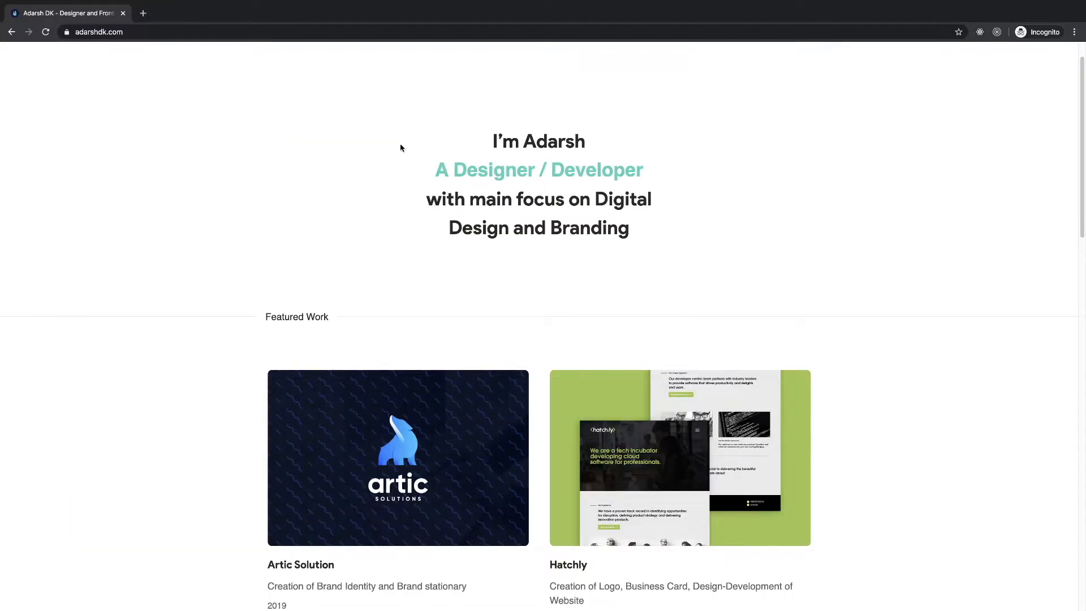
left_click_drag(492, 141, 642, 170)
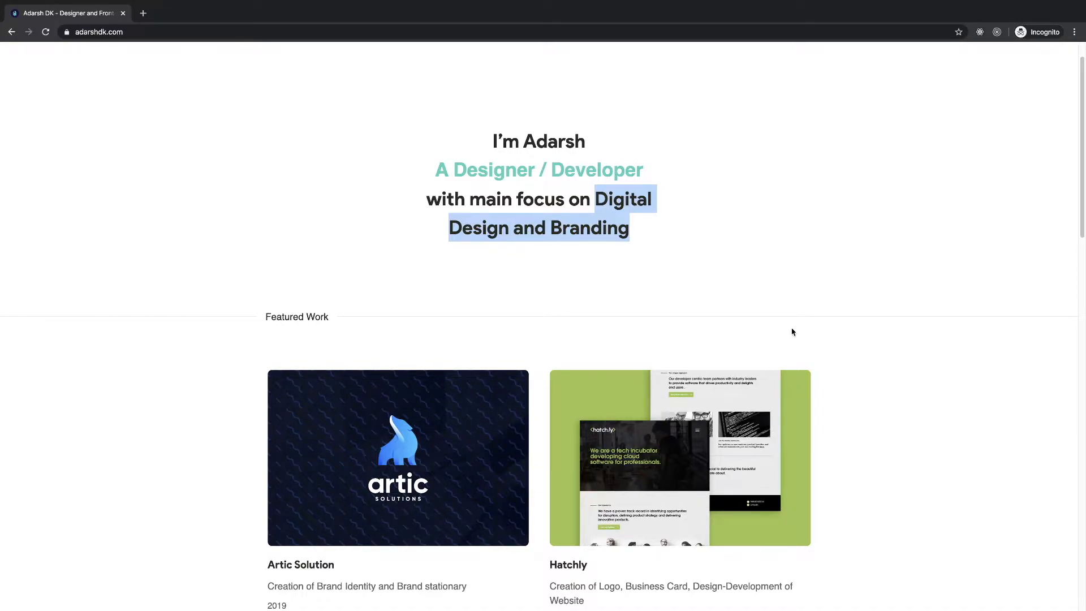
mouse_move(786, 345)
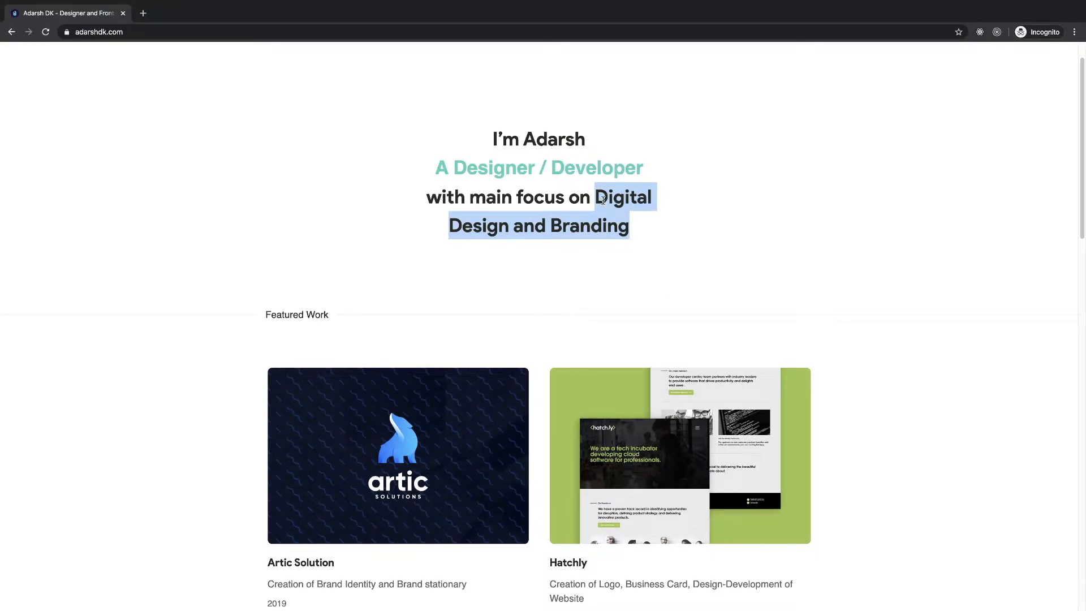
scroll("down", 3)
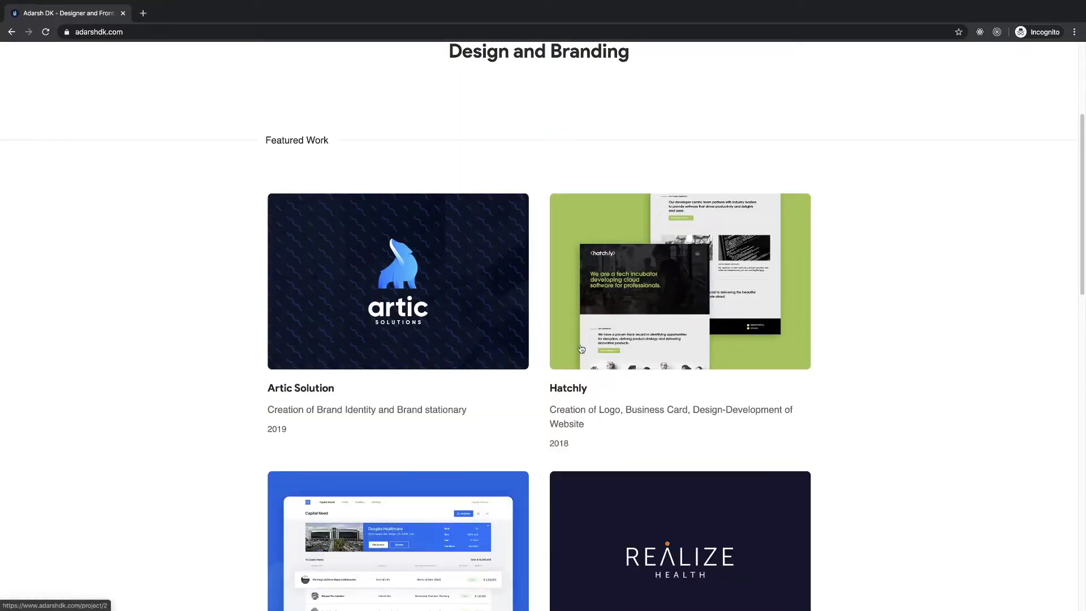
scroll("up", 3)
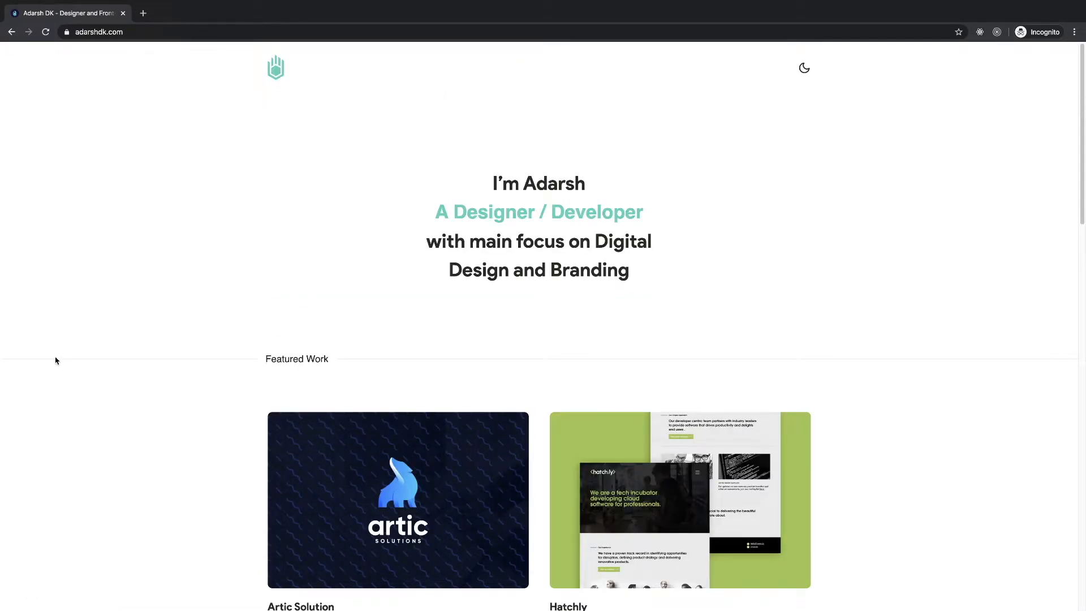
mouse_move(367, 209)
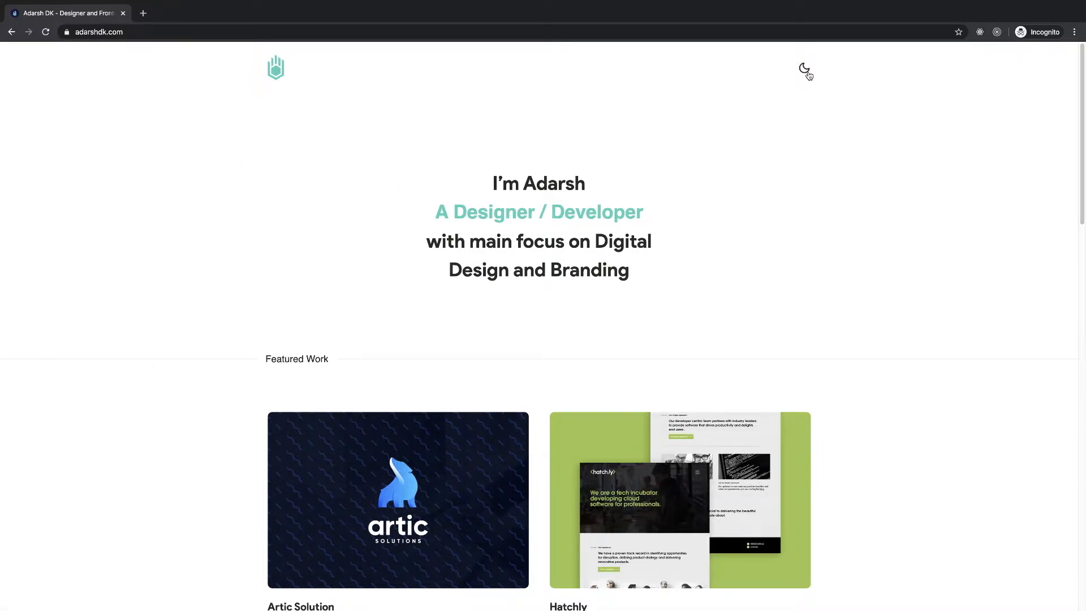
- Toggle the dark theme via the moon icon and scroll to the Featured Work projects
left_click(804, 71)
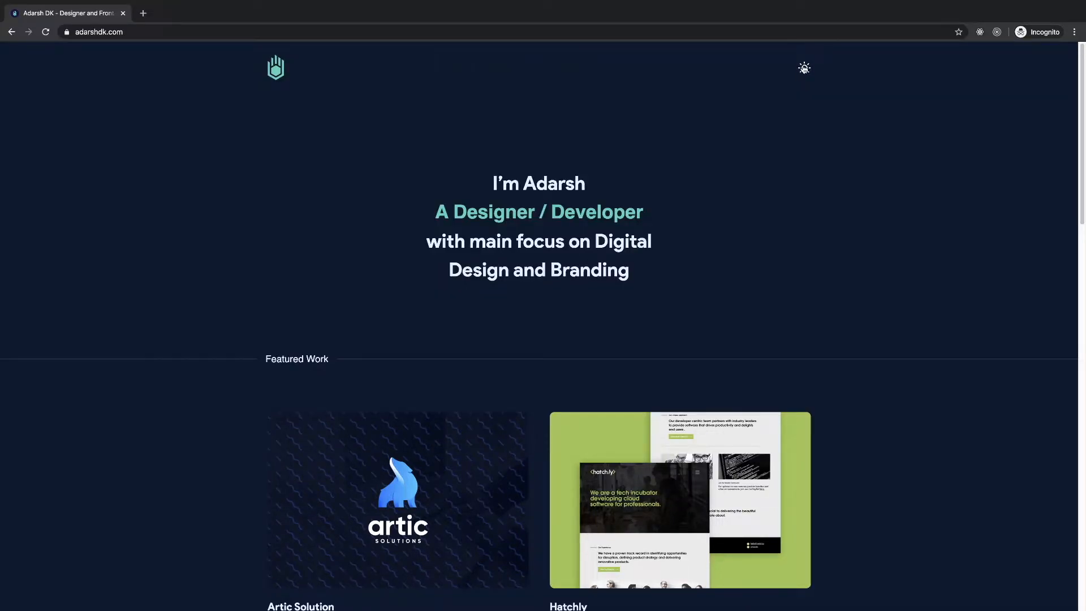
scroll("down", 3)
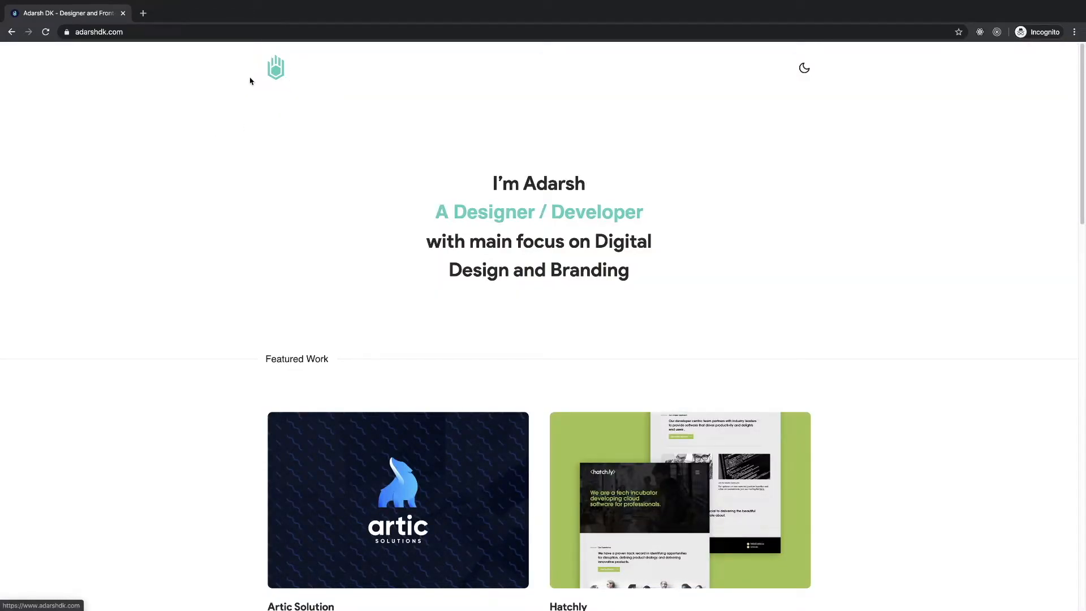
scroll("down", 3)
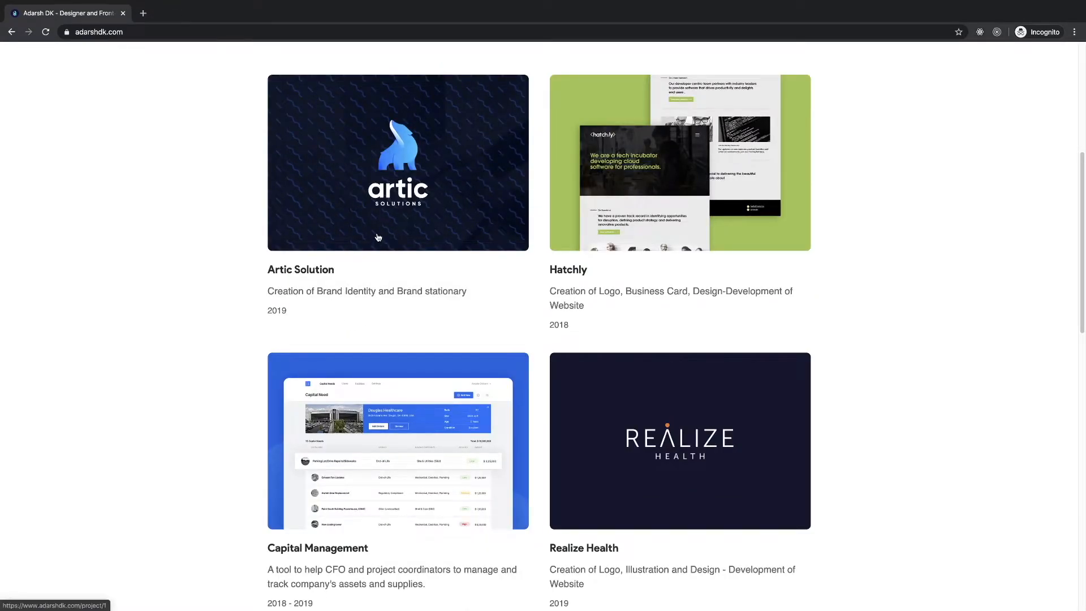
left_click(397, 163)
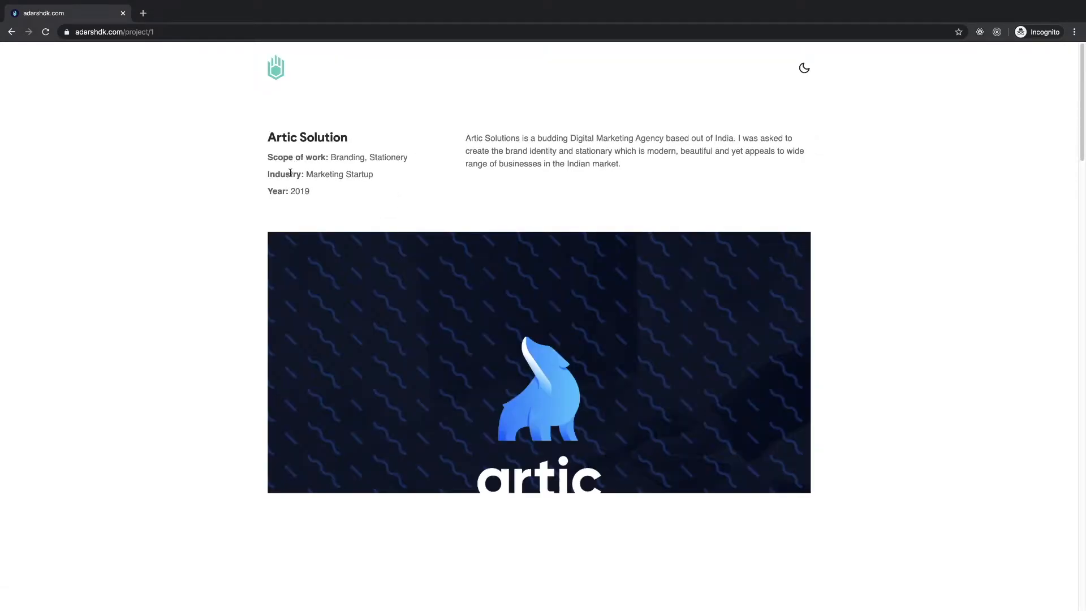
left_click_drag(466, 138, 582, 151)
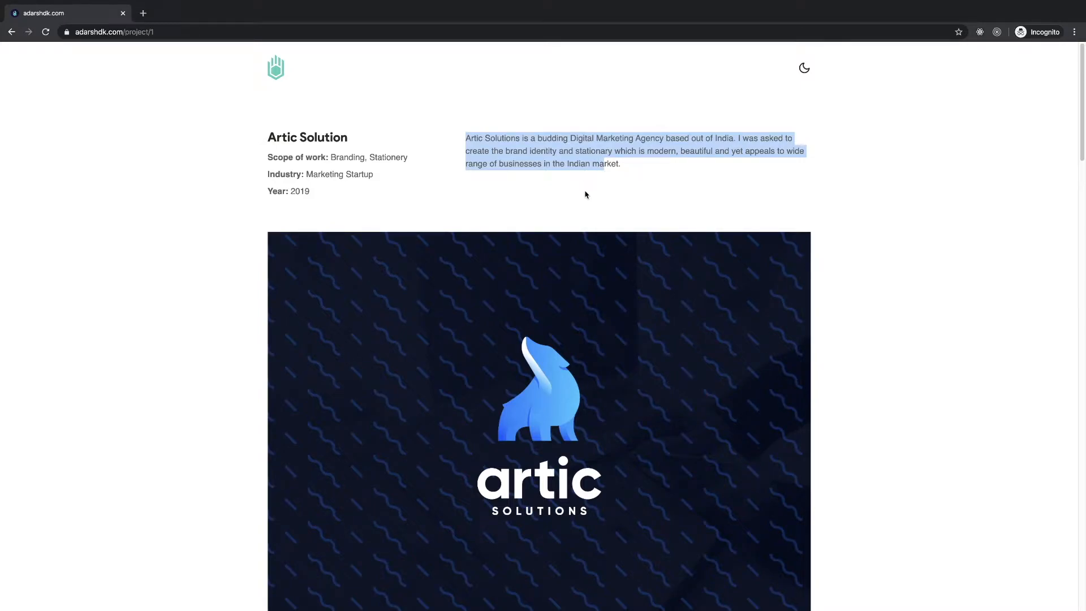
scroll("down", 3)
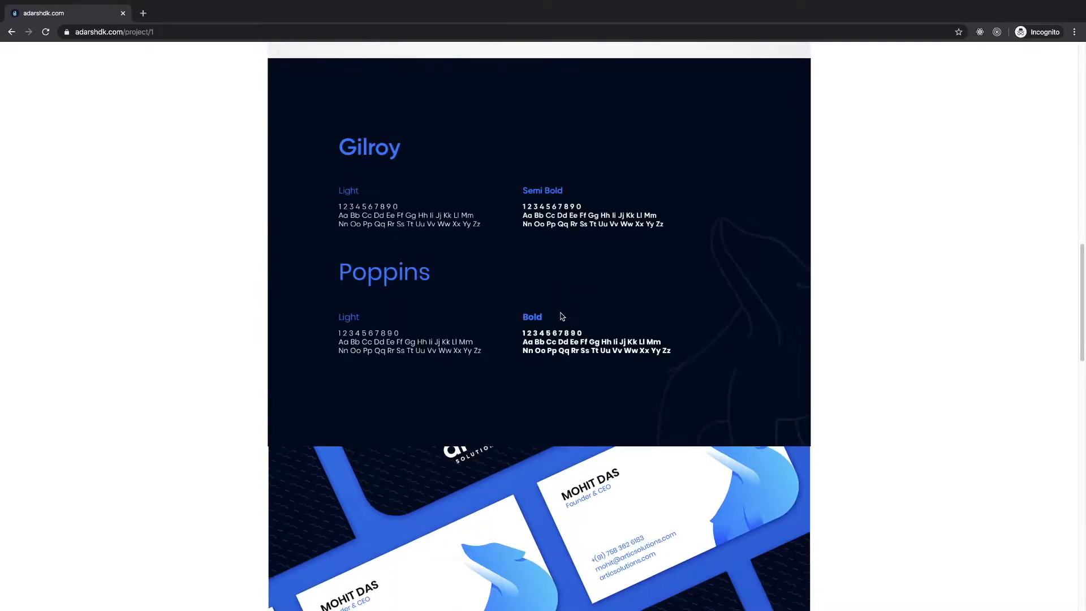
scroll("down", 3)
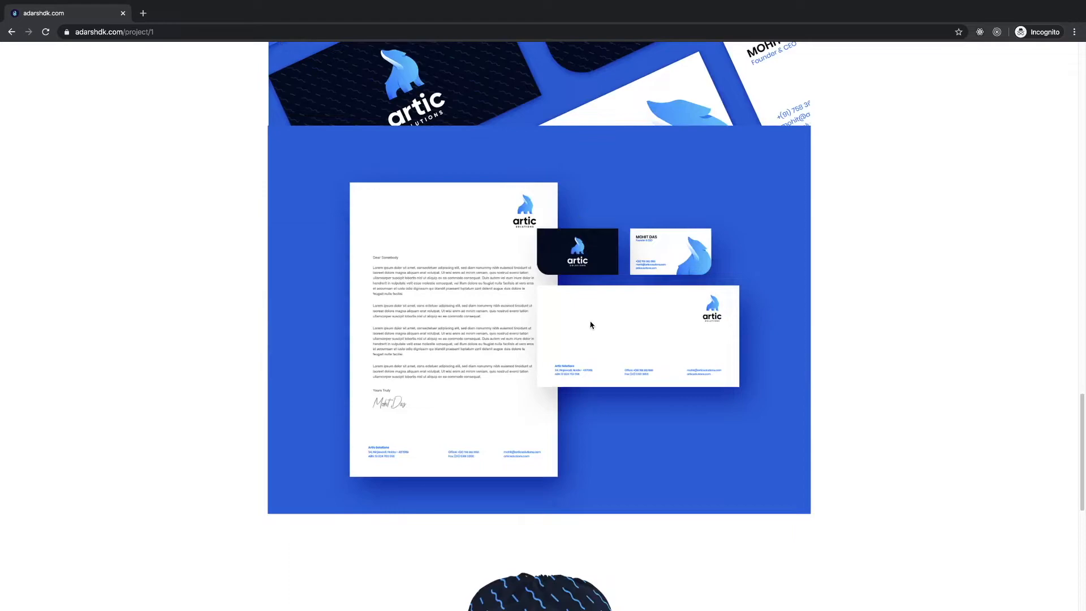
scroll("down", 3)
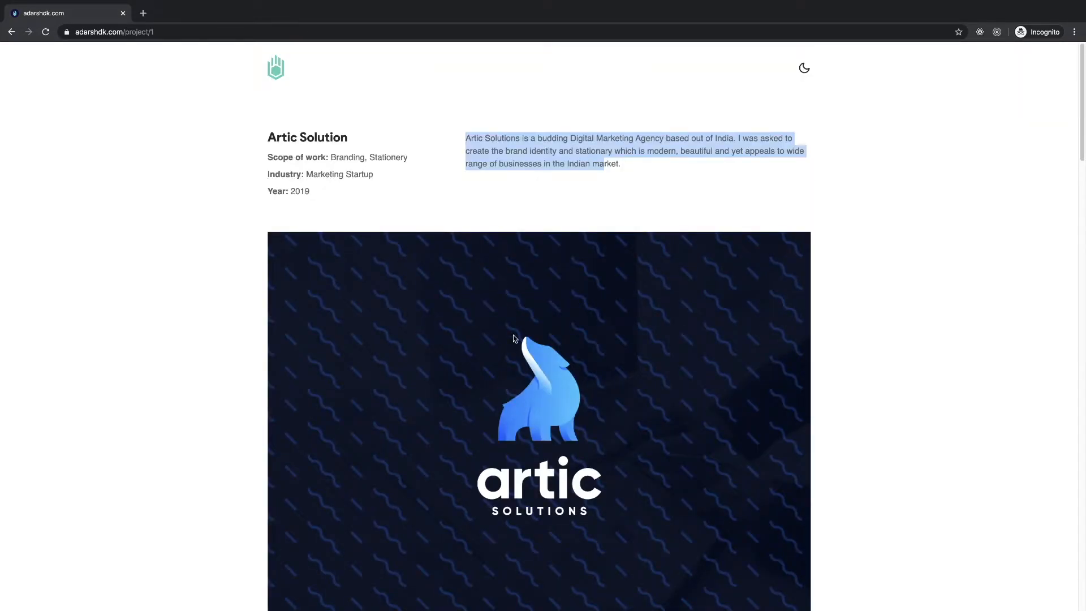
scroll("down", 3)
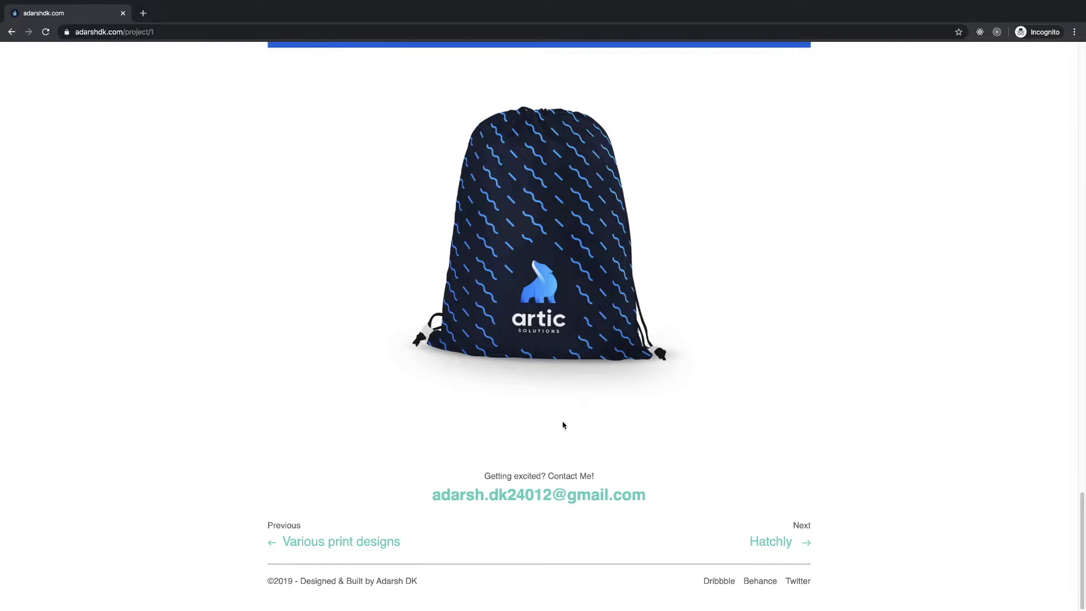
mouse_move(730, 431)
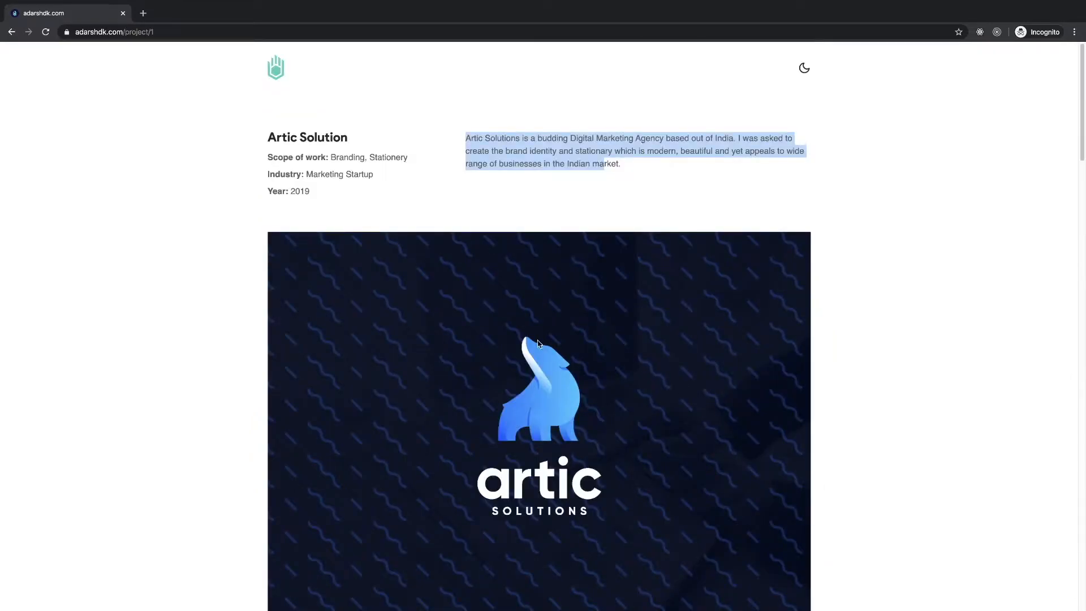
mouse_move(542, 489)
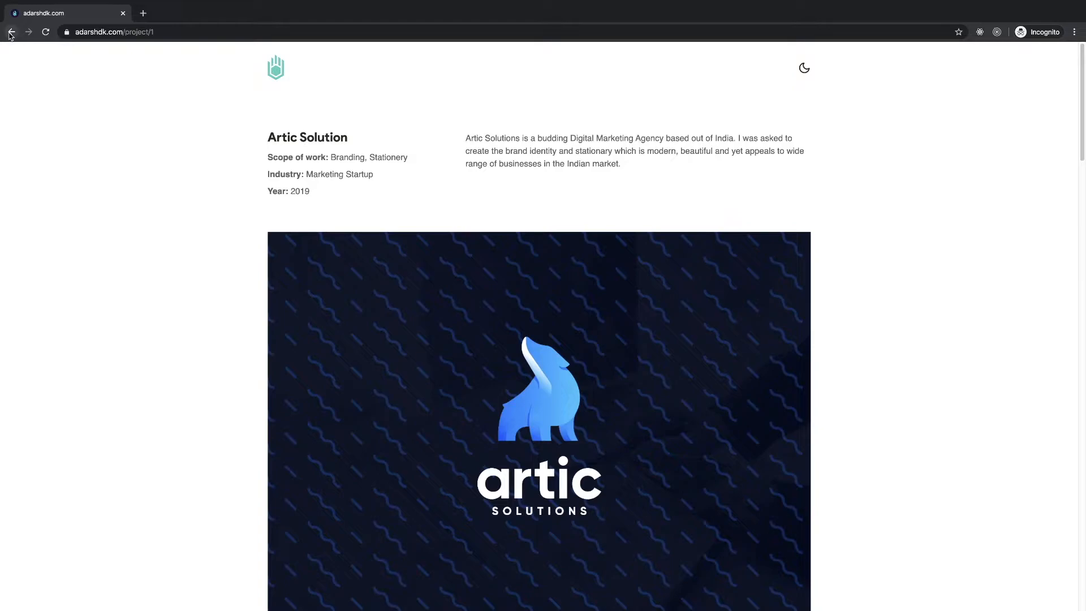
- Go back to the homepage and review the Featured Work grid, selecting the 2018 - 2019 date text
left_click(11, 31)
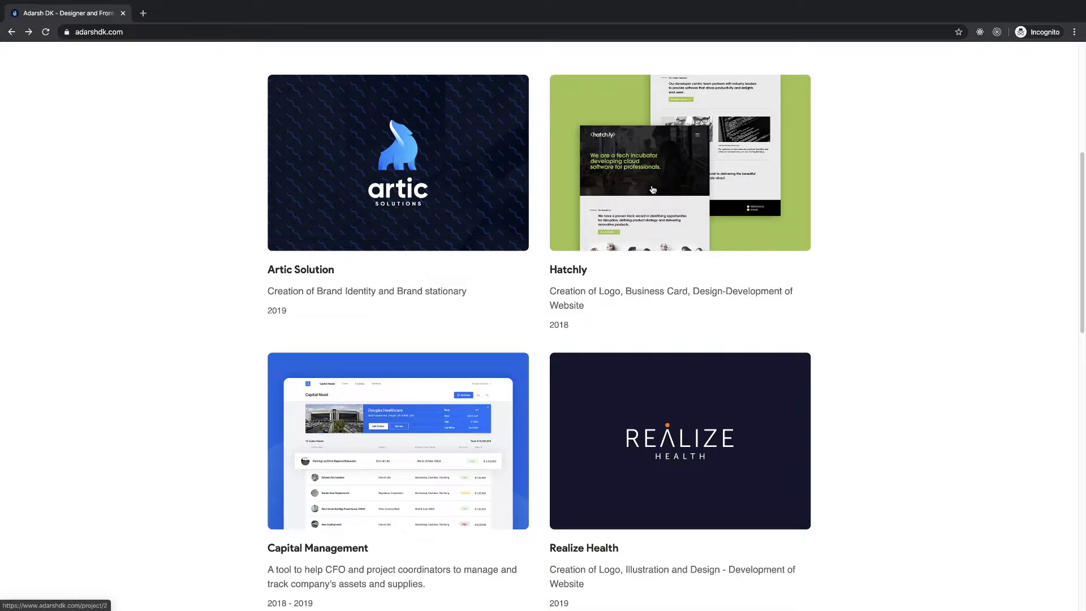
mouse_move(907, 129)
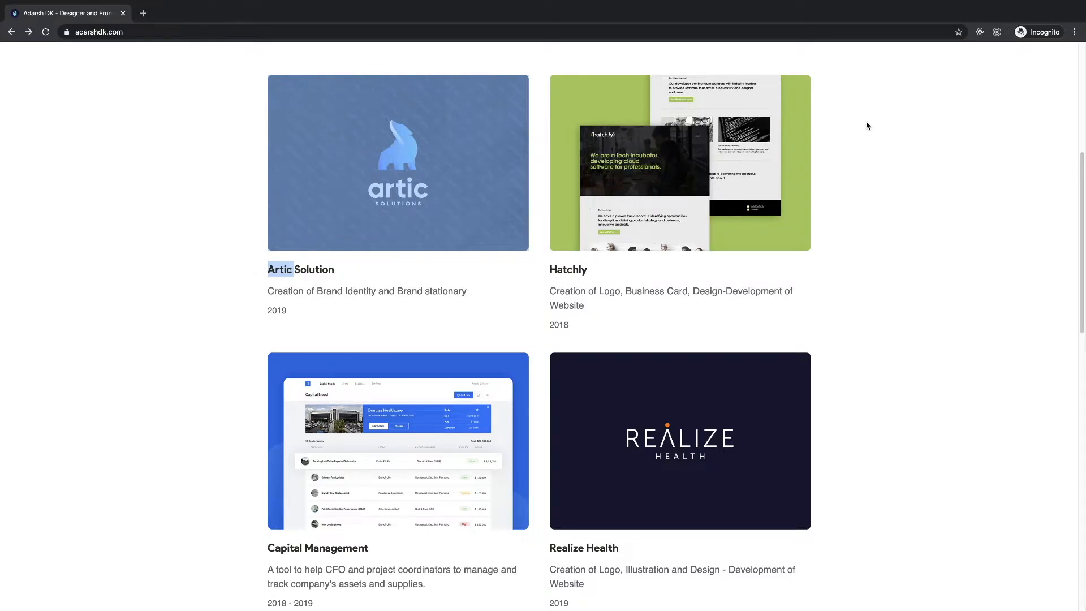
mouse_move(675, 341)
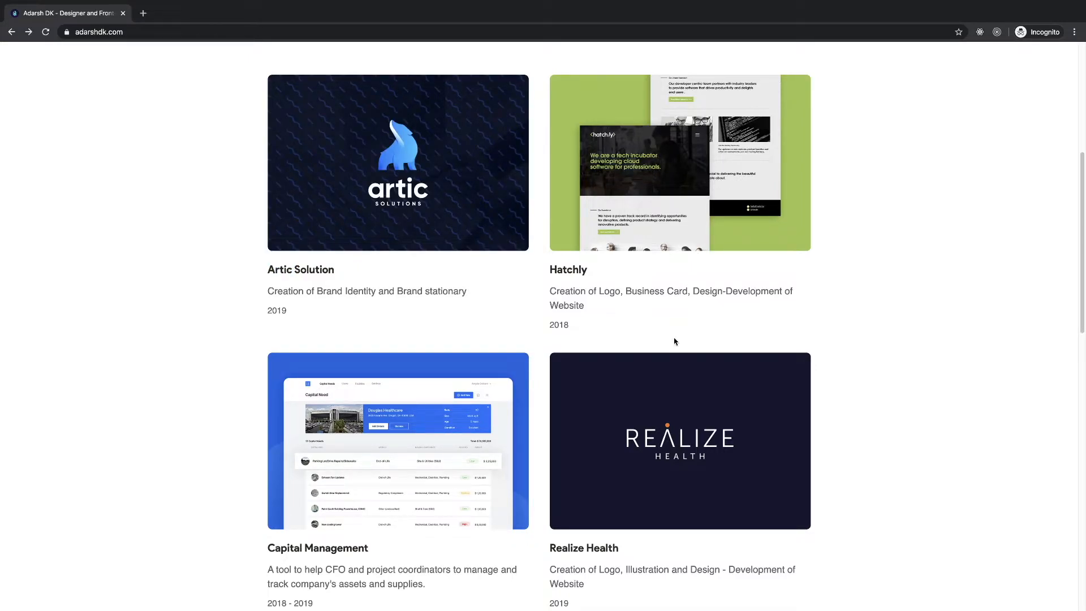
scroll("down", 3)
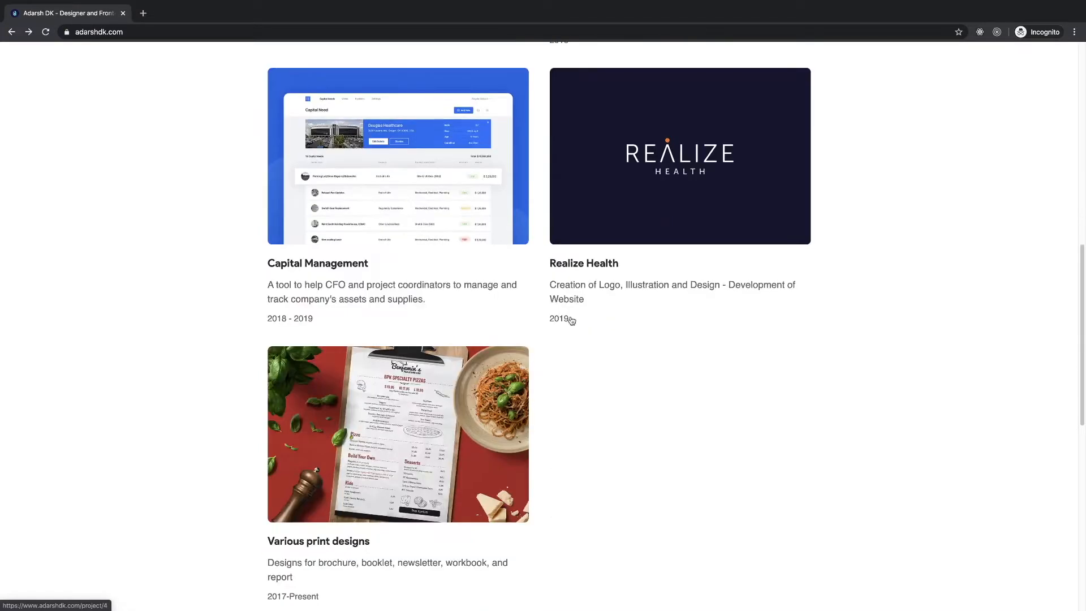
mouse_move(308, 208)
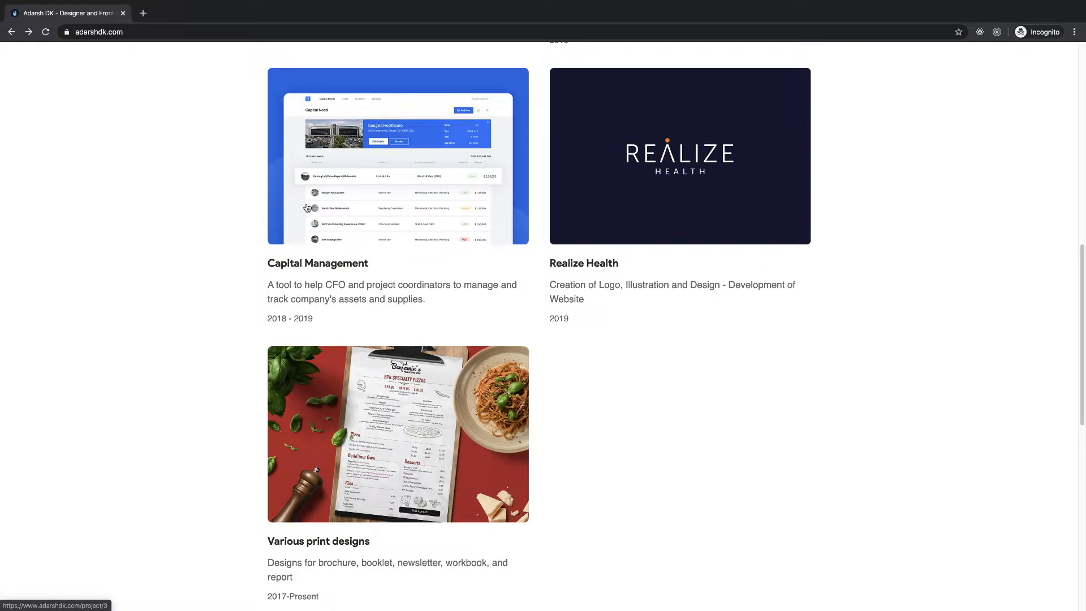
mouse_move(397, 279)
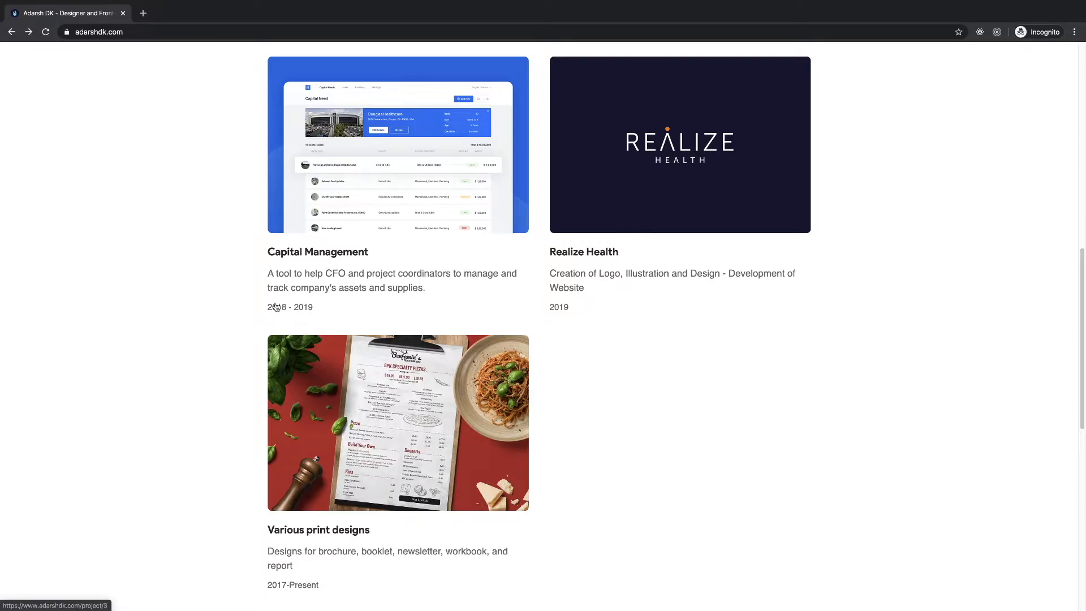
mouse_move(269, 313)
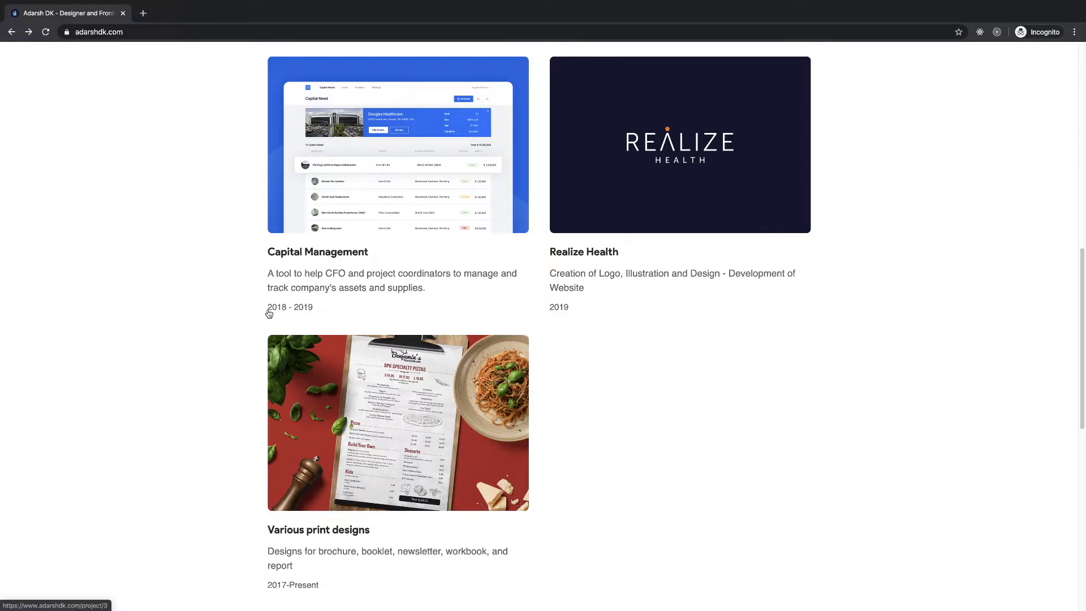
double_click(289, 307)
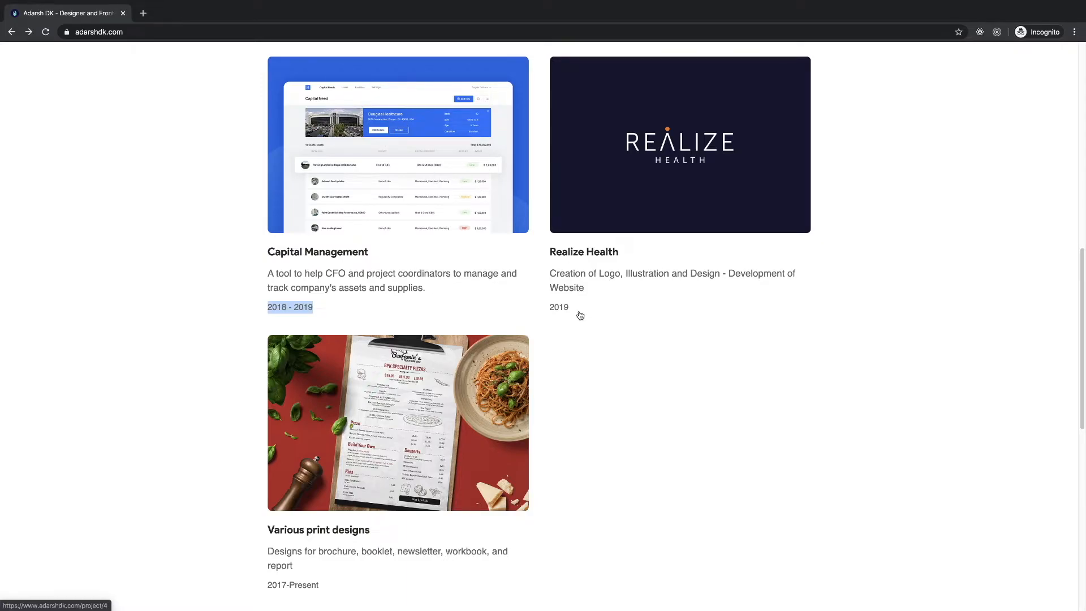
scroll("down", 3)
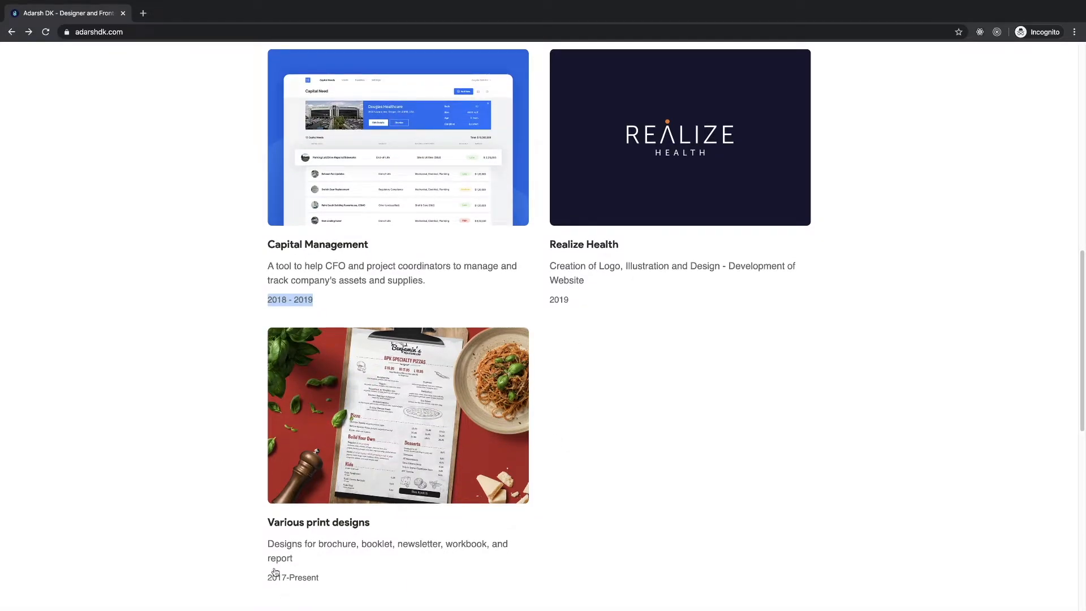
scroll("down", 3)
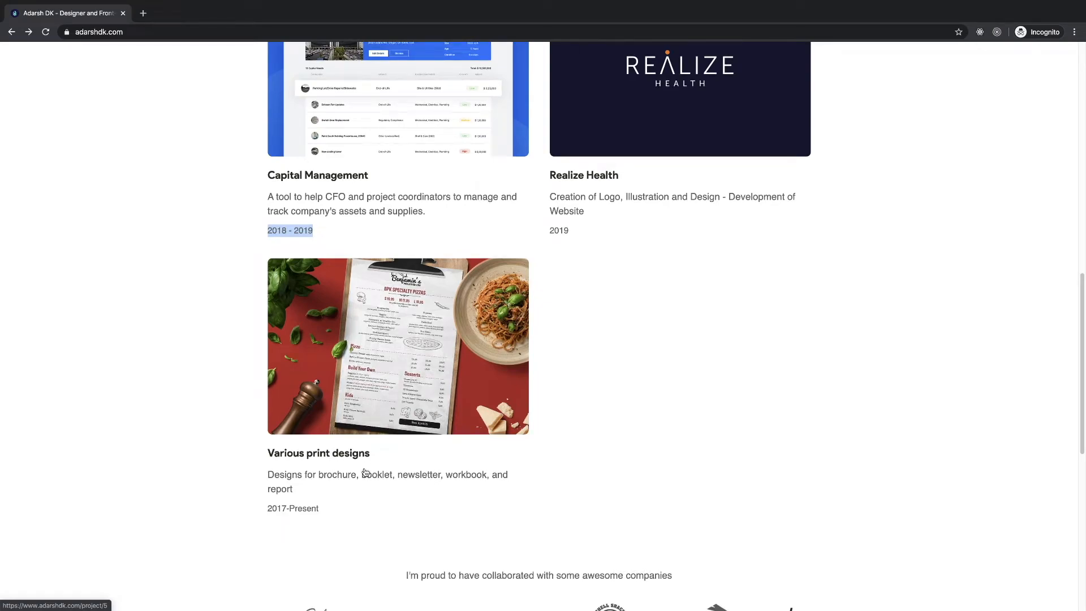
scroll("up", 3)
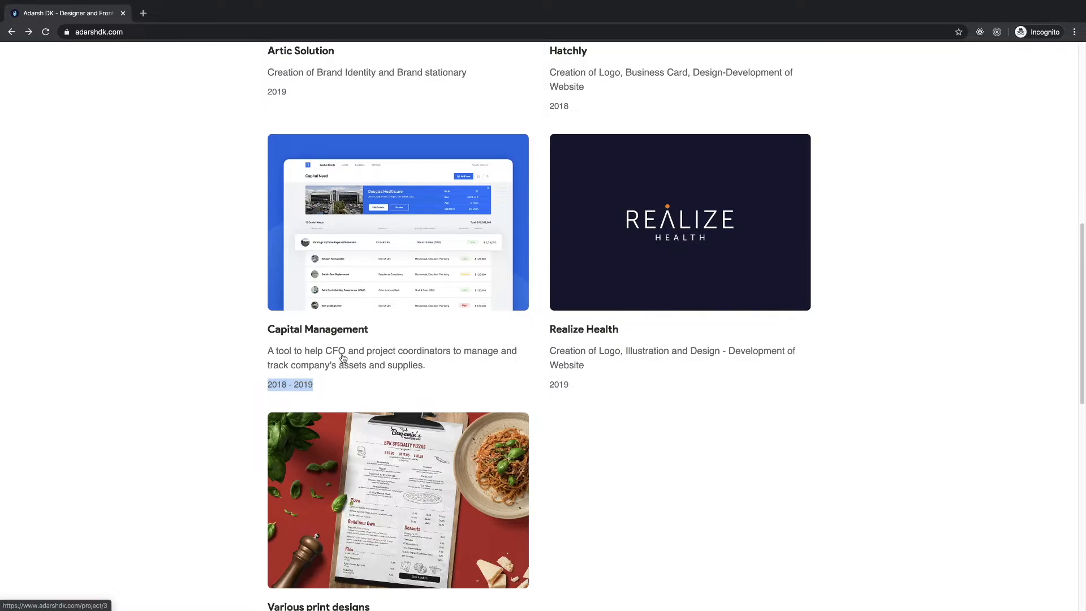
scroll("up", 3)
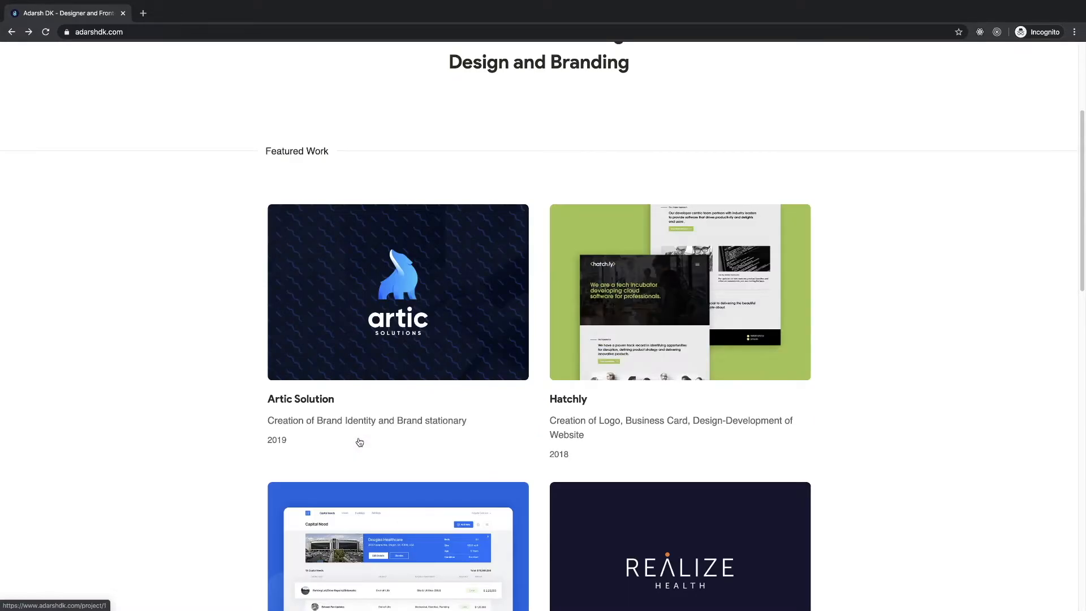
scroll("down", 3)
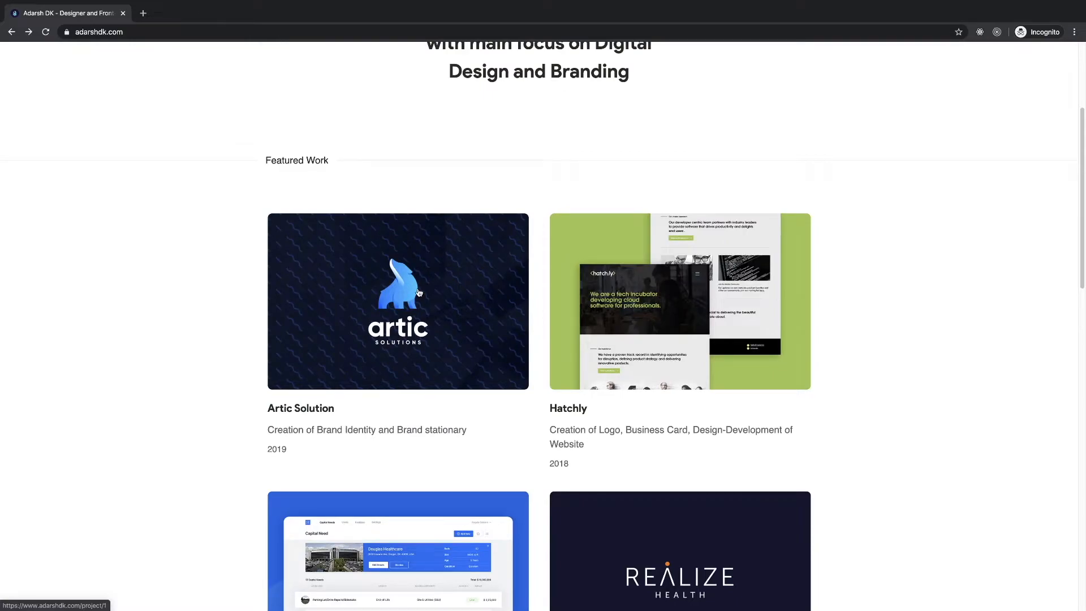
mouse_move(344, 376)
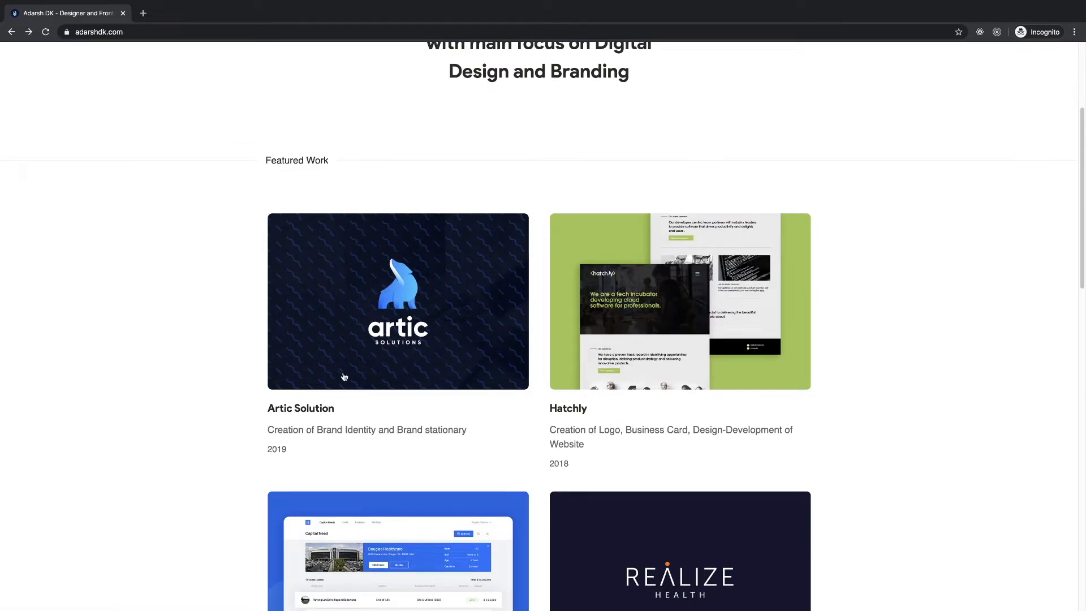
mouse_move(432, 490)
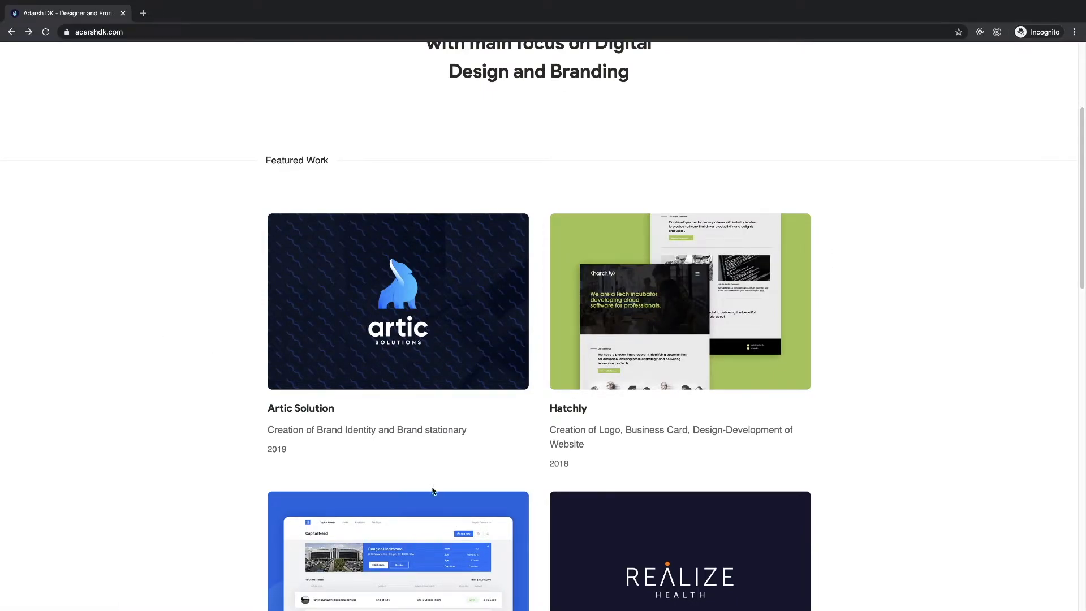
- Highlight the collaborated companies heading and continue down to the contact footer
scroll("down", 3)
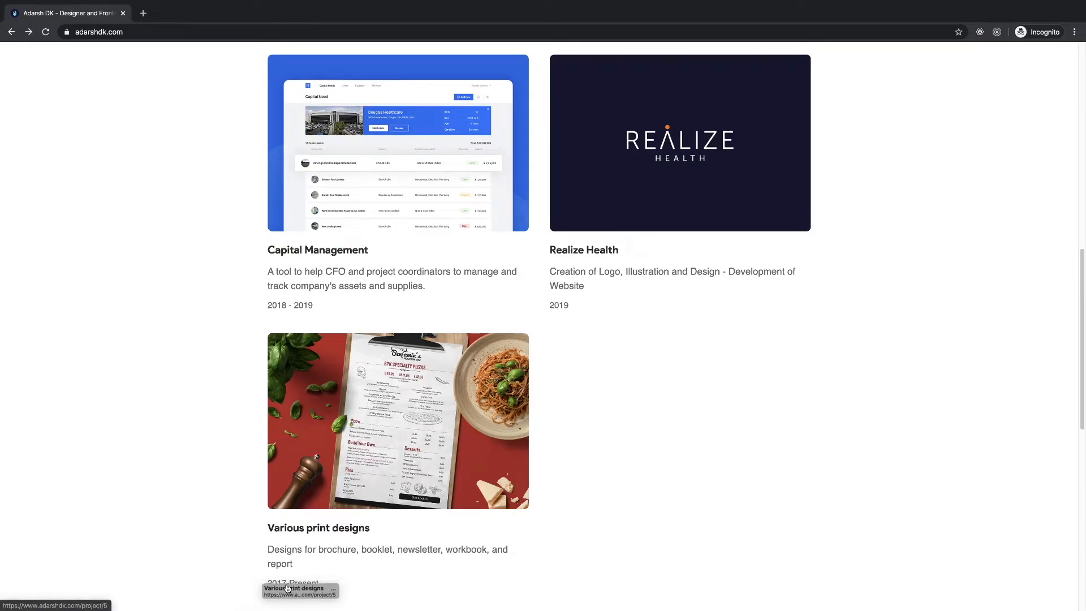
scroll("up", 3)
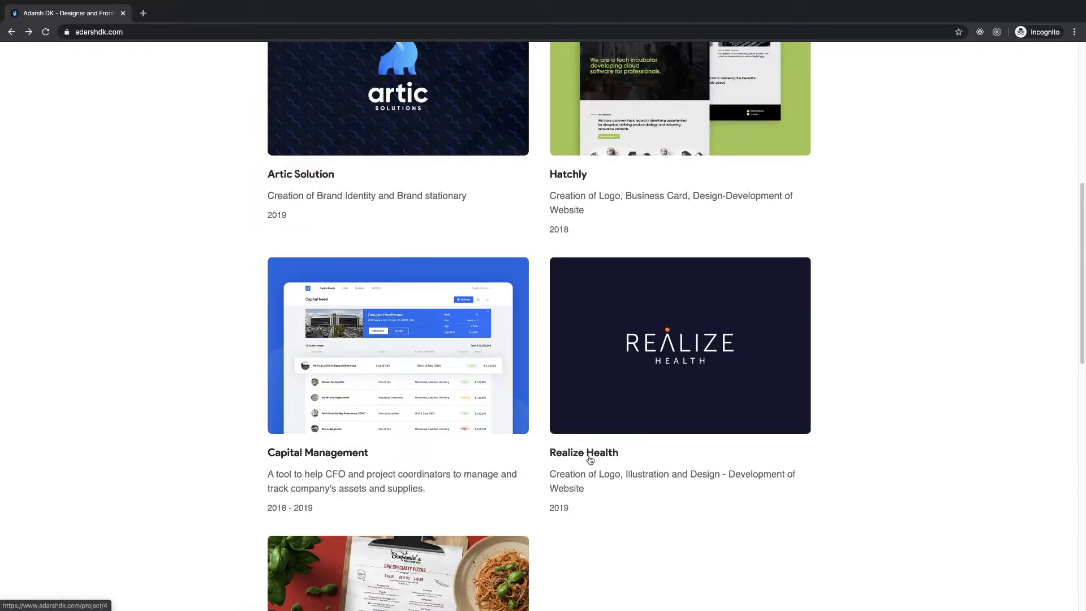
scroll("down", 3)
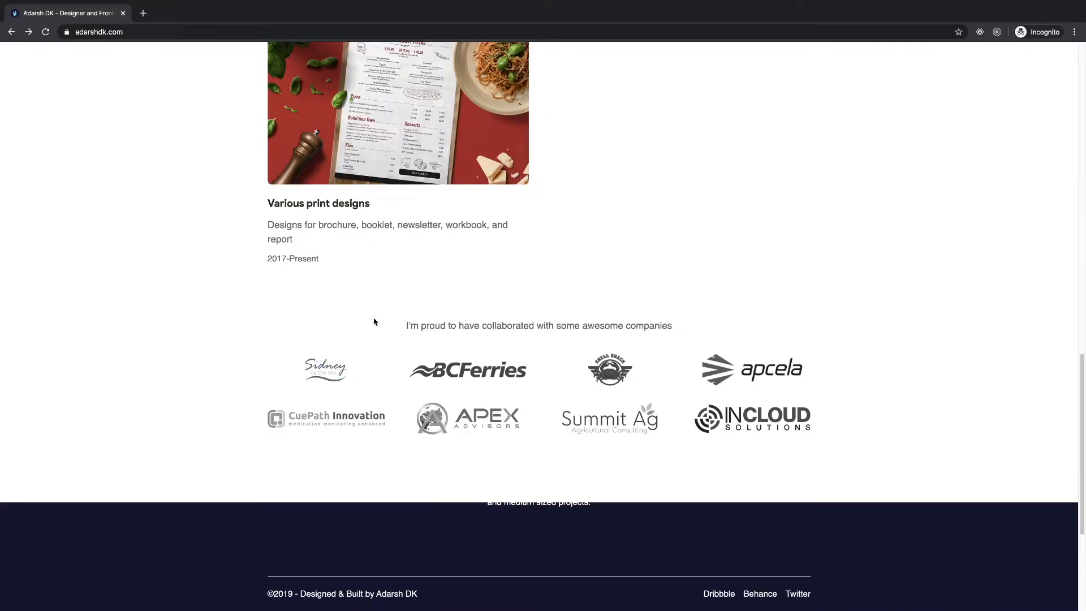
left_click_drag(374, 325, 732, 326)
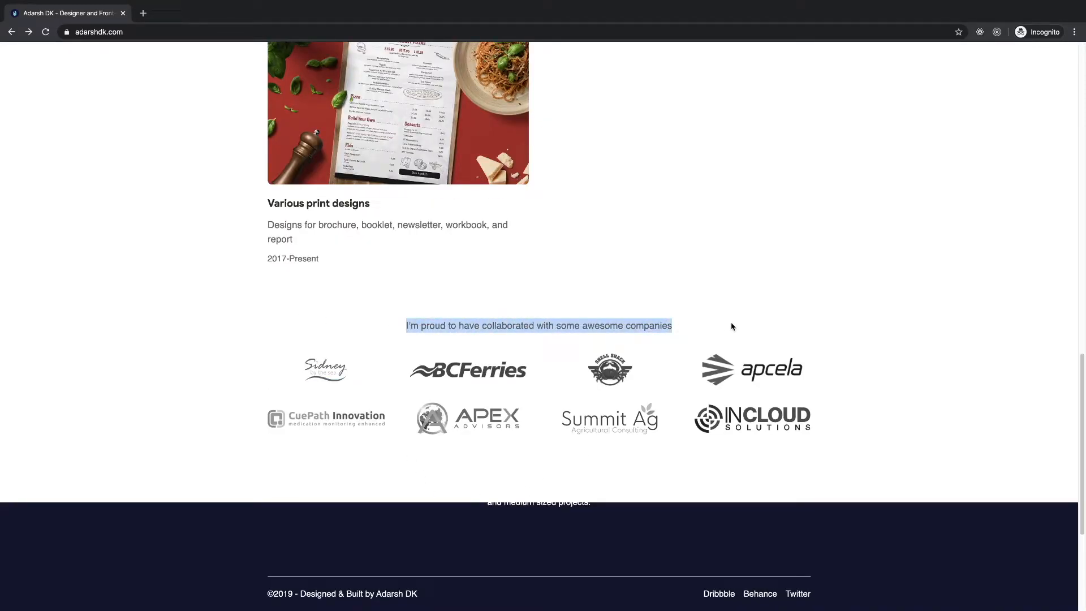
scroll("down", 3)
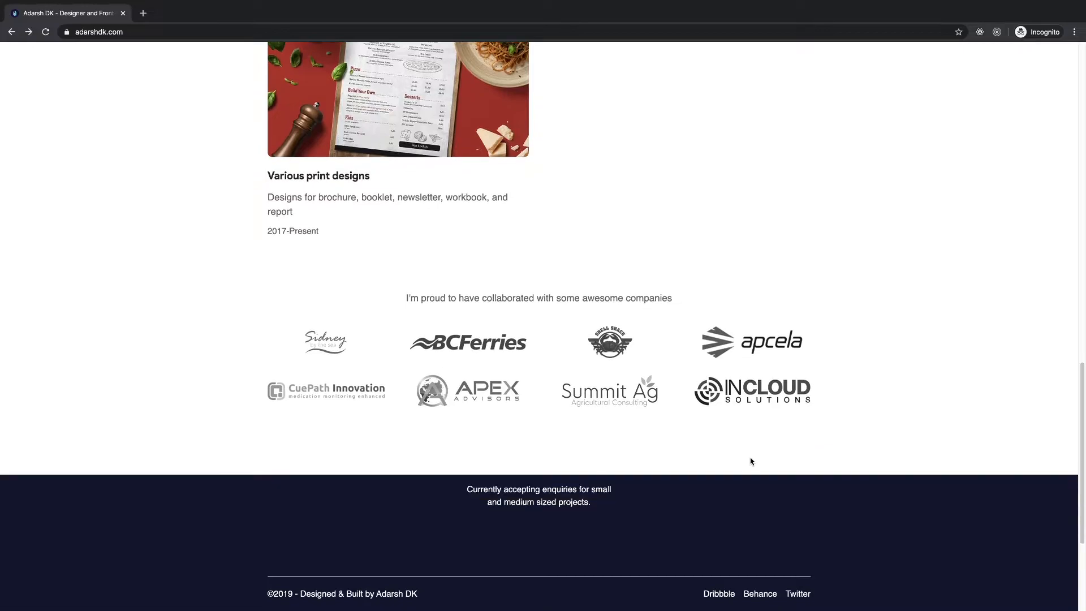
scroll("down", 3)
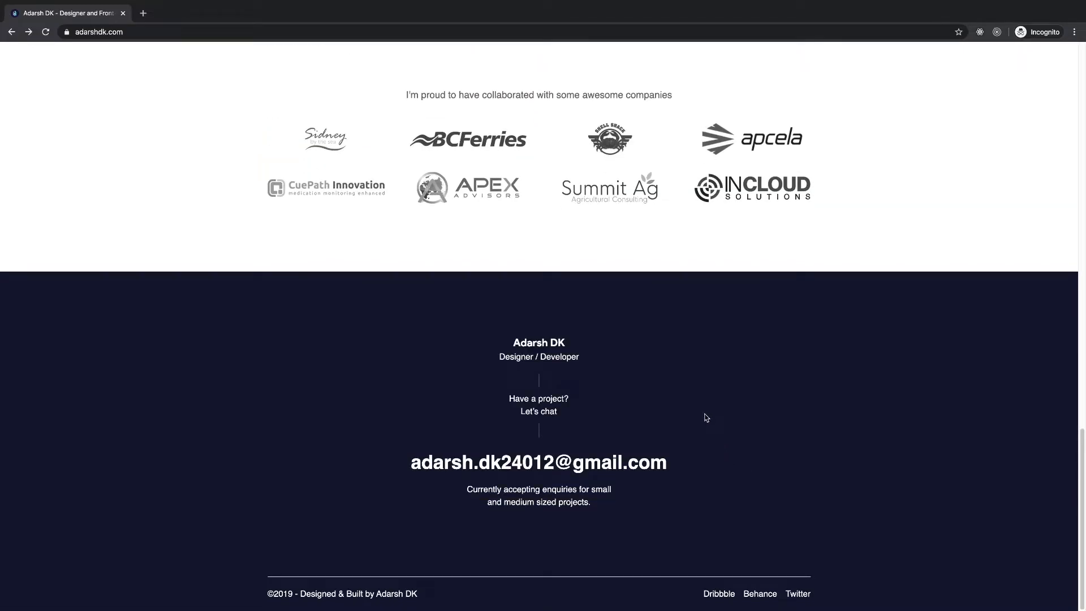
mouse_move(701, 388)
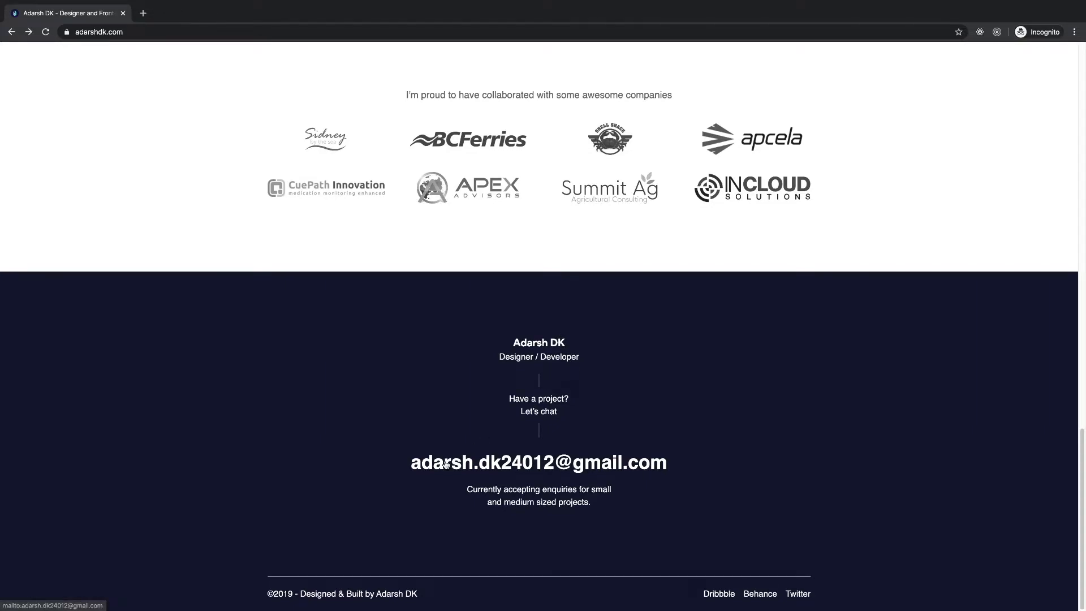
left_click_drag(469, 488, 532, 489)
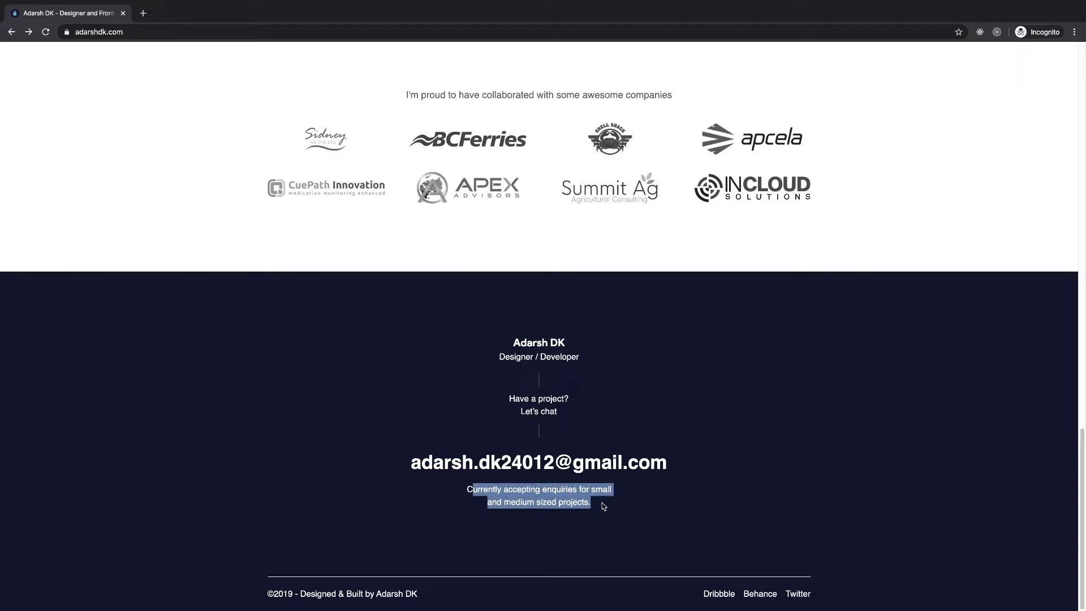
left_click(603, 504)
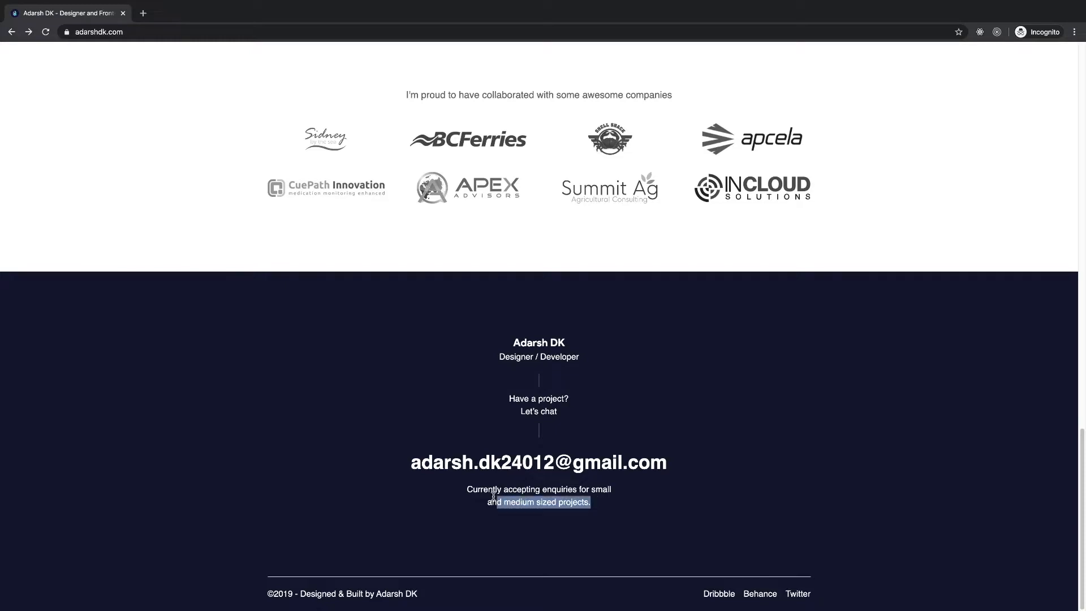
mouse_move(797, 594)
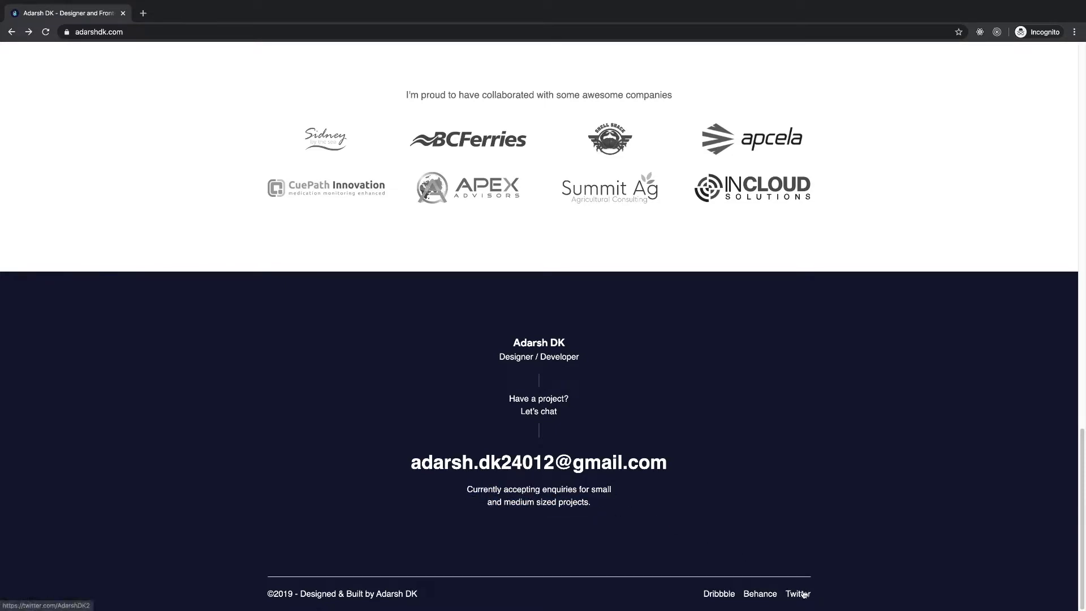
mouse_move(805, 510)
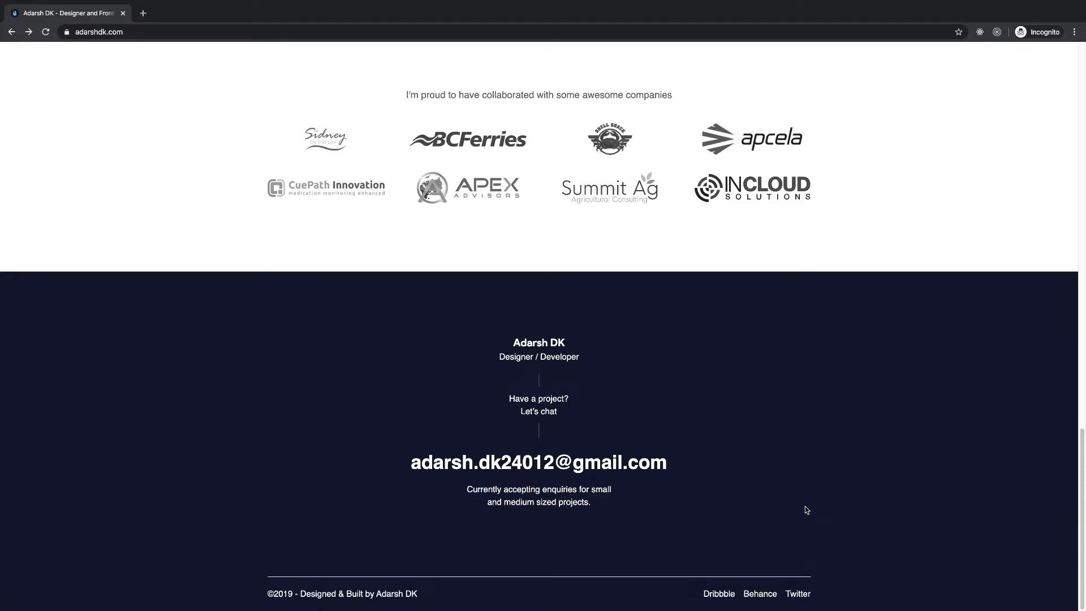
mouse_move(699, 540)
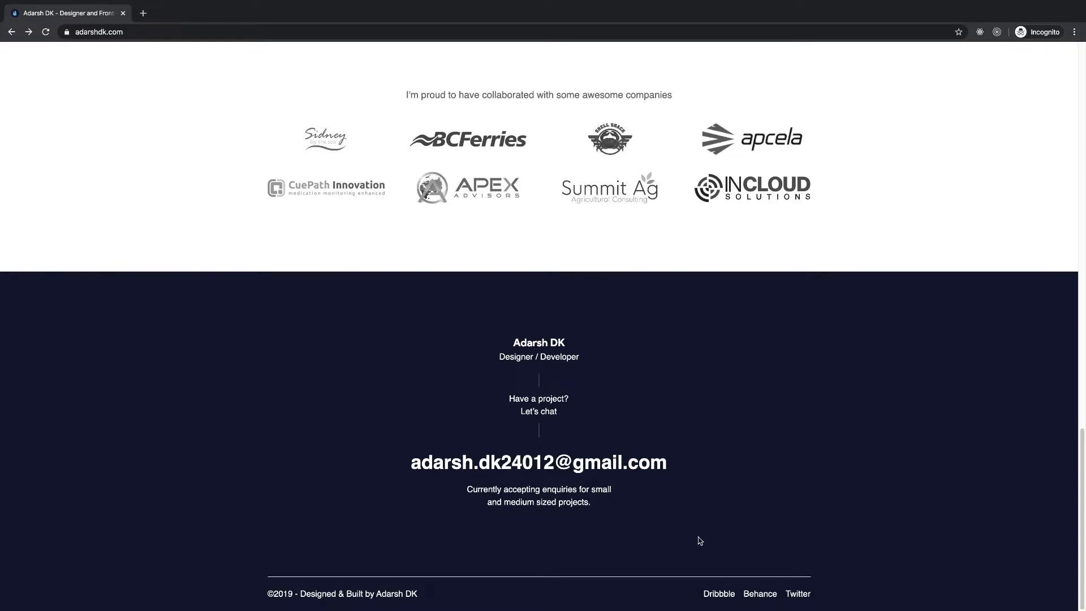
mouse_move(797, 593)
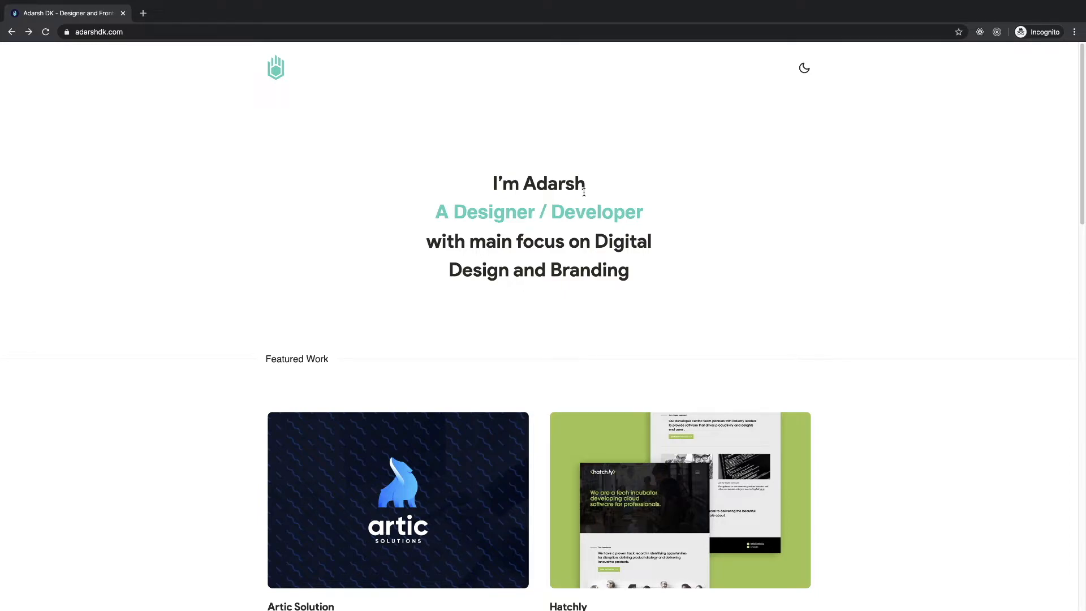
scroll("down", 3)
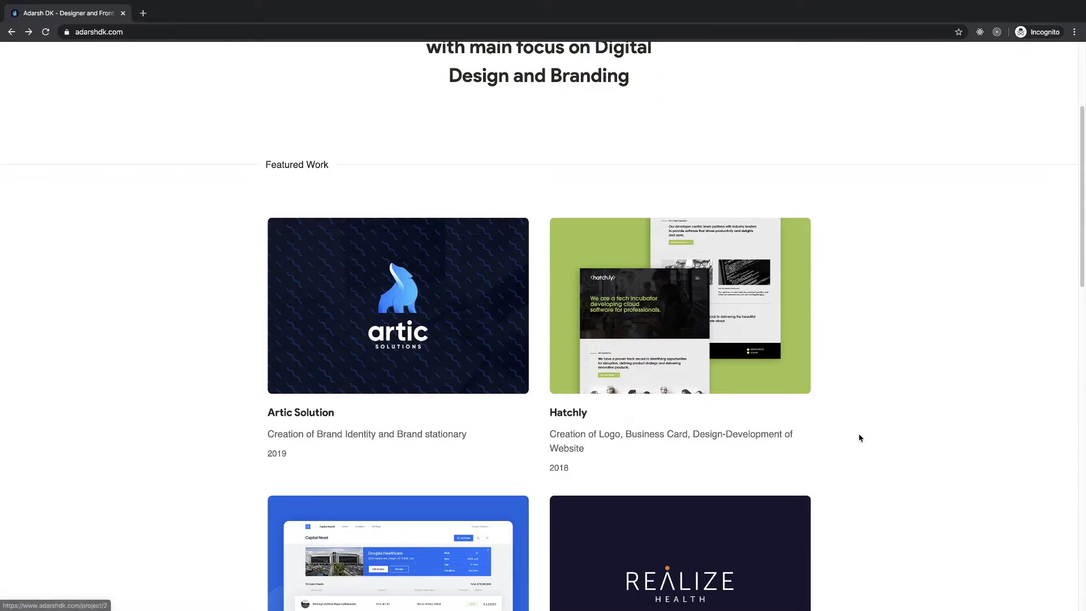
scroll("down", 3)
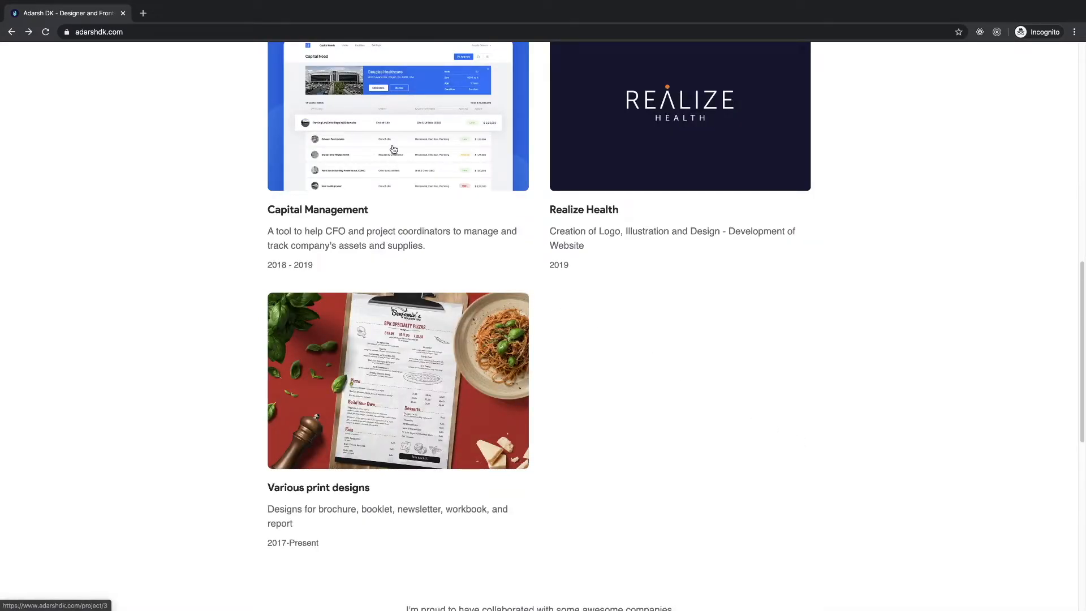
scroll("down", 3)
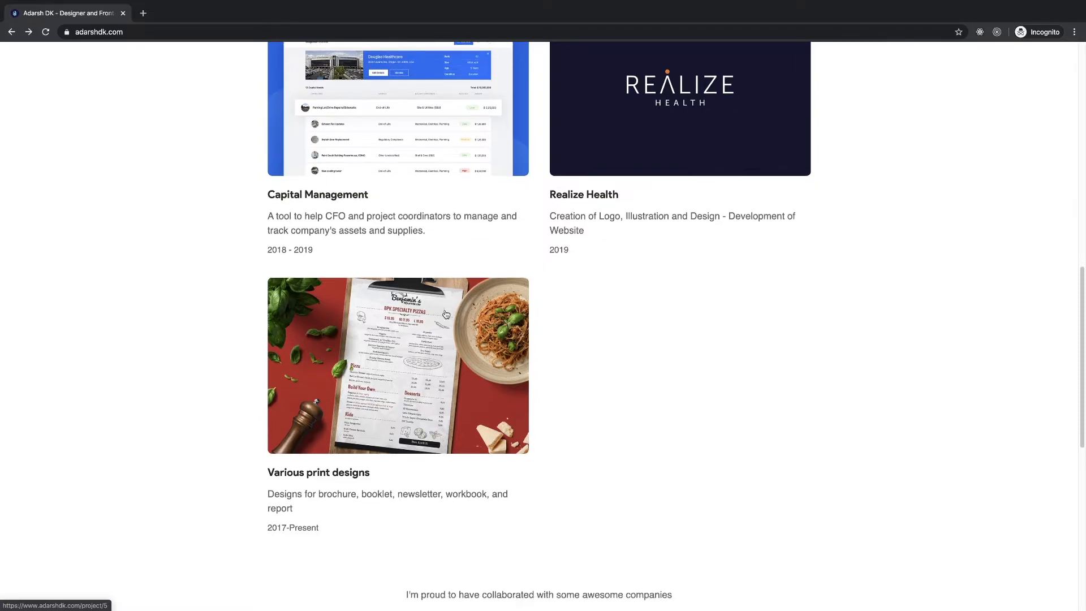
scroll("down", 3)
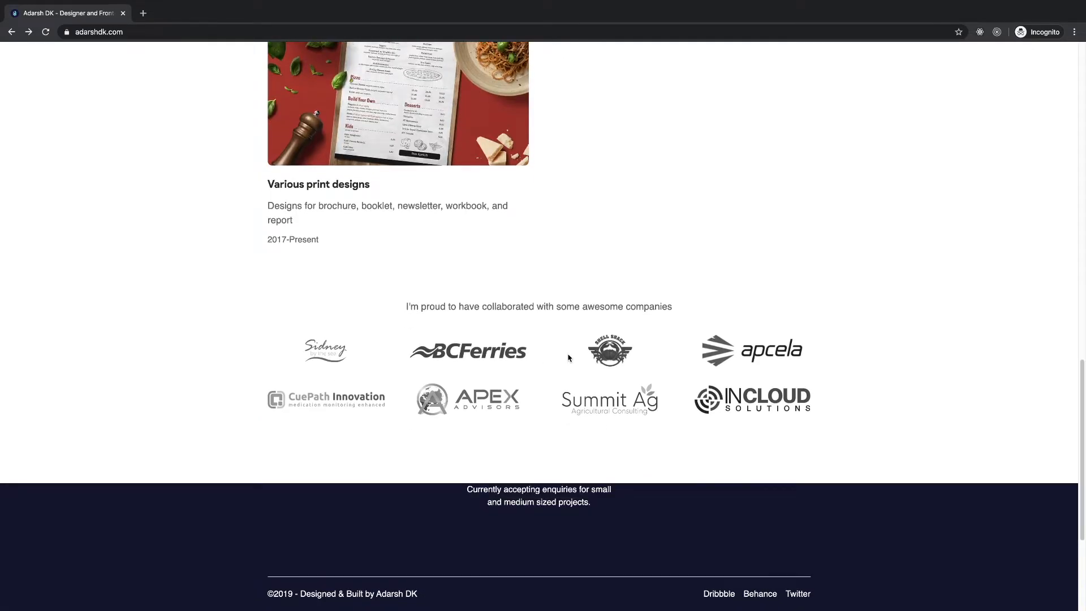
scroll("down", 3)
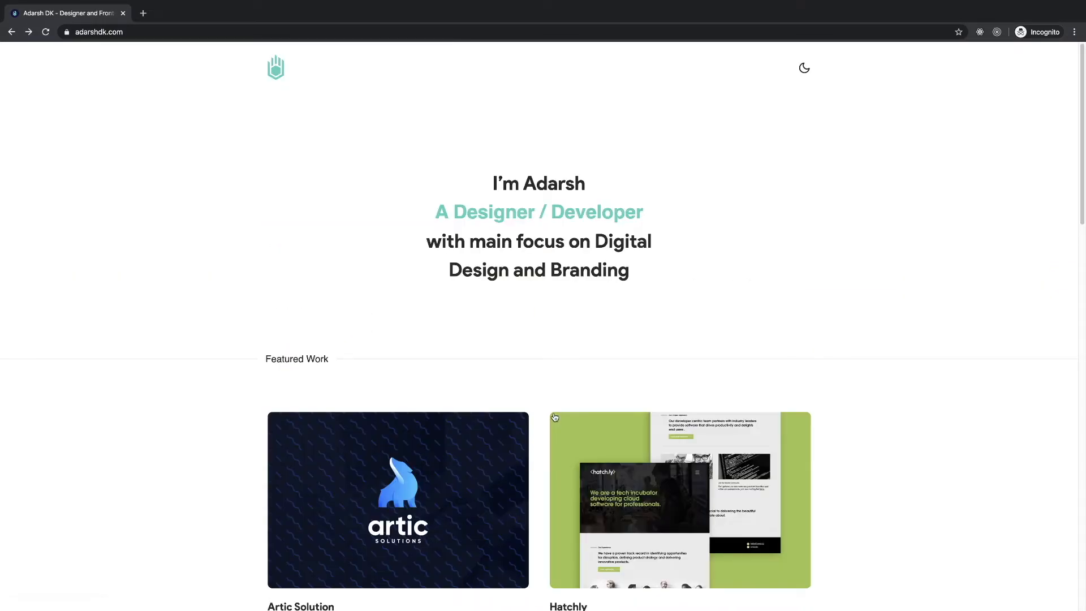
scroll("down", 3)
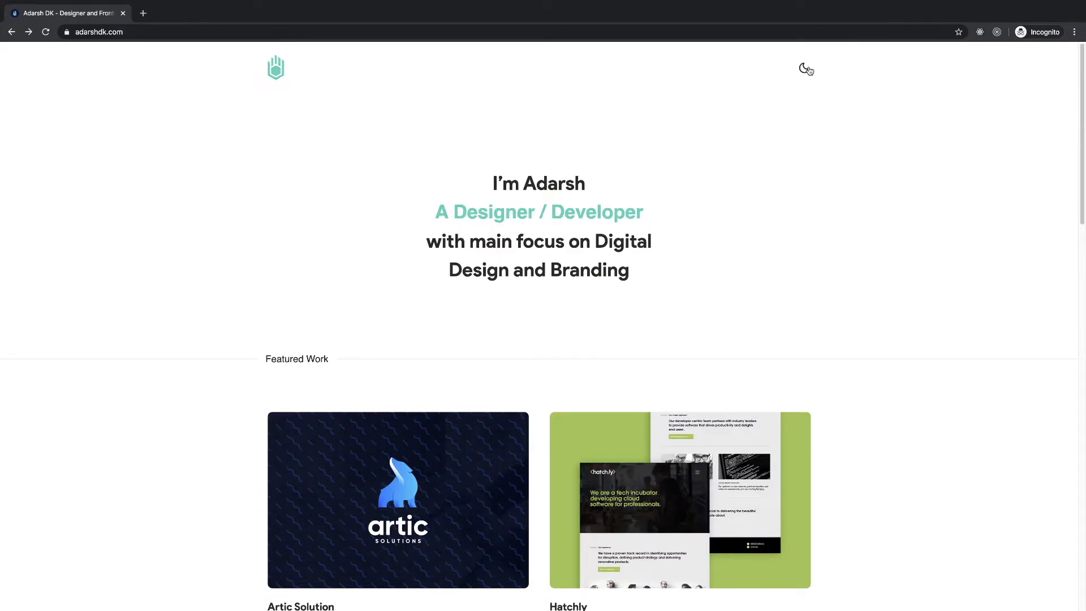
- Enable dark mode from the header moon icon and scroll the homepage checking contrast
left_click(804, 69)
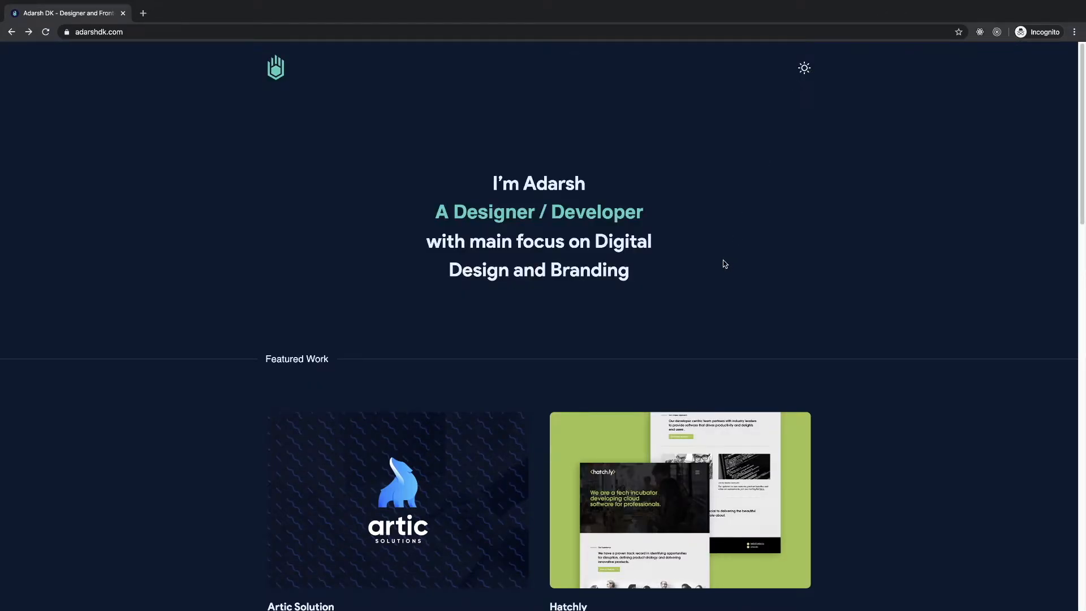
scroll("down", 3)
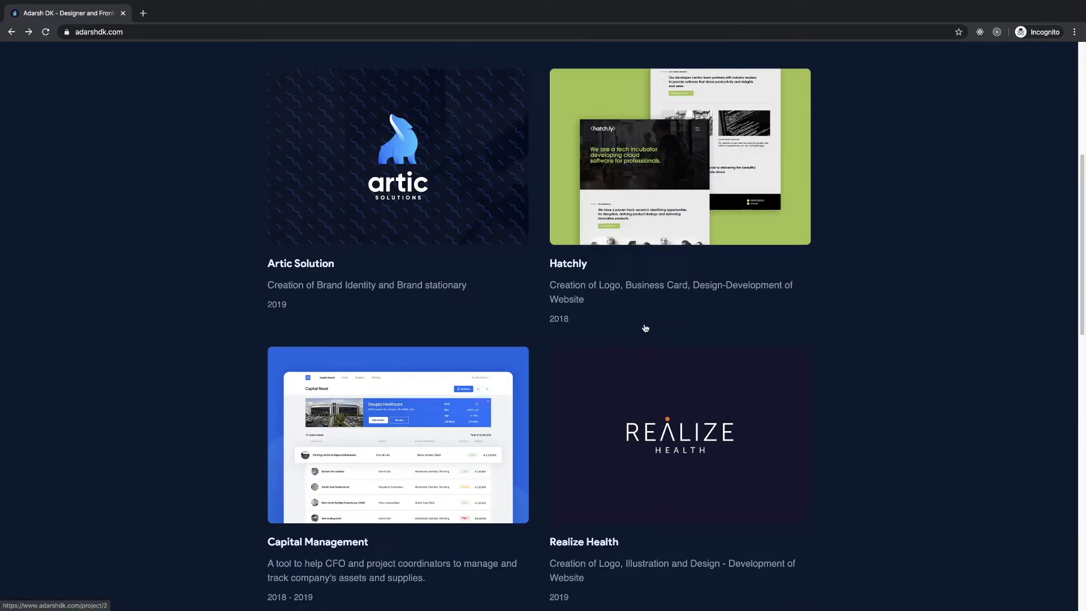
mouse_move(499, 326)
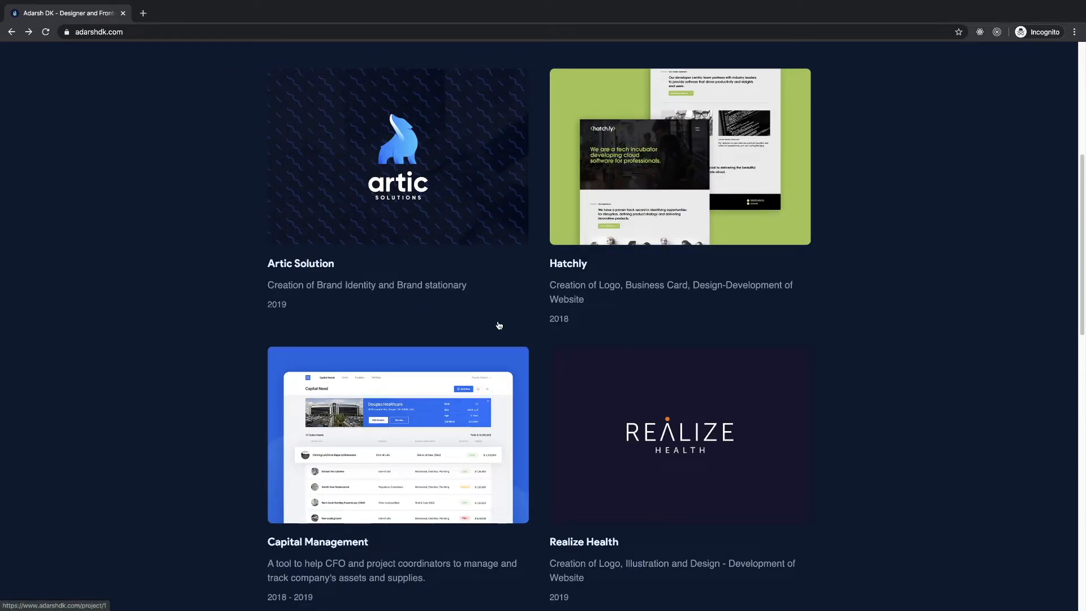
scroll("down", 3)
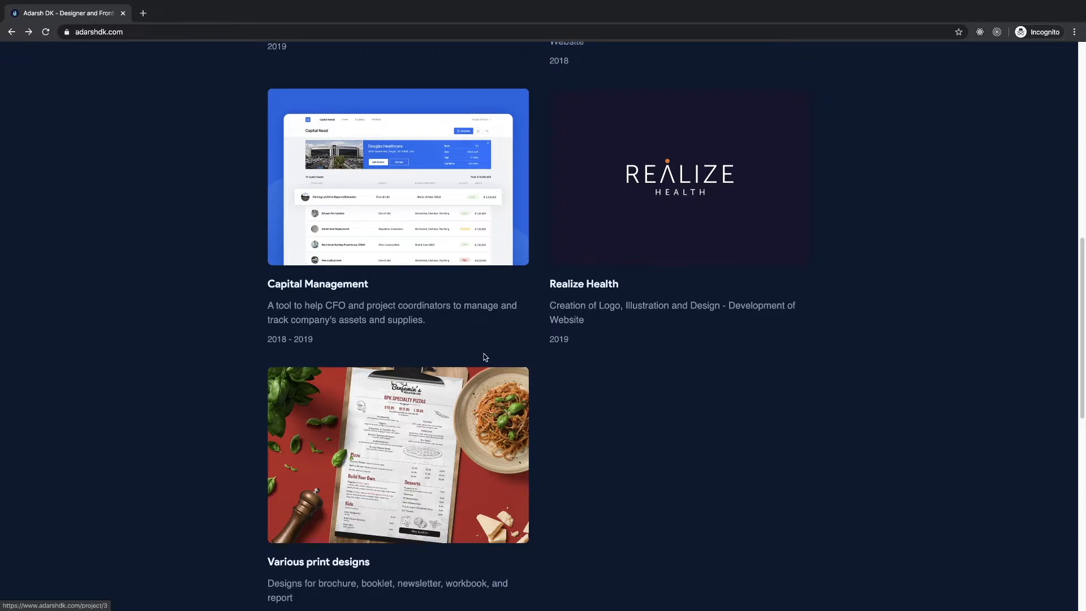
scroll("down", 3)
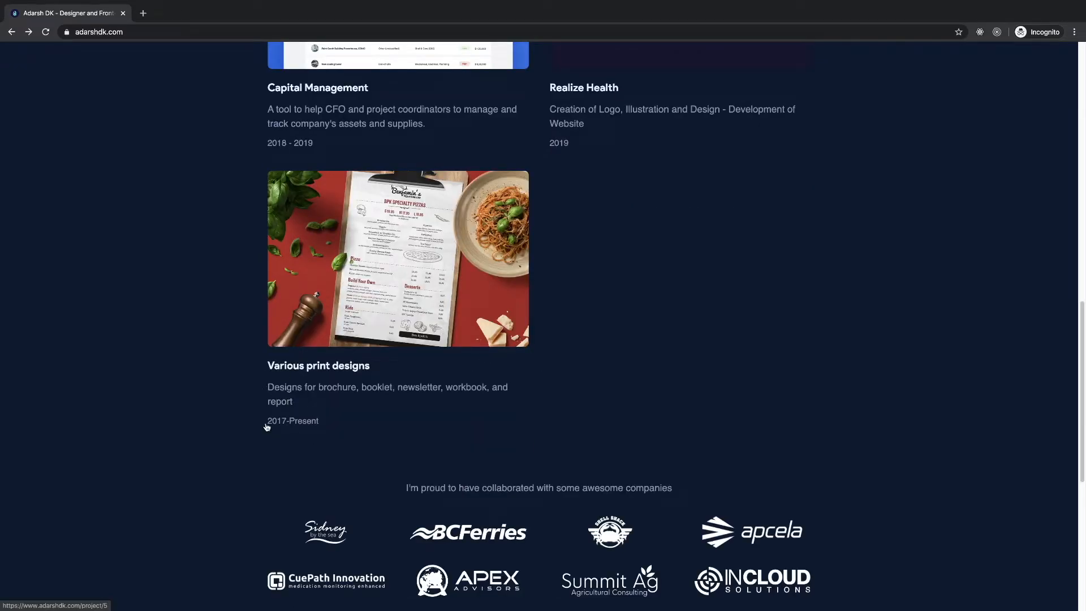
scroll("down", 3)
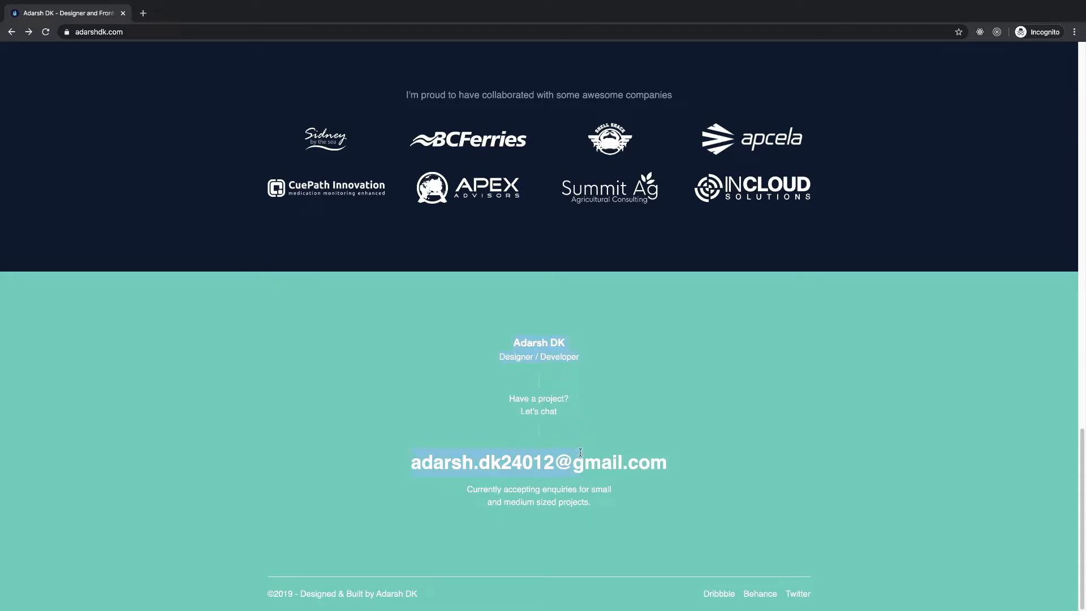
scroll("up", 3)
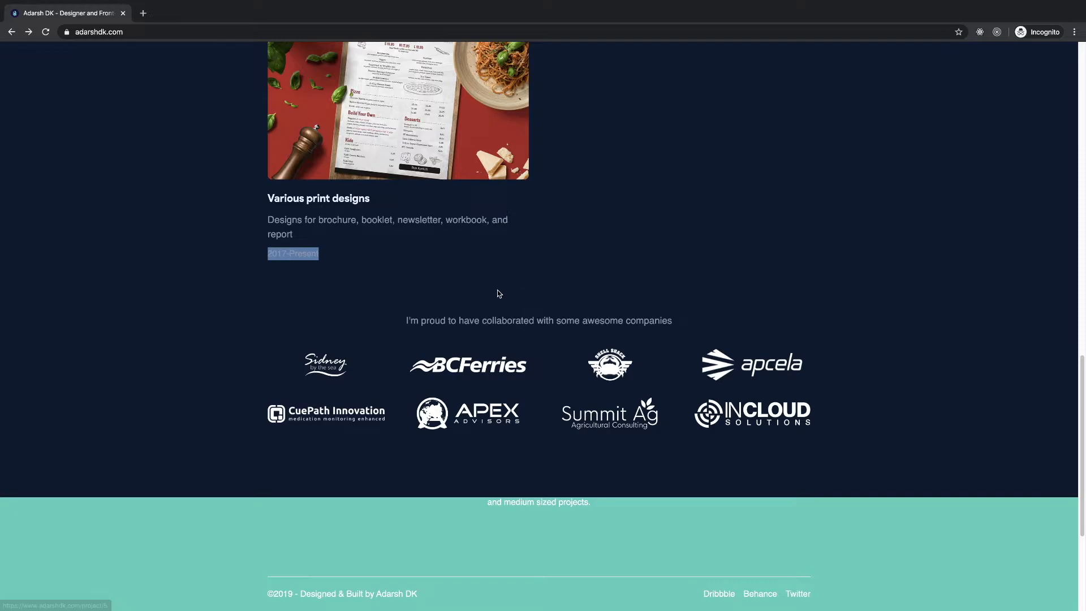
scroll("down", 3)
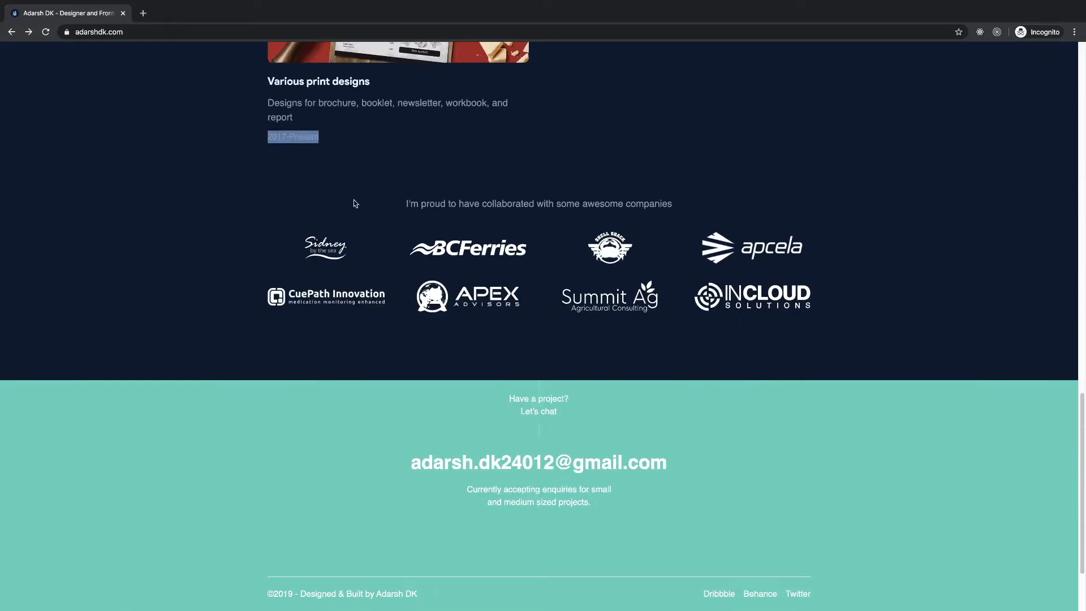
scroll("down", 3)
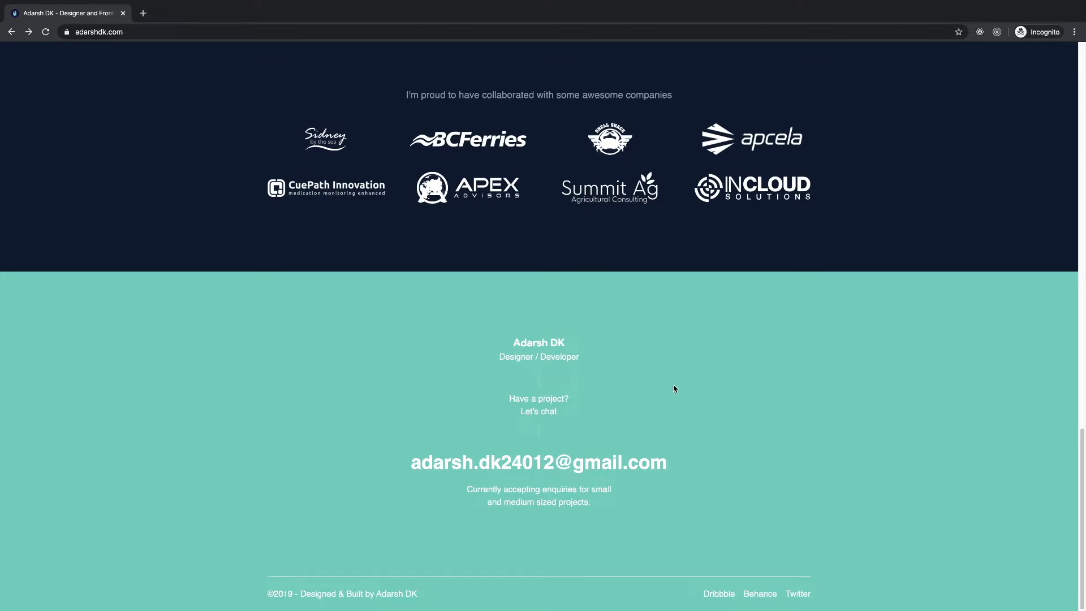
mouse_move(590, 575)
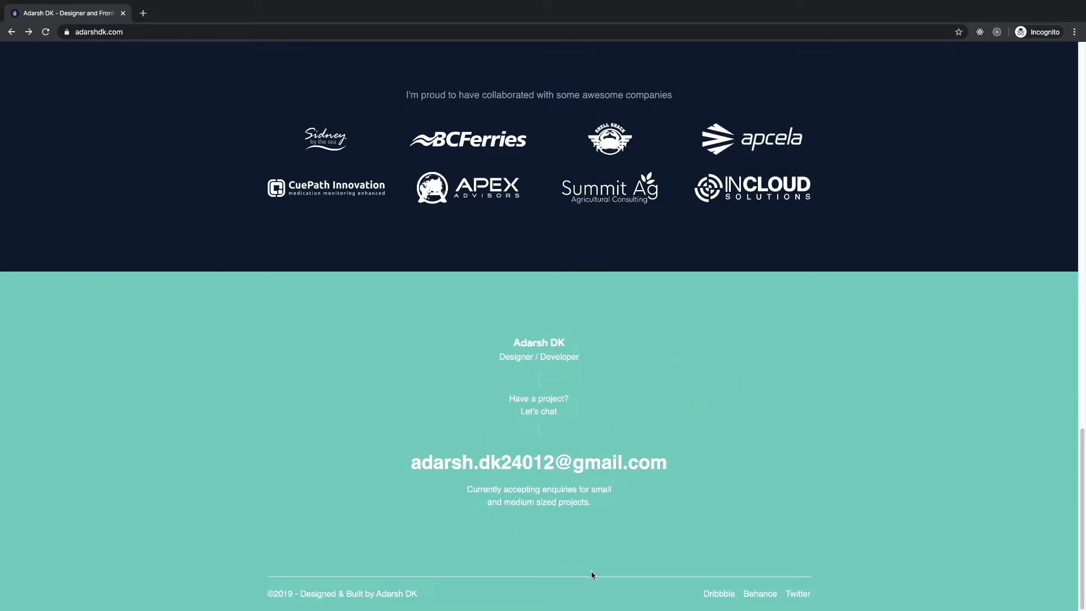
mouse_move(607, 558)
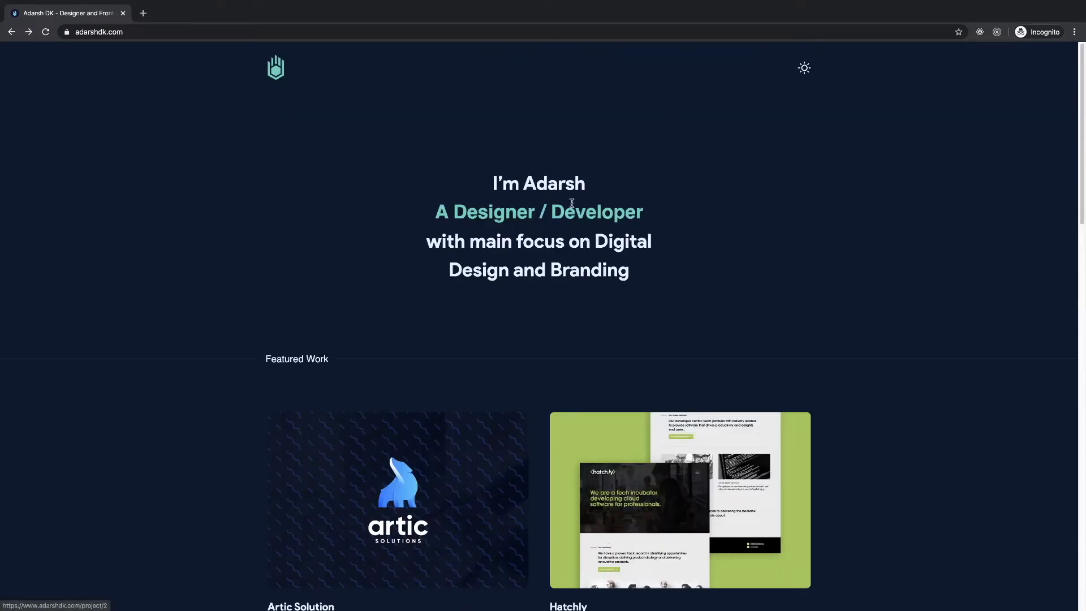
- Finish reviewing the lower sections and switch the site back to the light theme
scroll("down", 3)
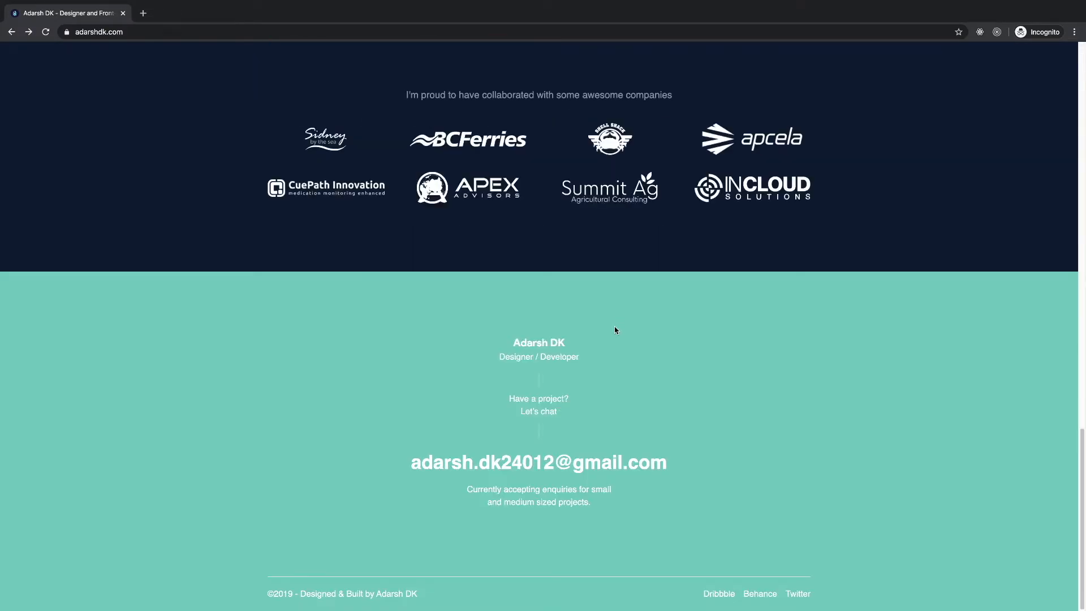
scroll("up", 3)
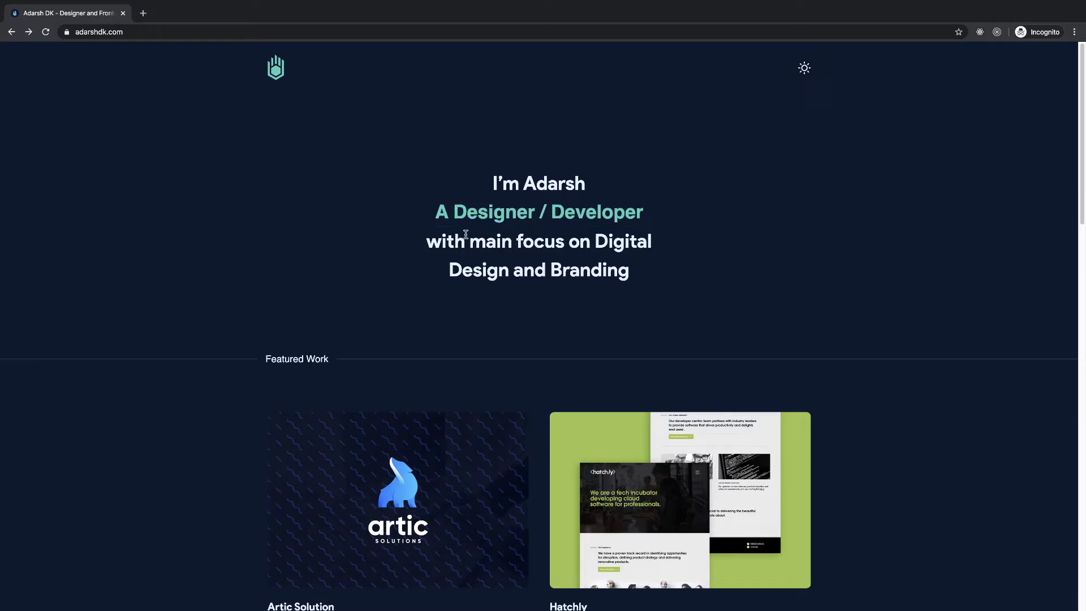
scroll("down", 3)
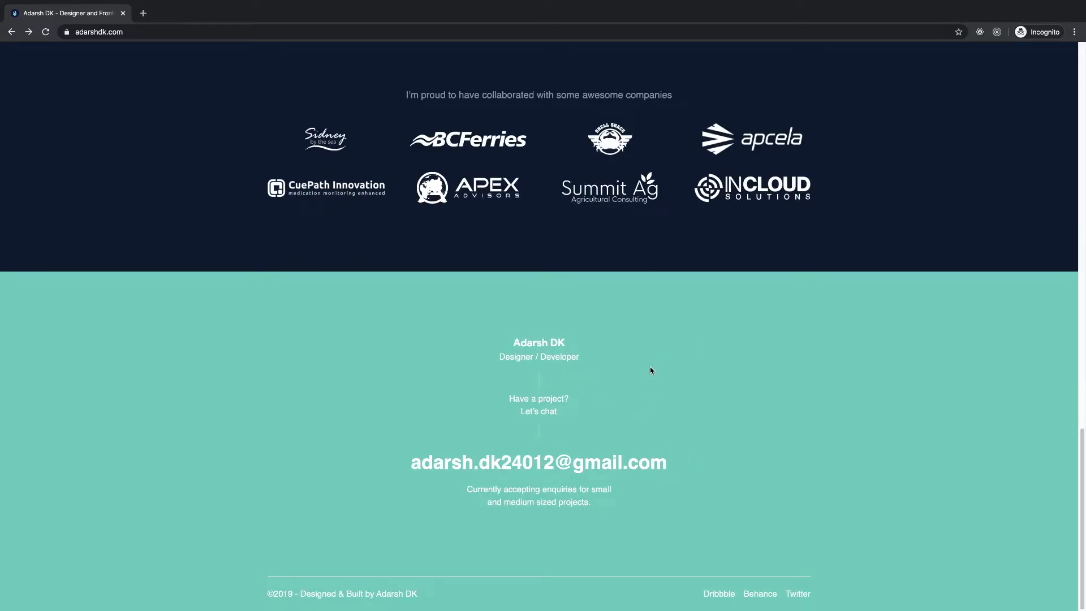
mouse_move(615, 354)
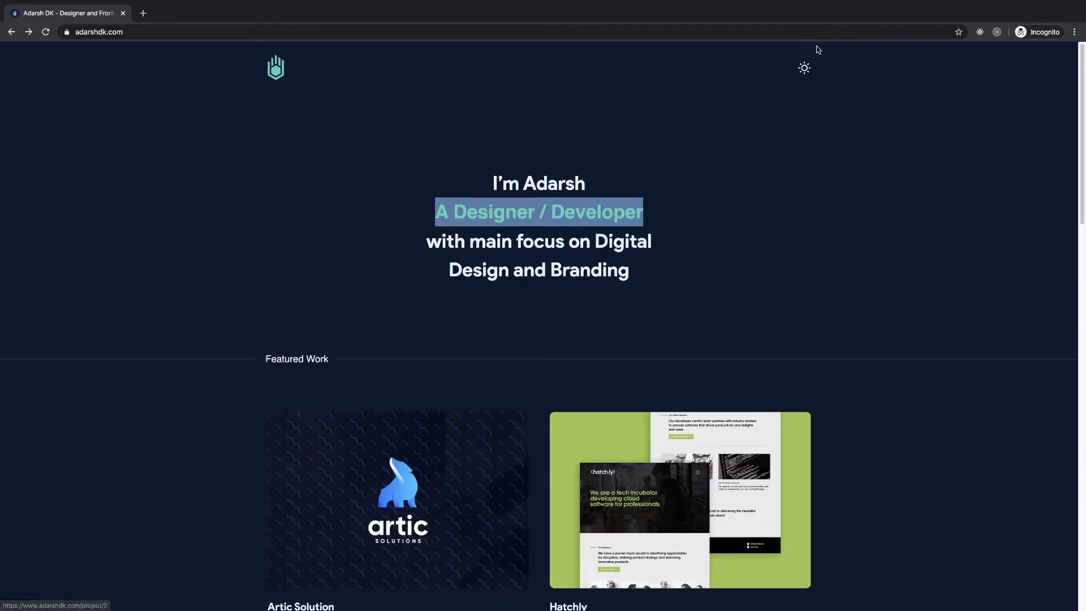
left_click(805, 68)
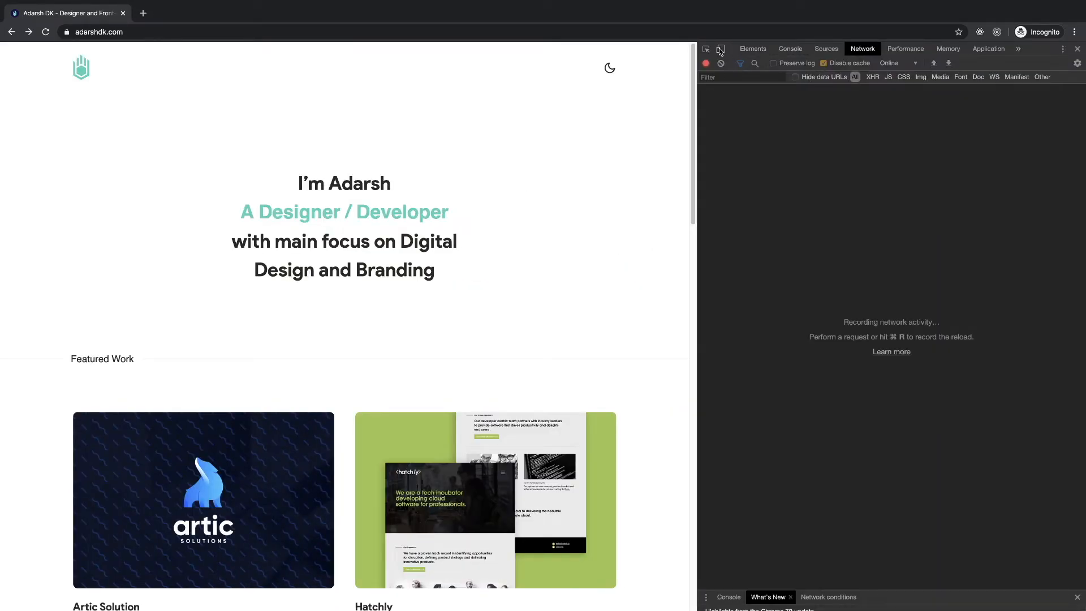
- Emulate iPhone X in the device toolbar and reload to log all 23 network requests
left_click(721, 49)
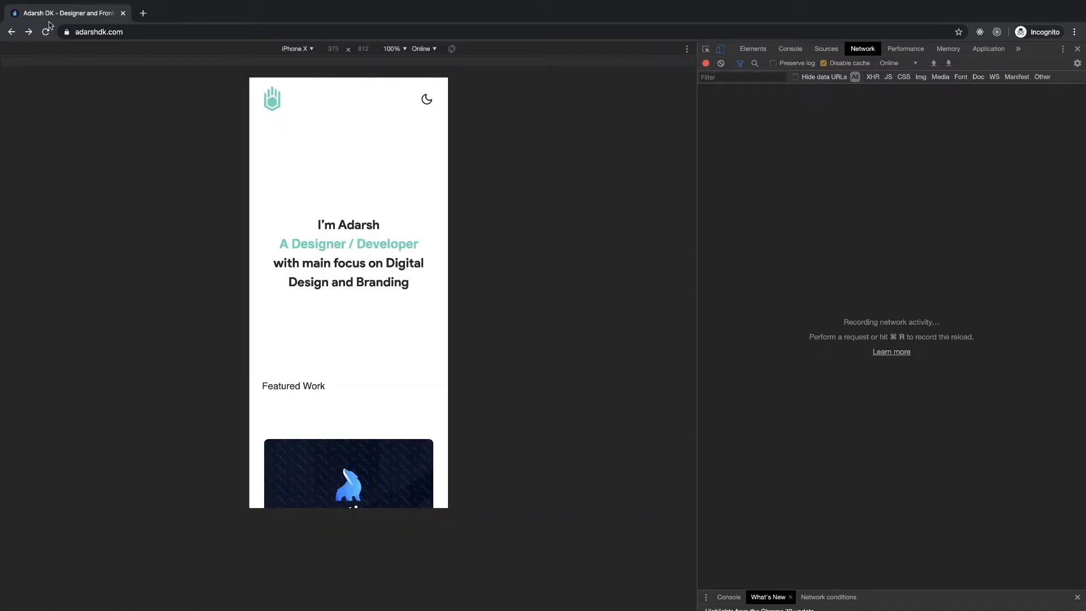
left_click(45, 32)
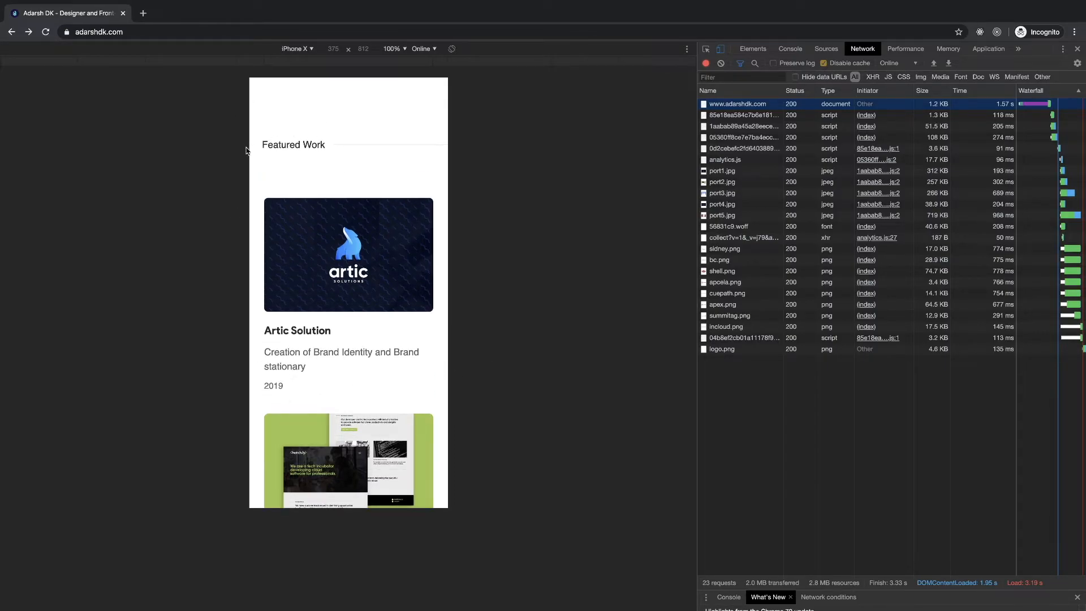
scroll("down", 3)
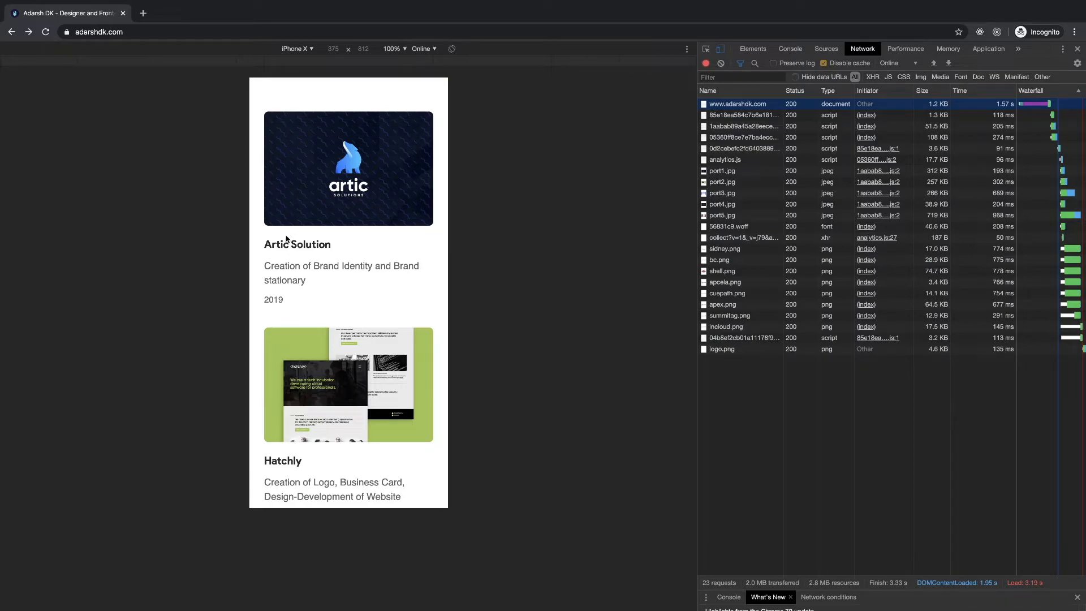
mouse_move(287, 321)
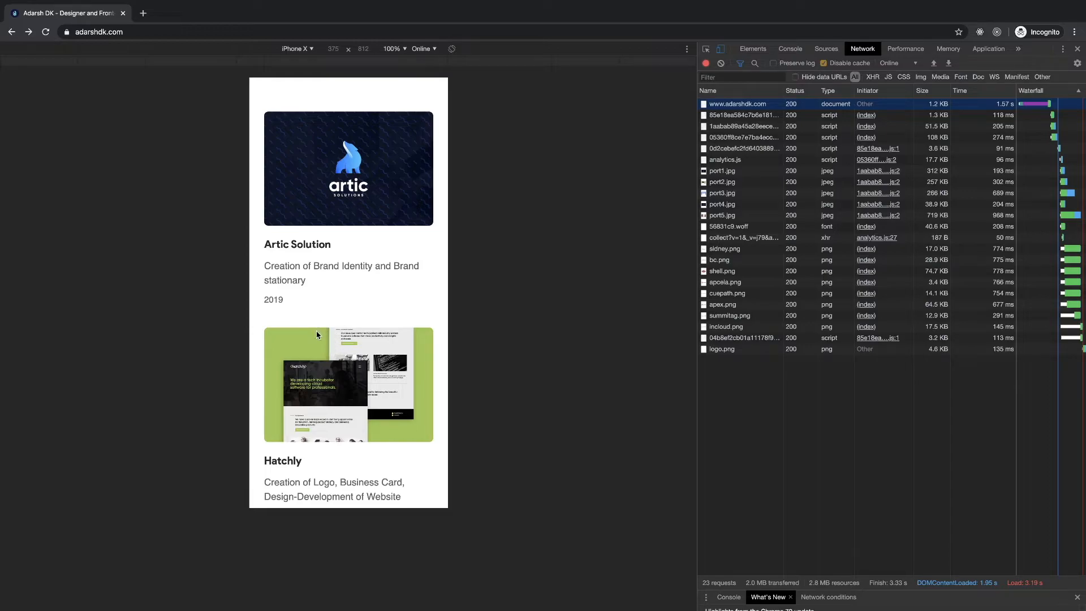
mouse_move(261, 316)
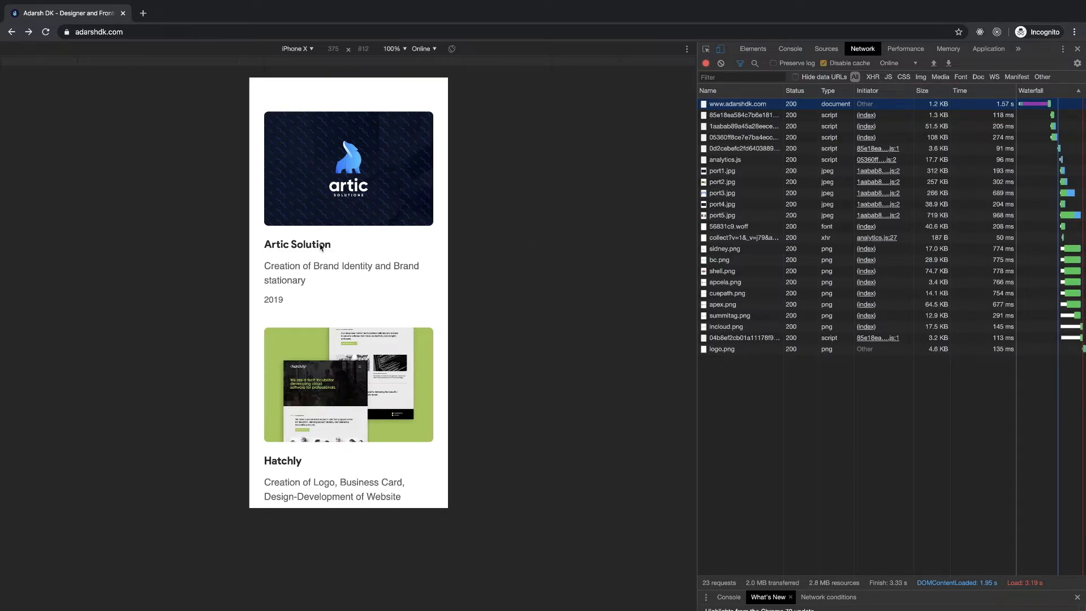
mouse_move(423, 306)
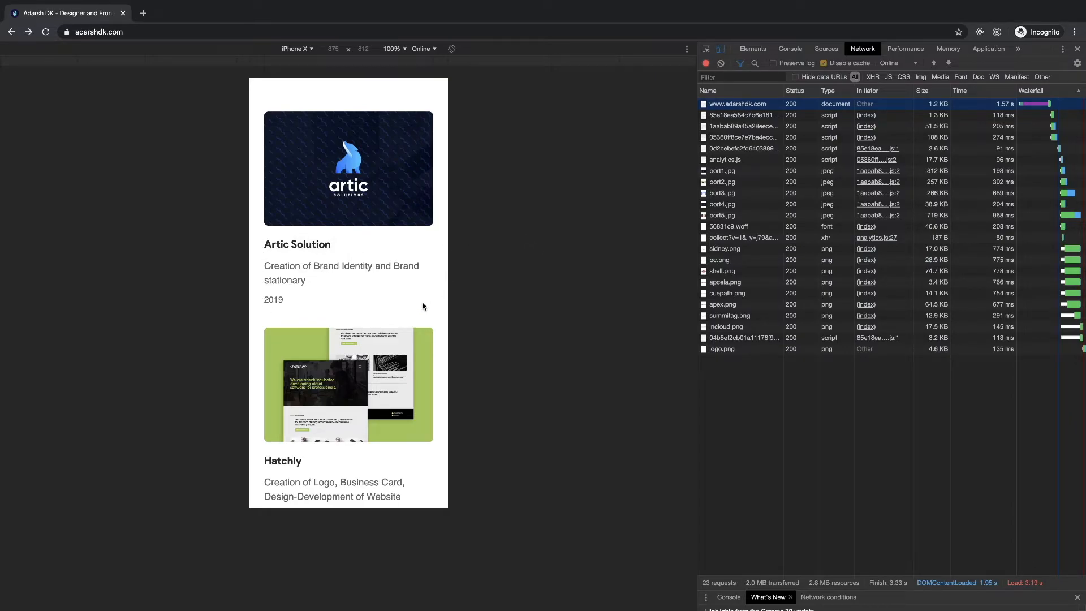
scroll("down", 3)
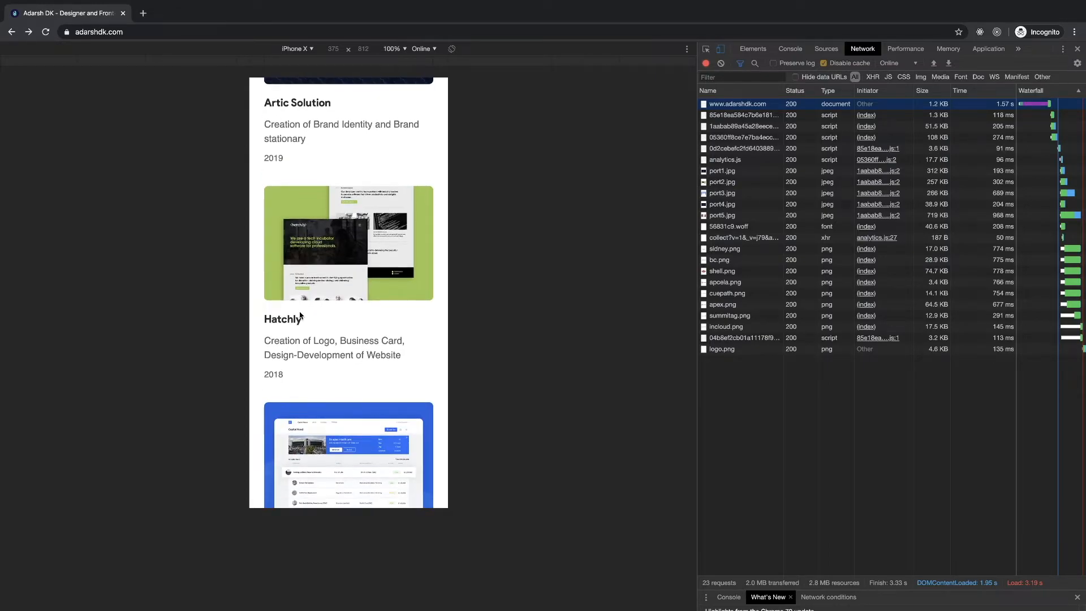
scroll("down", 3)
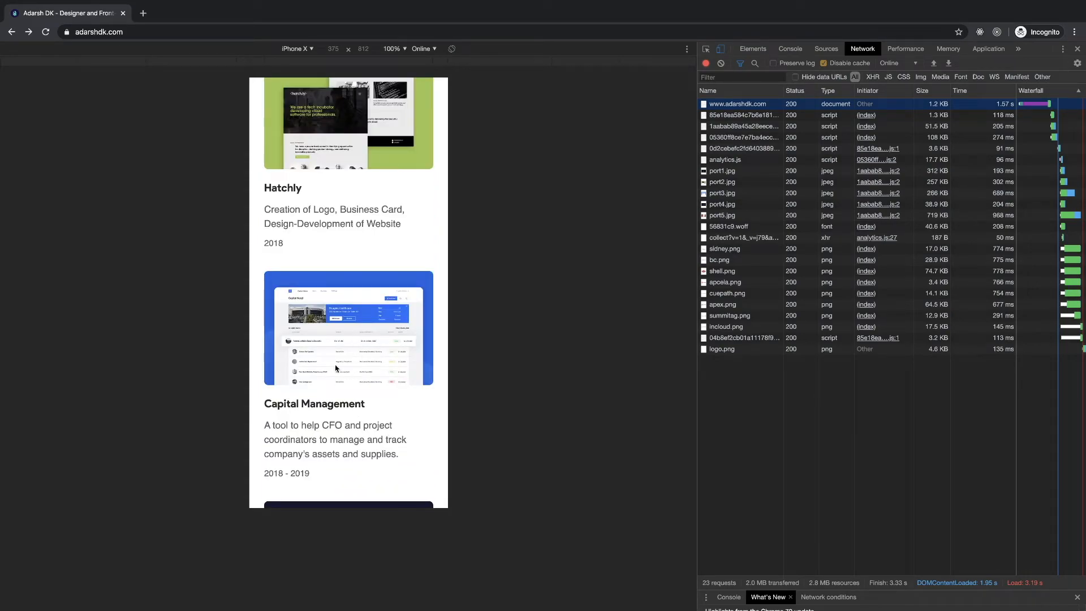
mouse_move(307, 269)
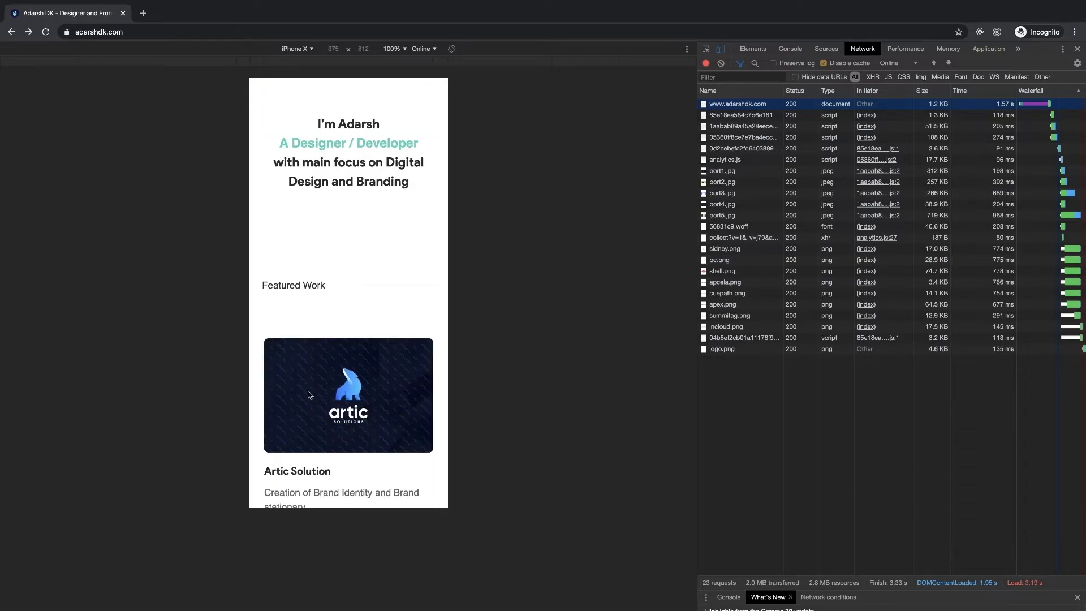
- Scroll through the mobile layout of the homepage down to the footer
scroll("down", 3)
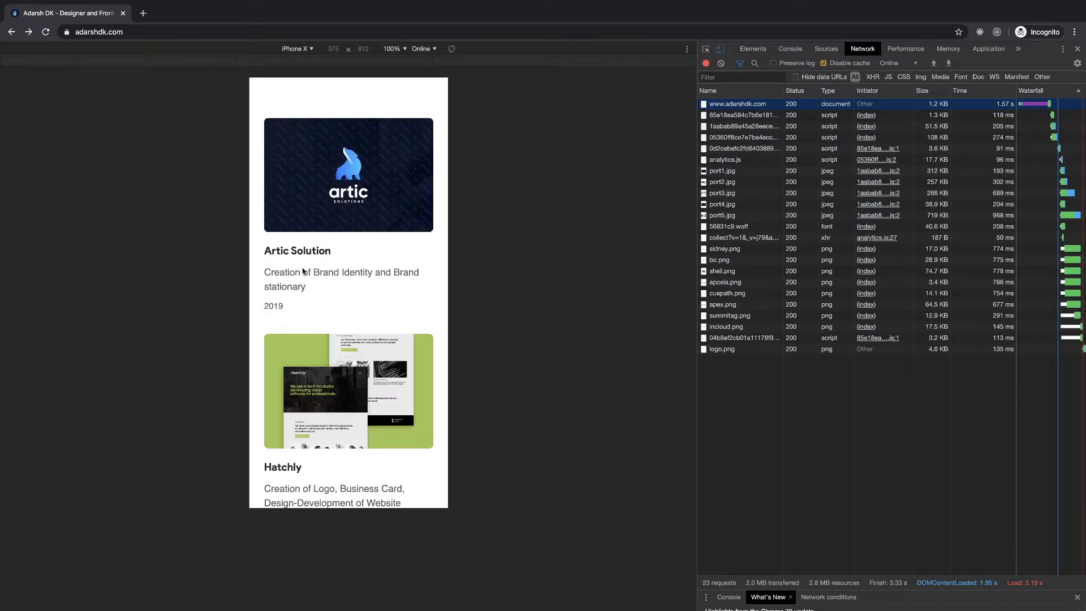
mouse_move(340, 260)
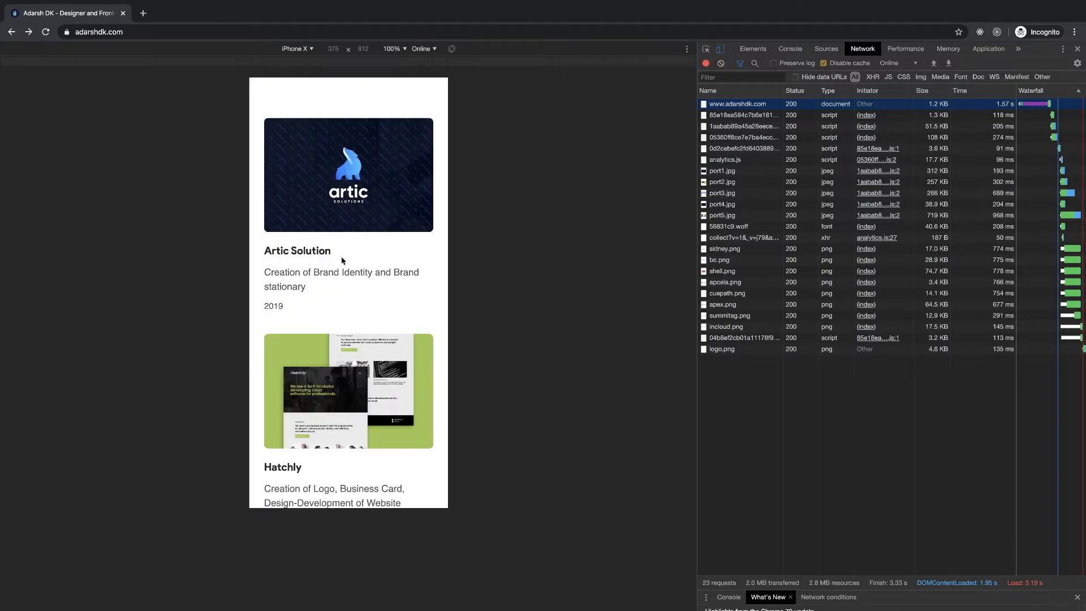
scroll("down", 3)
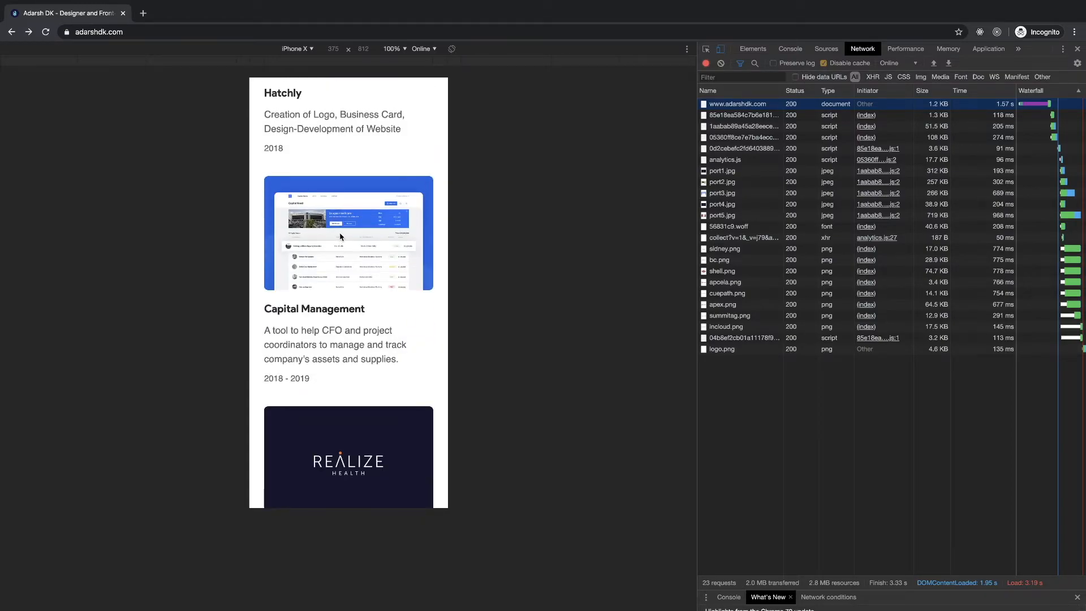
scroll("down", 3)
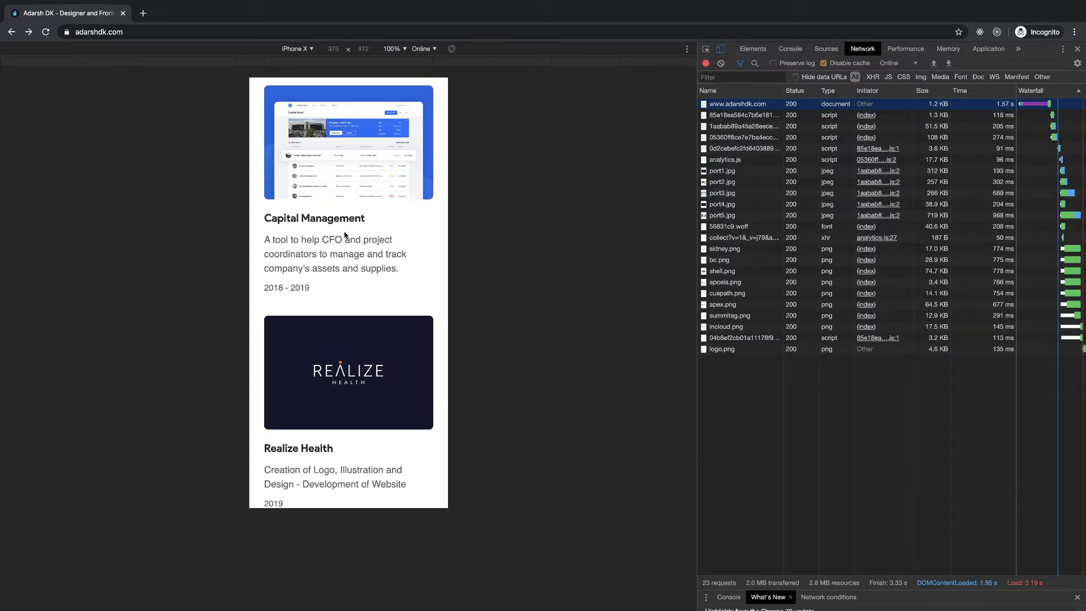
mouse_move(335, 175)
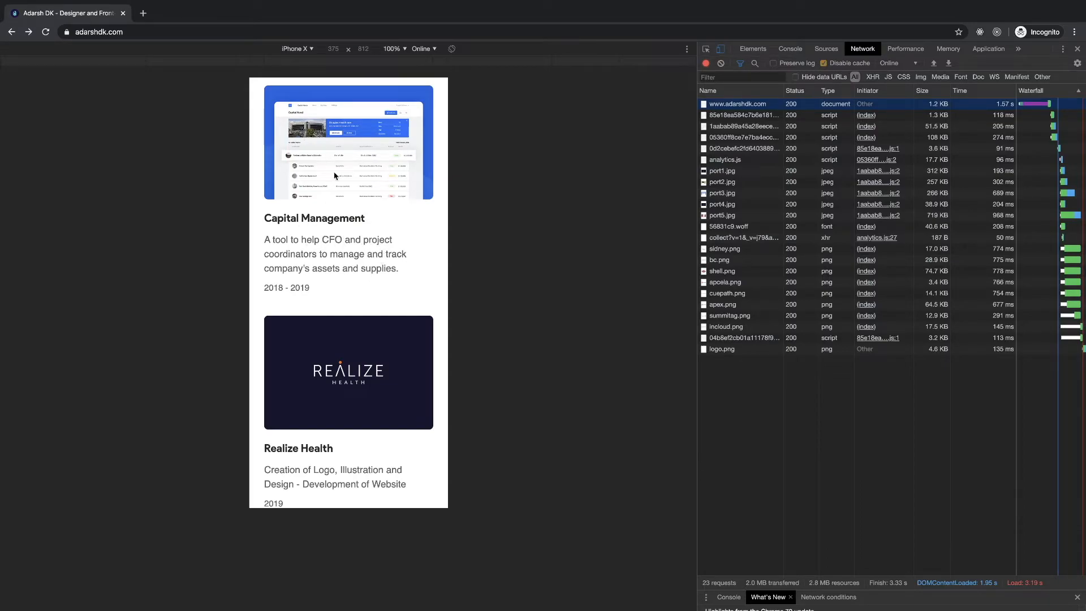
scroll("down", 3)
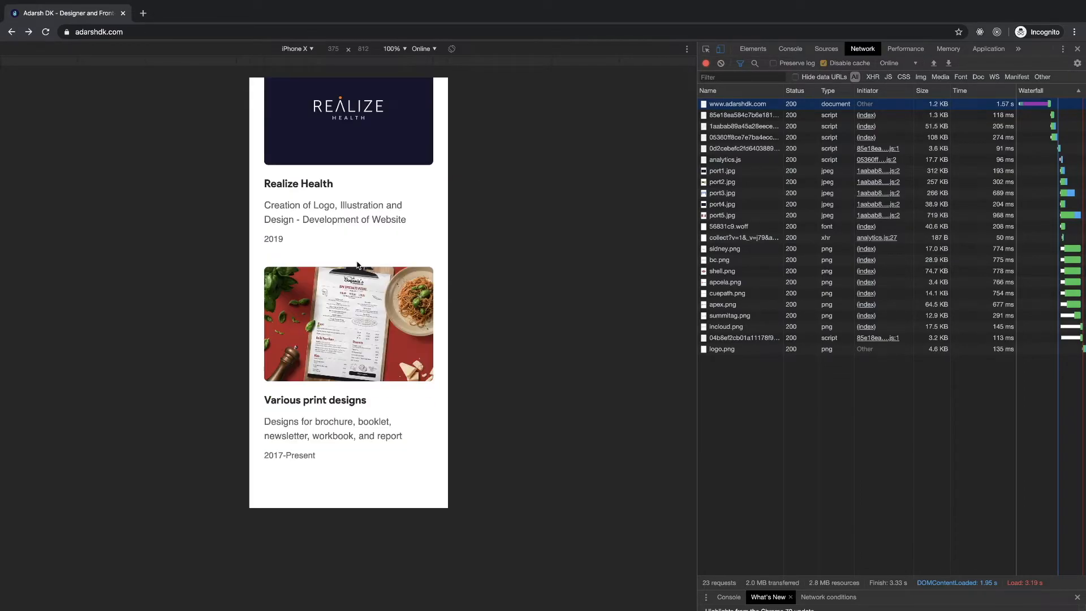
scroll("down", 3)
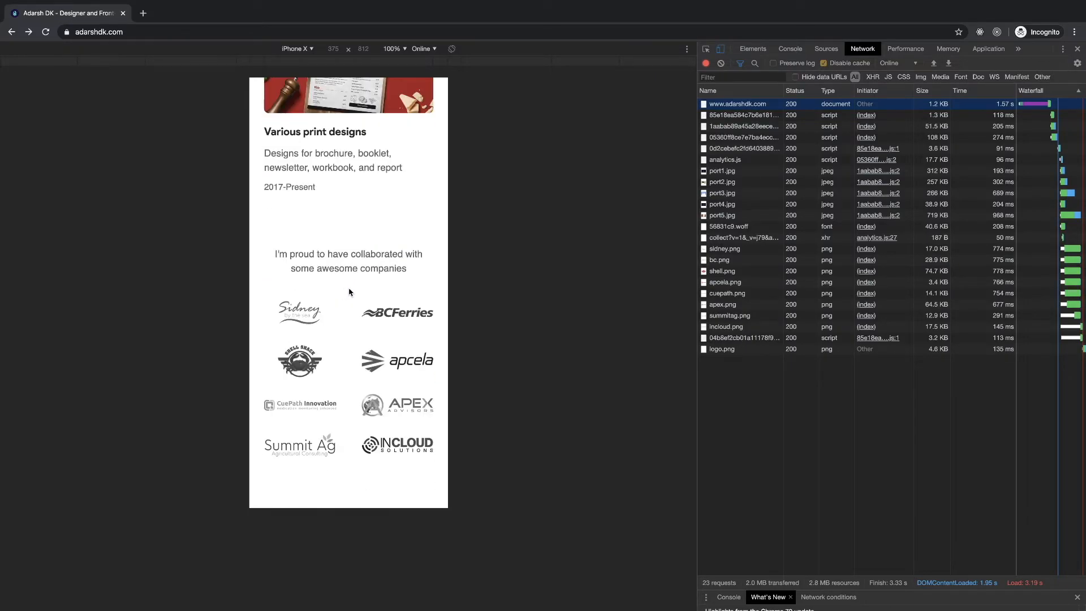
mouse_move(261, 327)
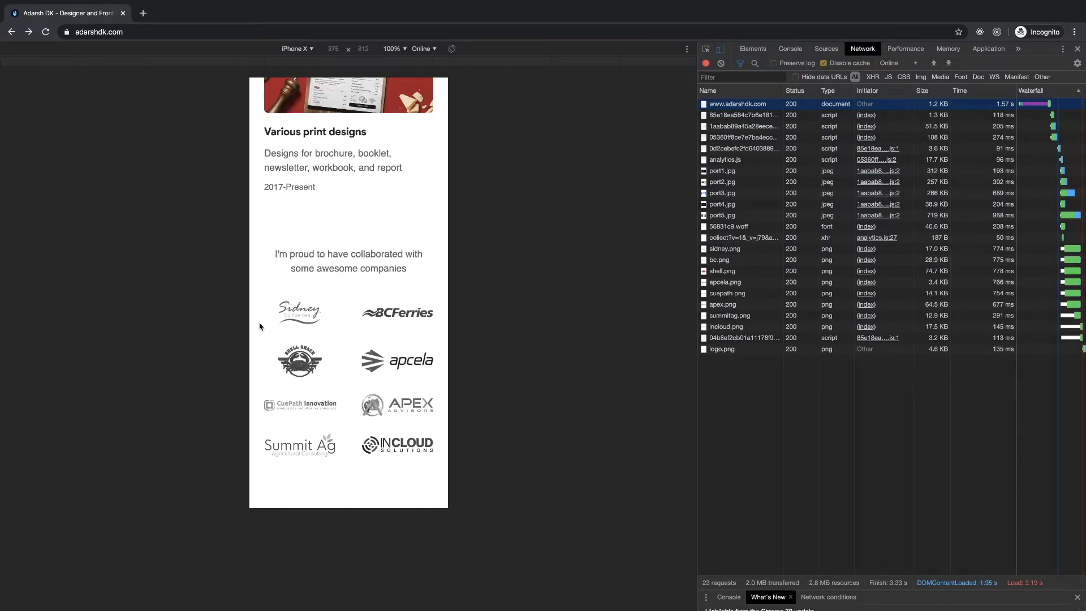
scroll("down", 3)
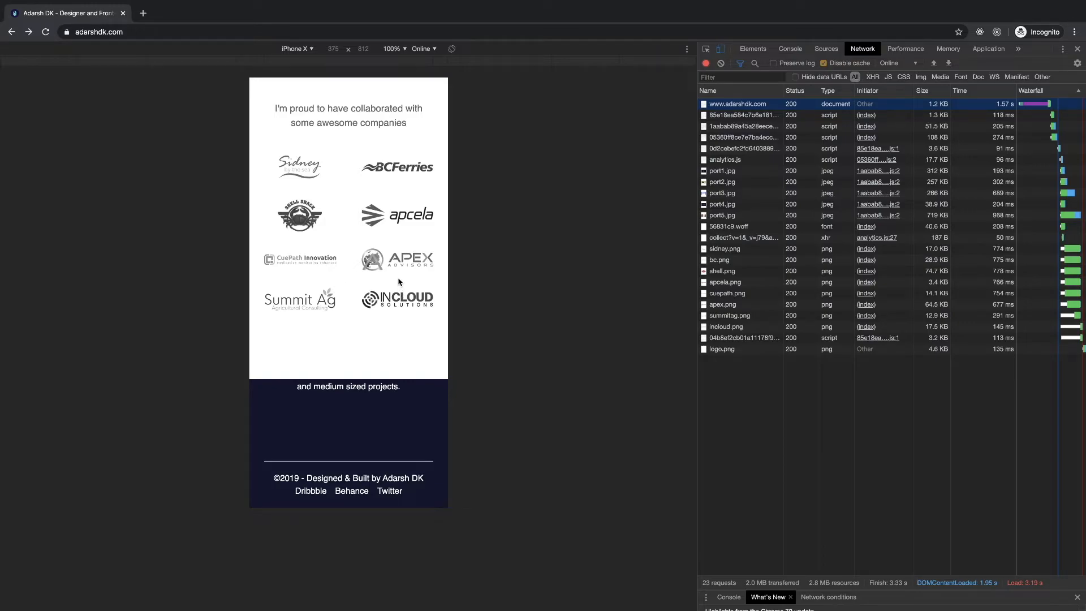
mouse_move(325, 336)
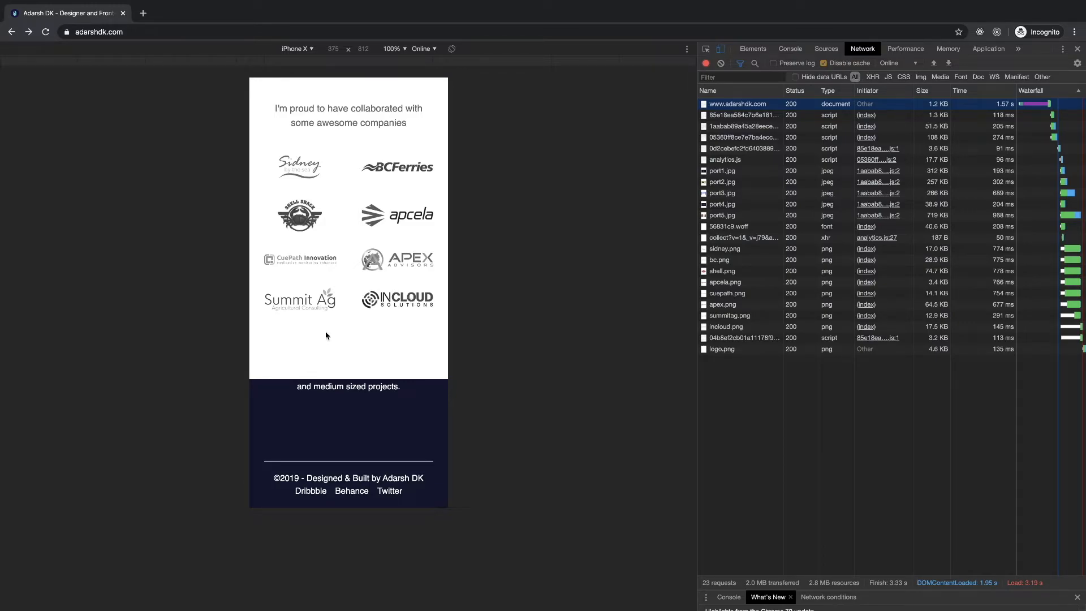
scroll("down", 3)
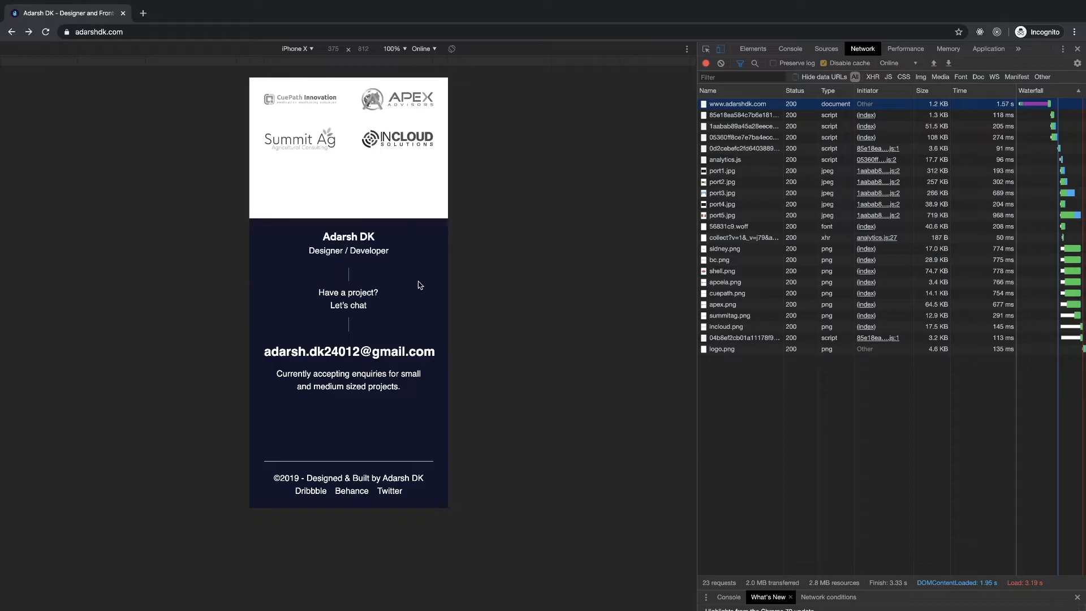
scroll("down", 3)
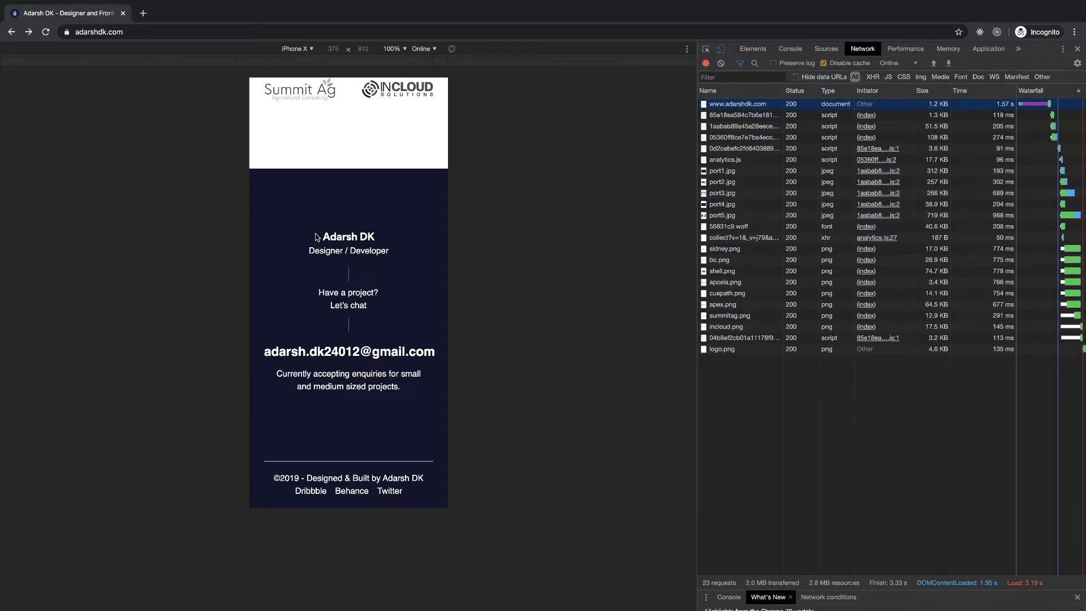
mouse_move(394, 414)
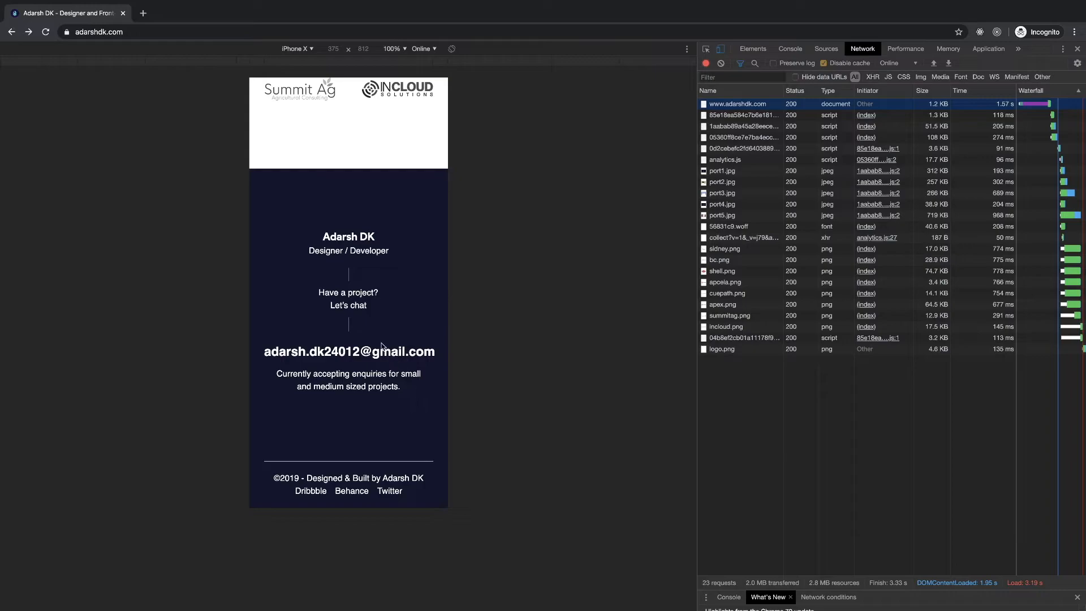
scroll("down", 3)
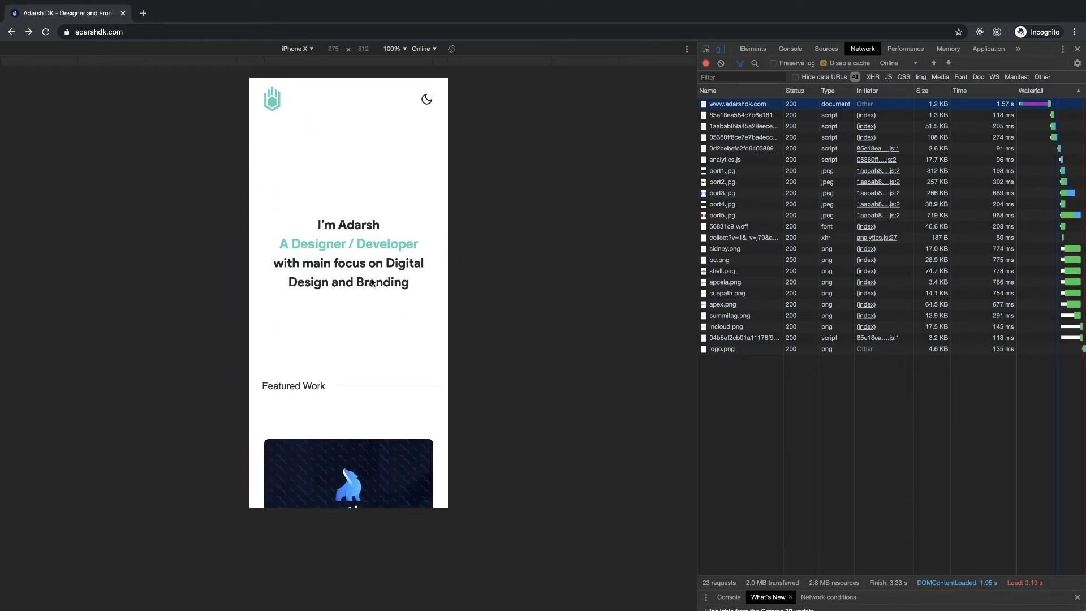
- Switch the site to its dark theme and scroll down through the homepage sections
left_click(427, 99)
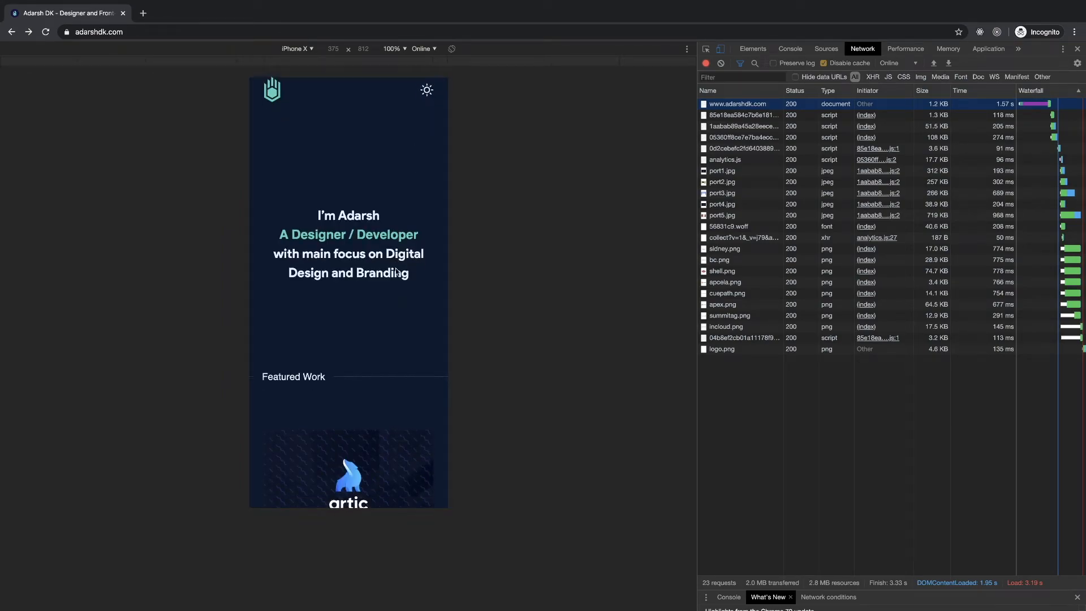
scroll("down", 3)
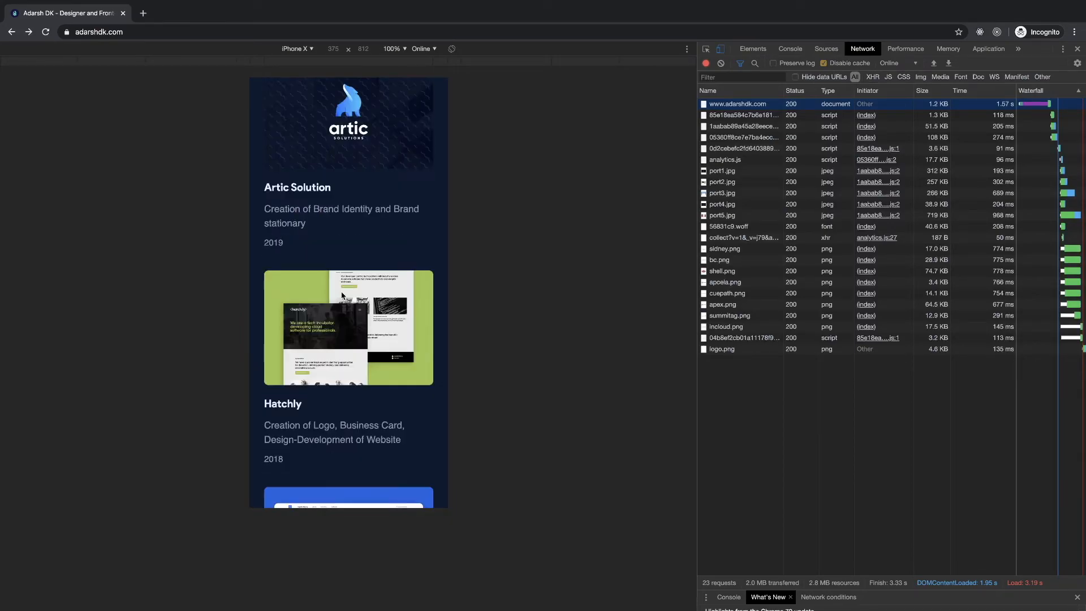
scroll("down", 3)
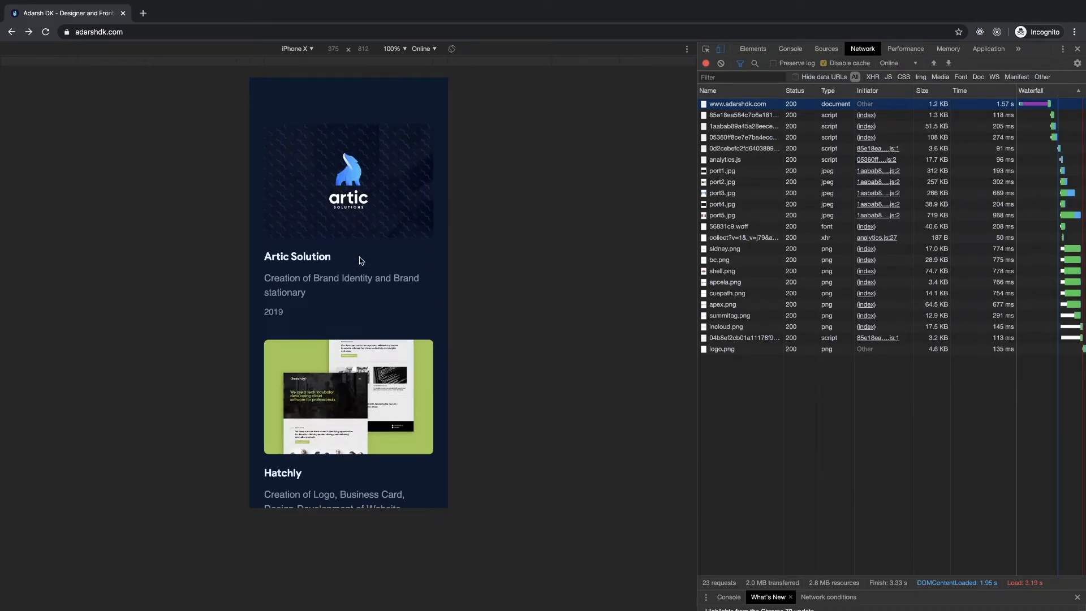
scroll("down", 3)
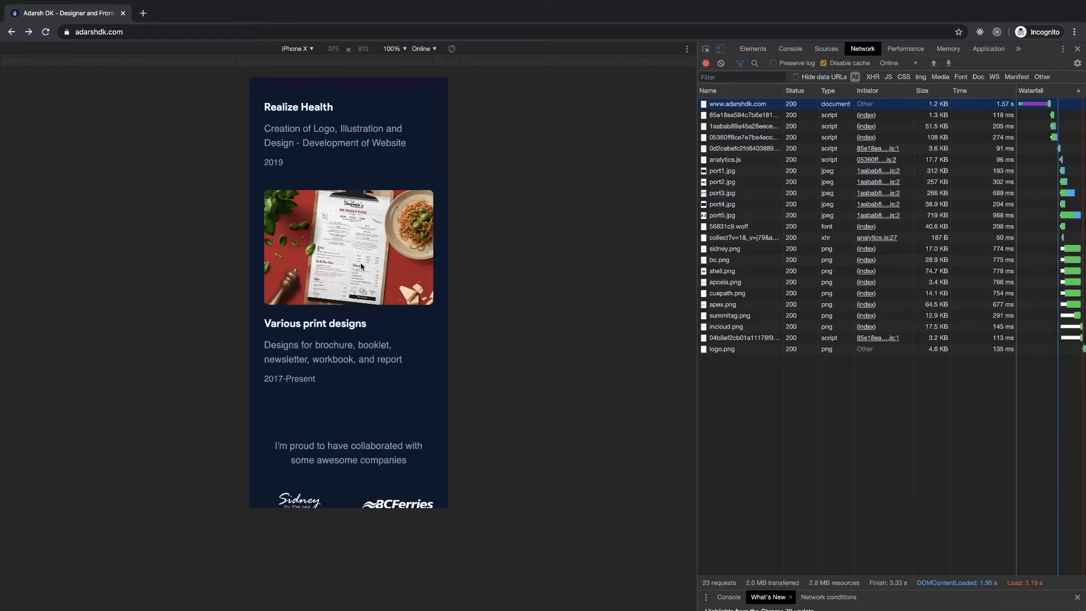
scroll("down", 3)
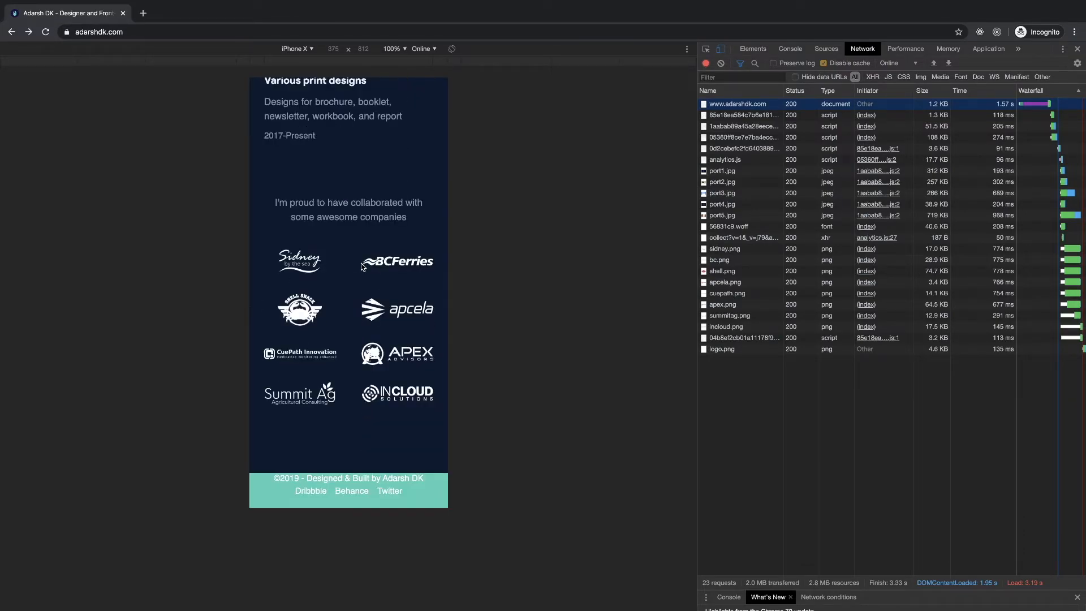
scroll("down", 3)
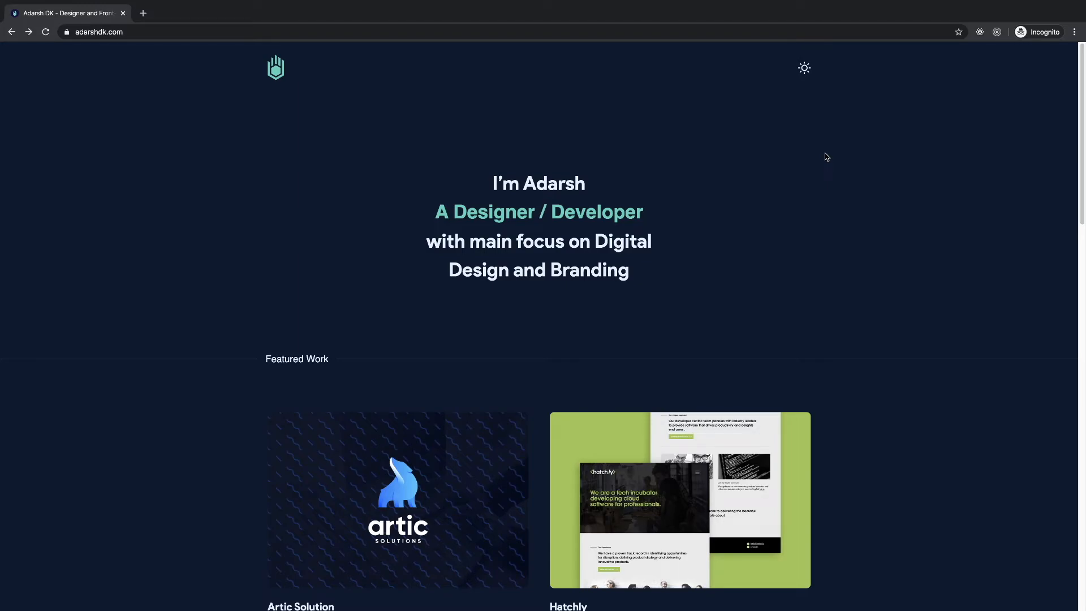
scroll("down", 3)
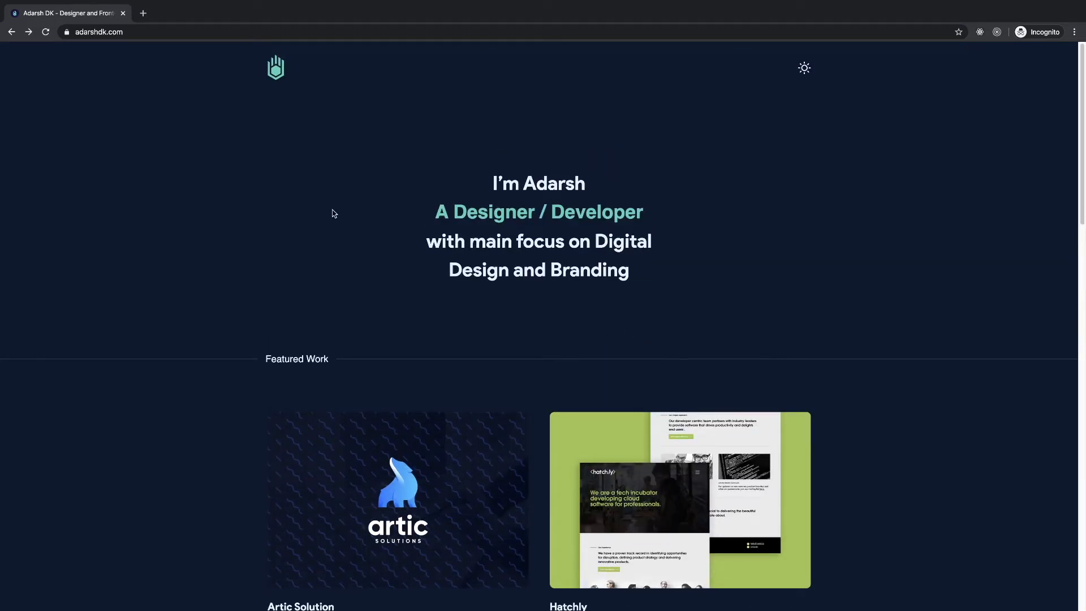
left_click_drag(332, 214, 395, 323)
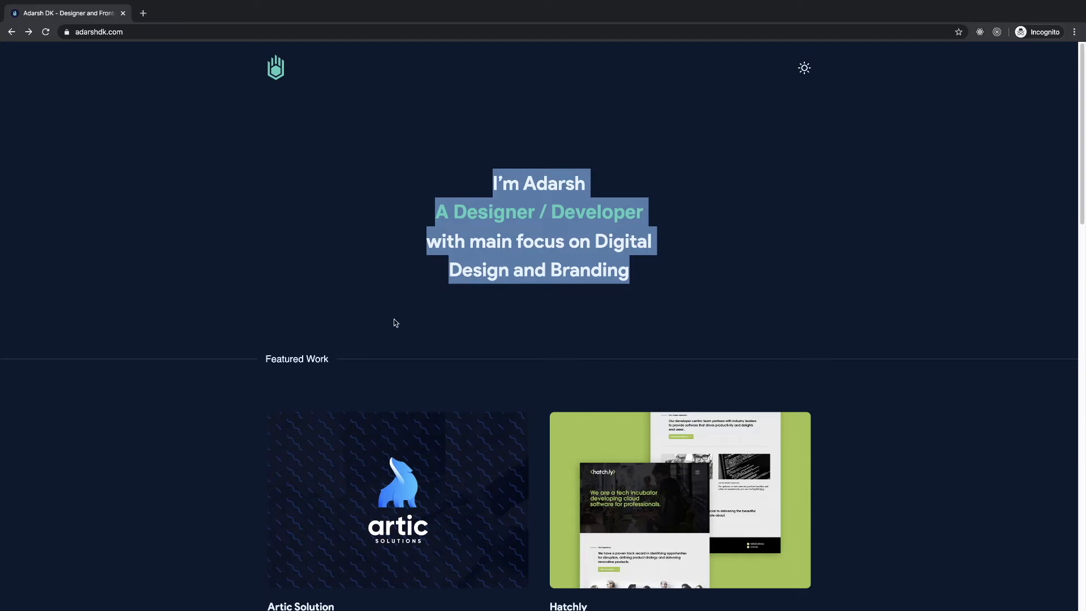
scroll("down", 3)
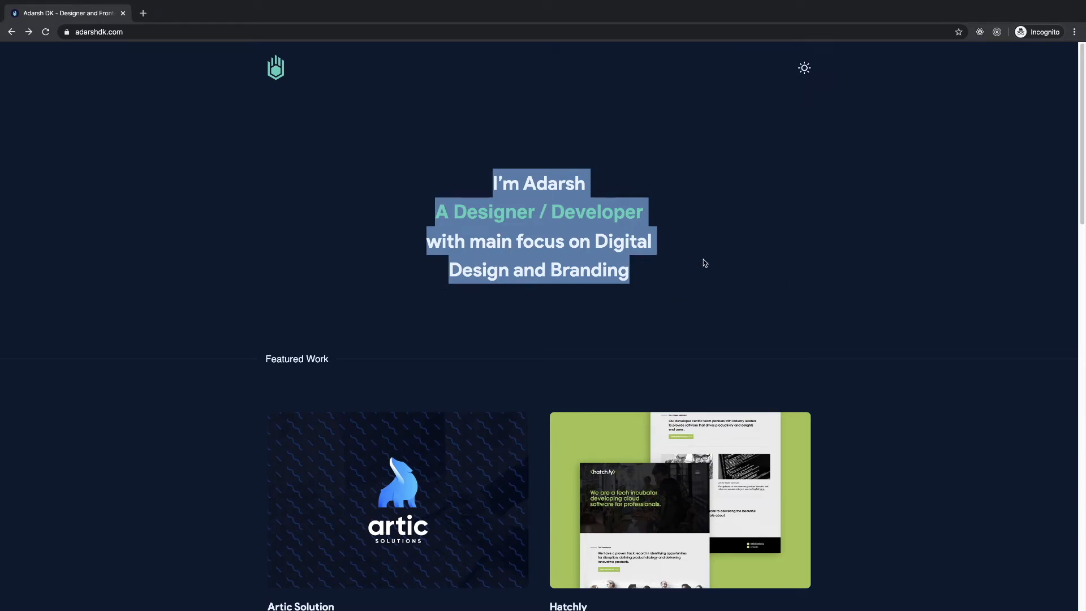
mouse_move(854, 183)
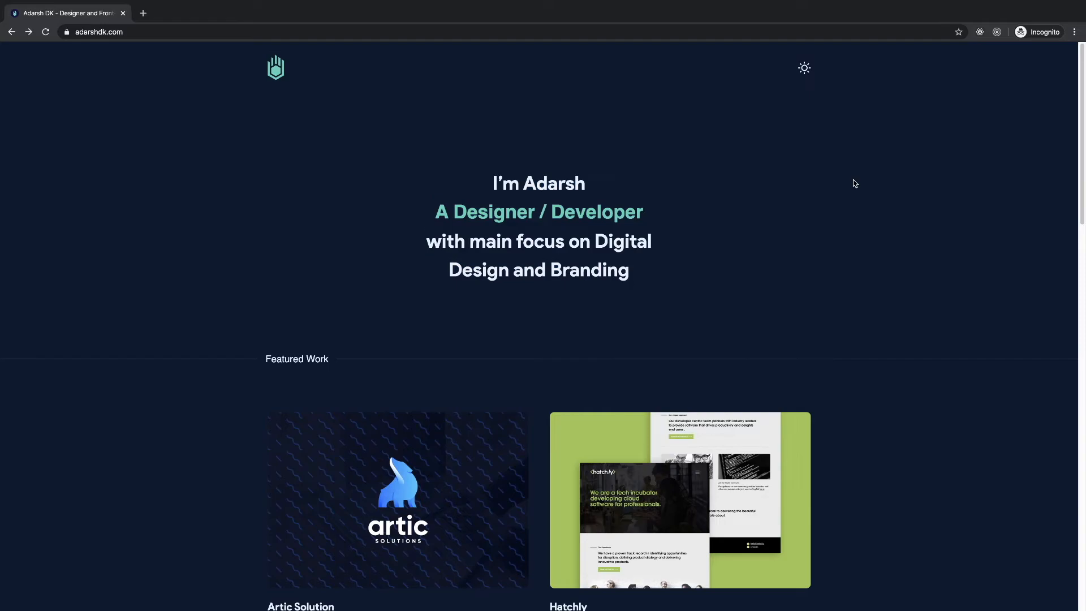
left_click(803, 68)
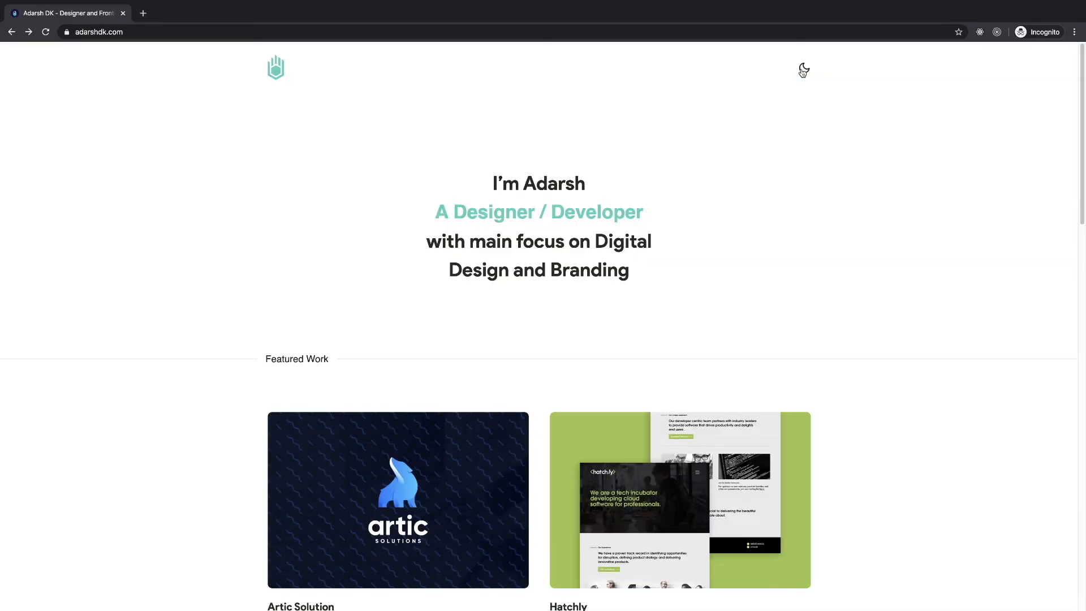
left_click(803, 70)
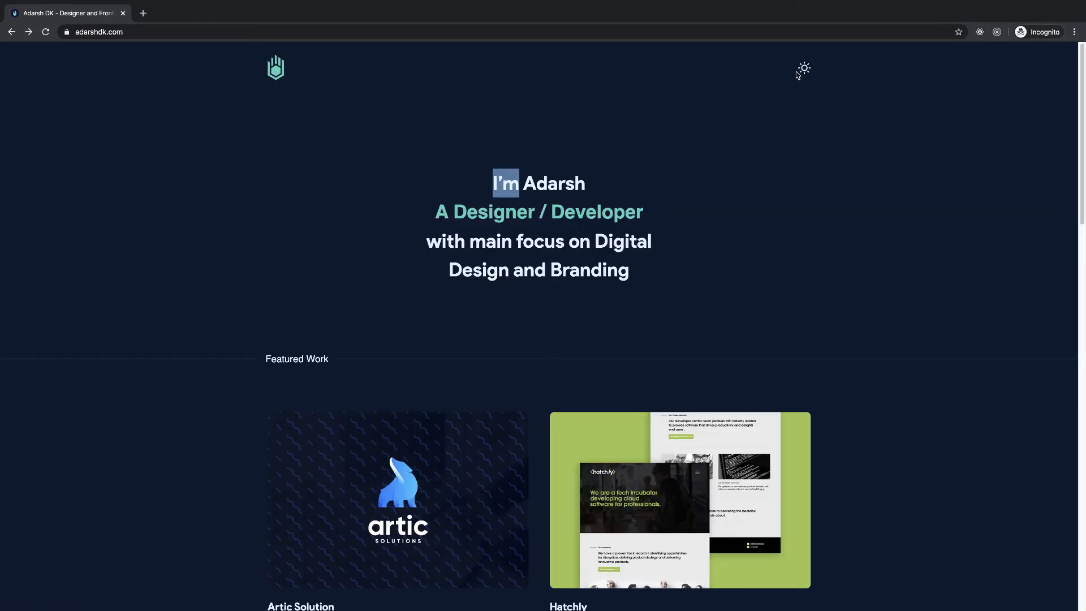
scroll("down", 3)
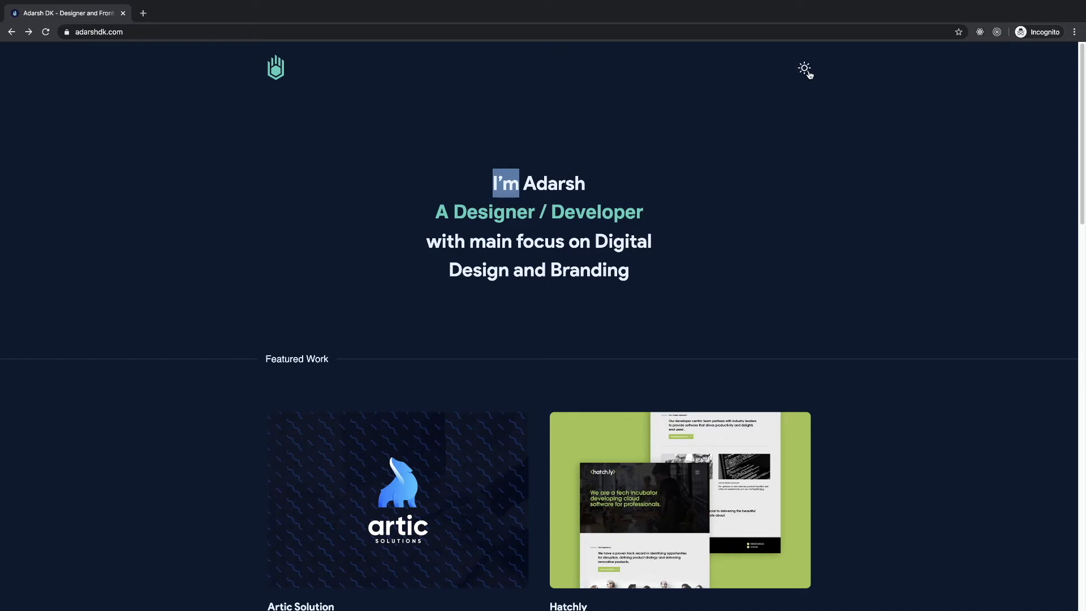
scroll("down", 3)
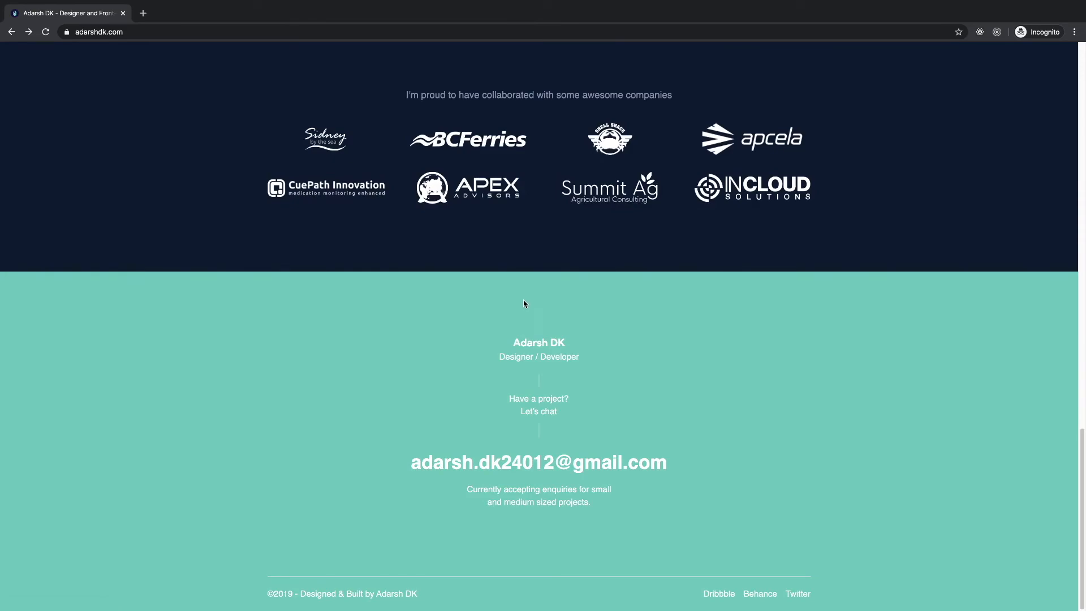
mouse_move(482, 398)
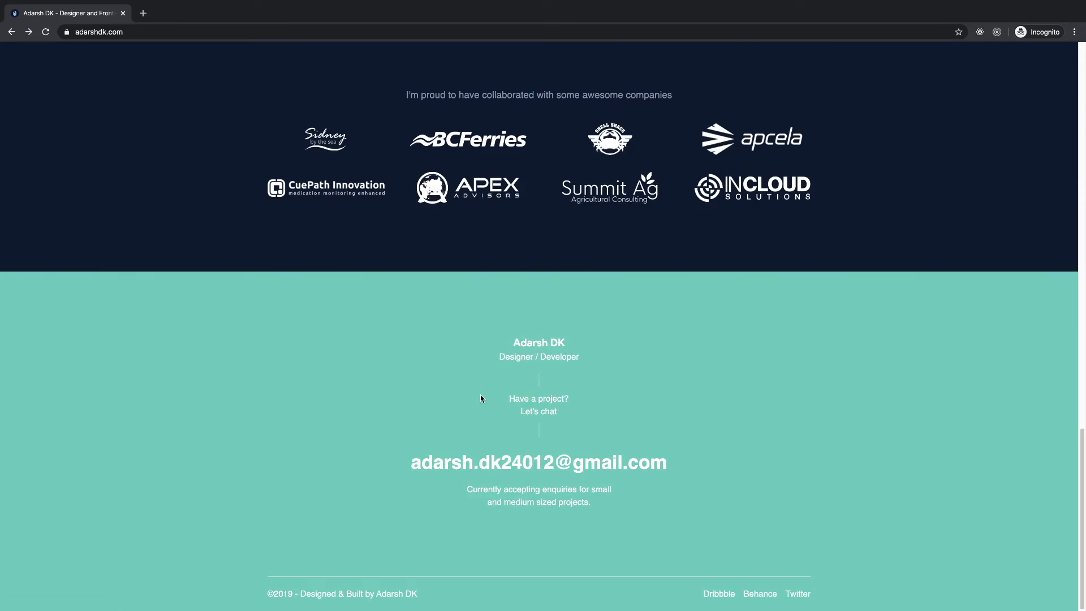
scroll("up", 3)
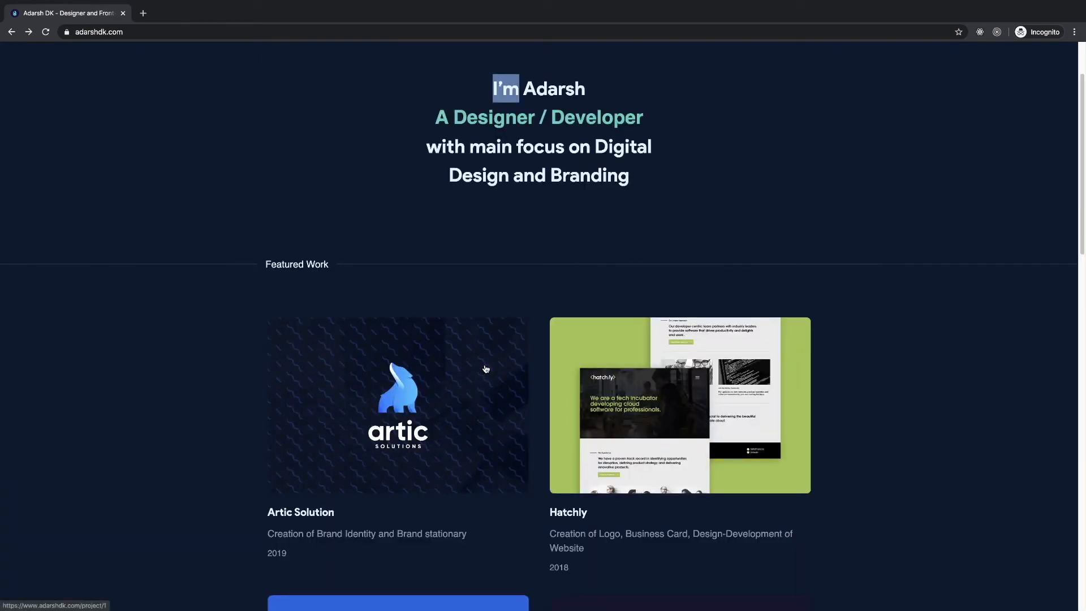
scroll("down", 3)
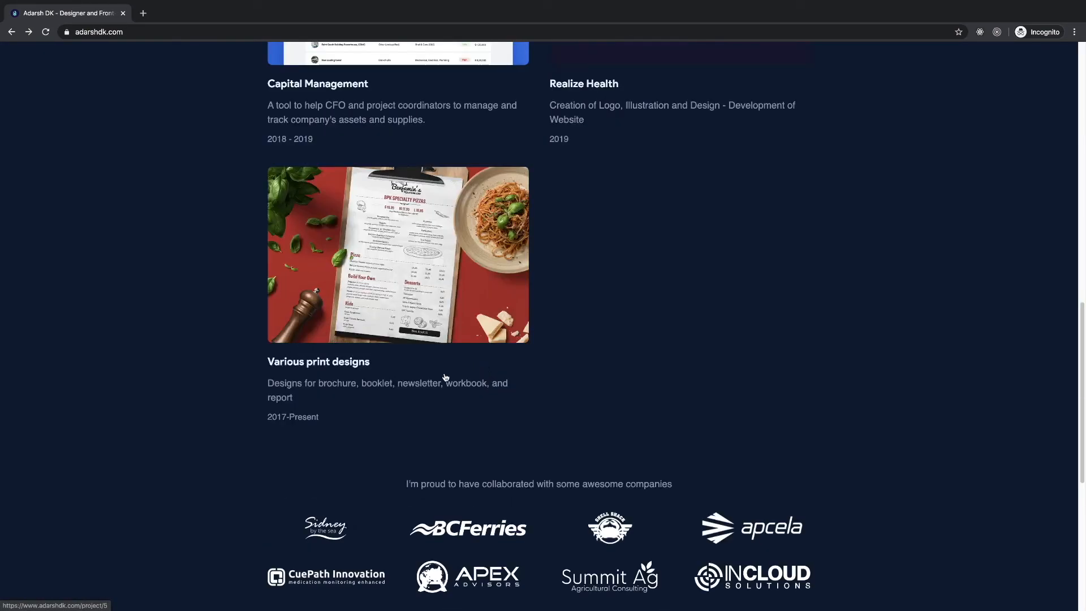
- View the Various print designs project page and return home via the site logo
left_click(397, 255)
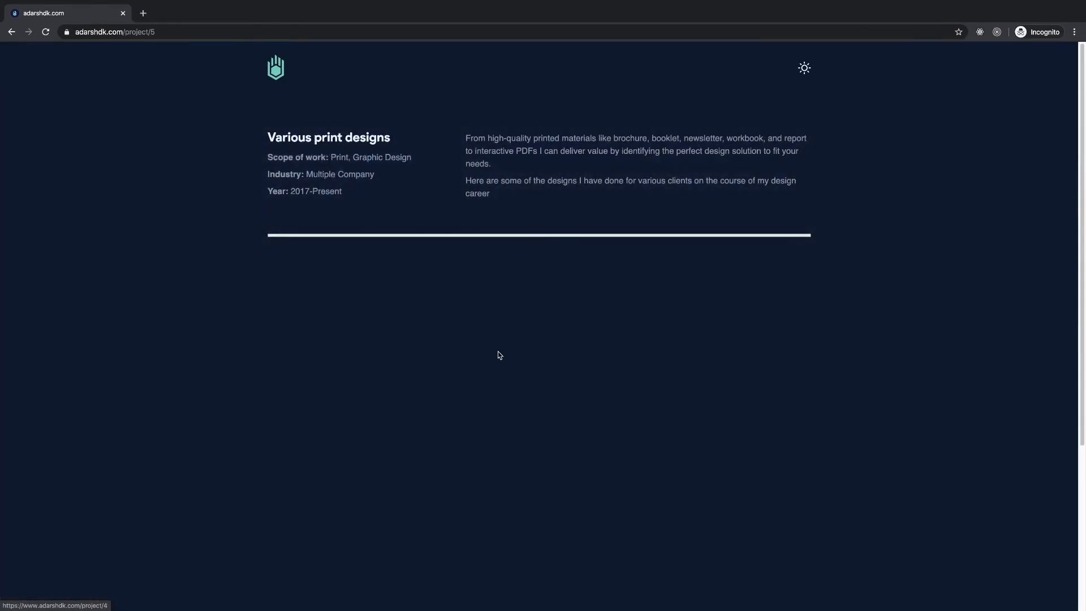
scroll("down", 3)
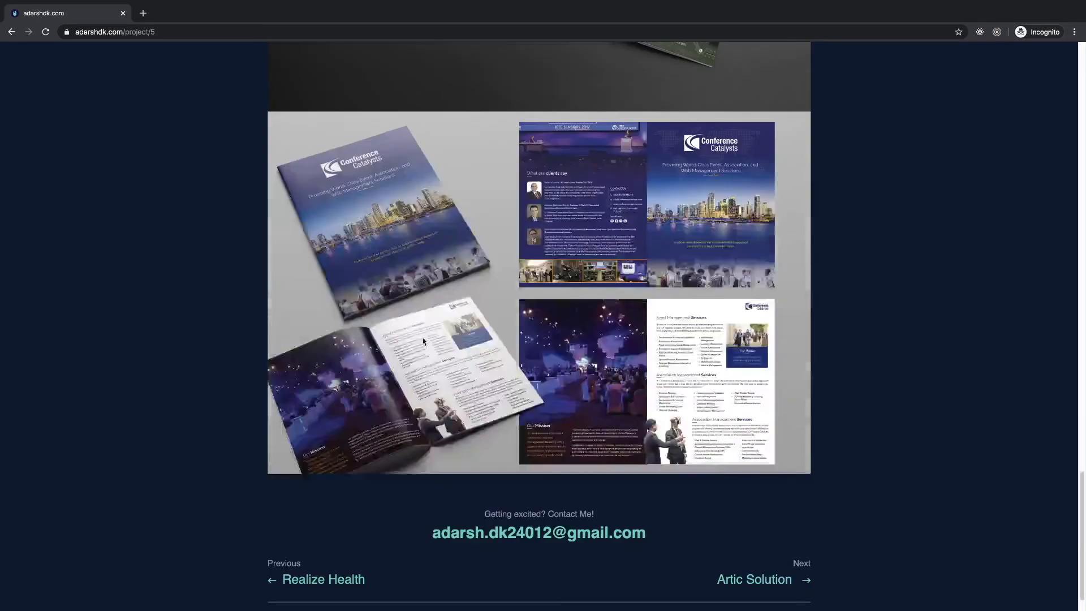
scroll("down", 3)
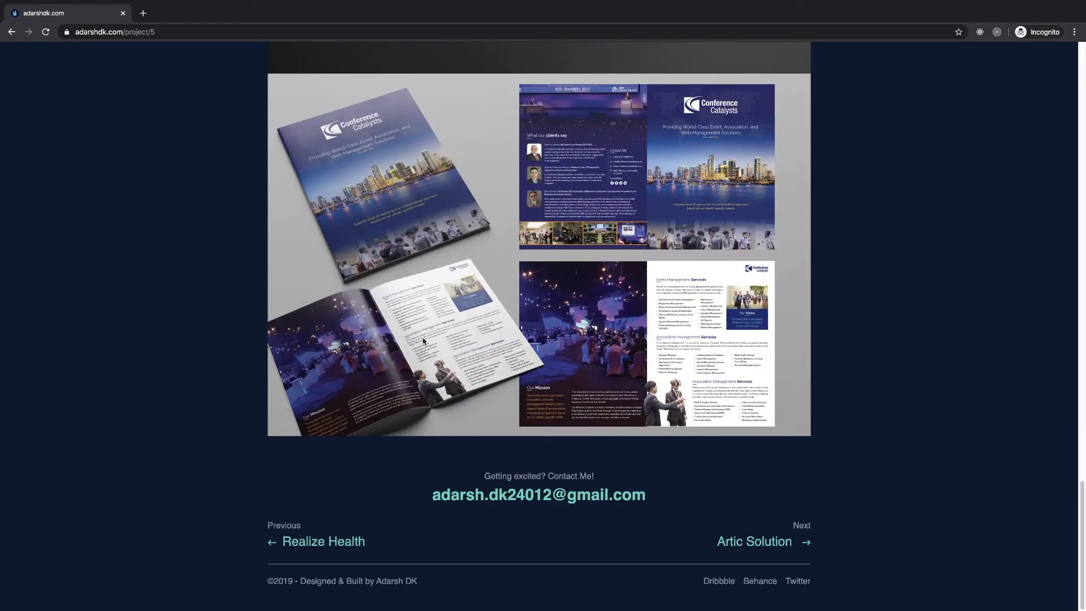
scroll("down", 3)
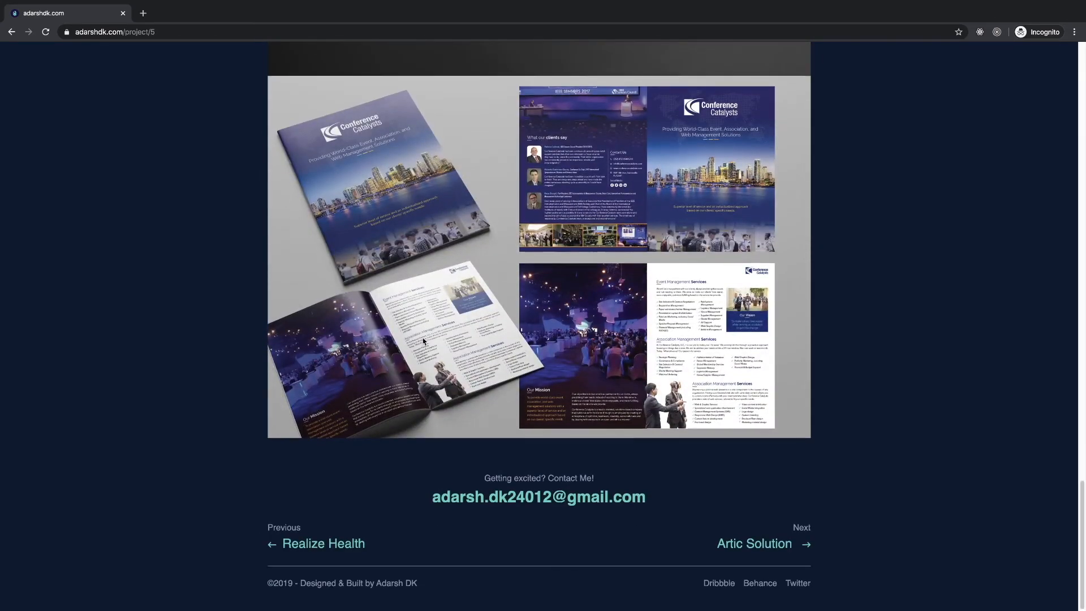
scroll("up", 3)
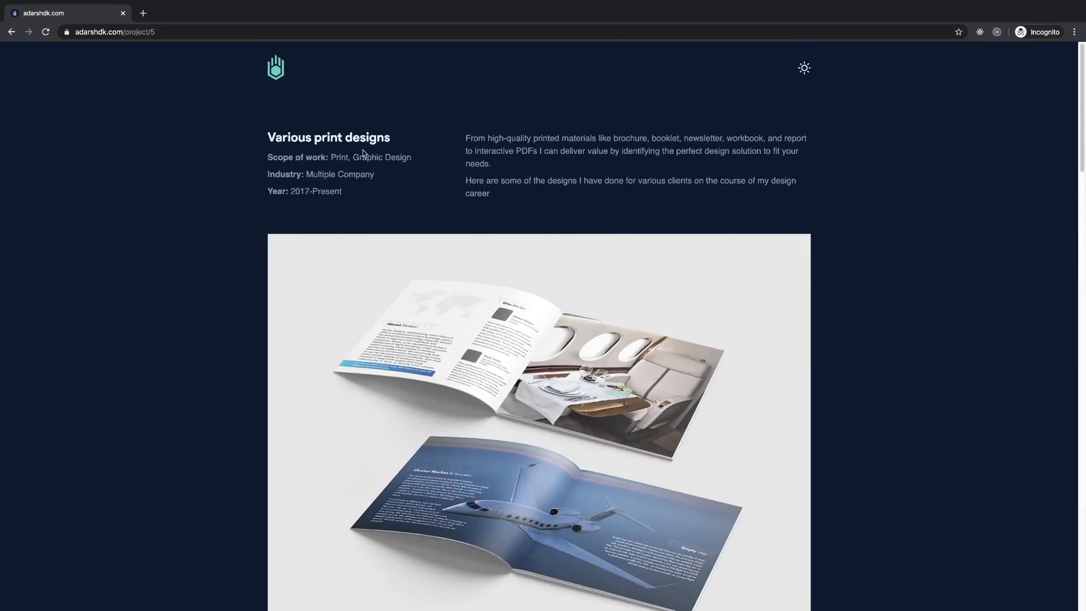
mouse_move(867, 185)
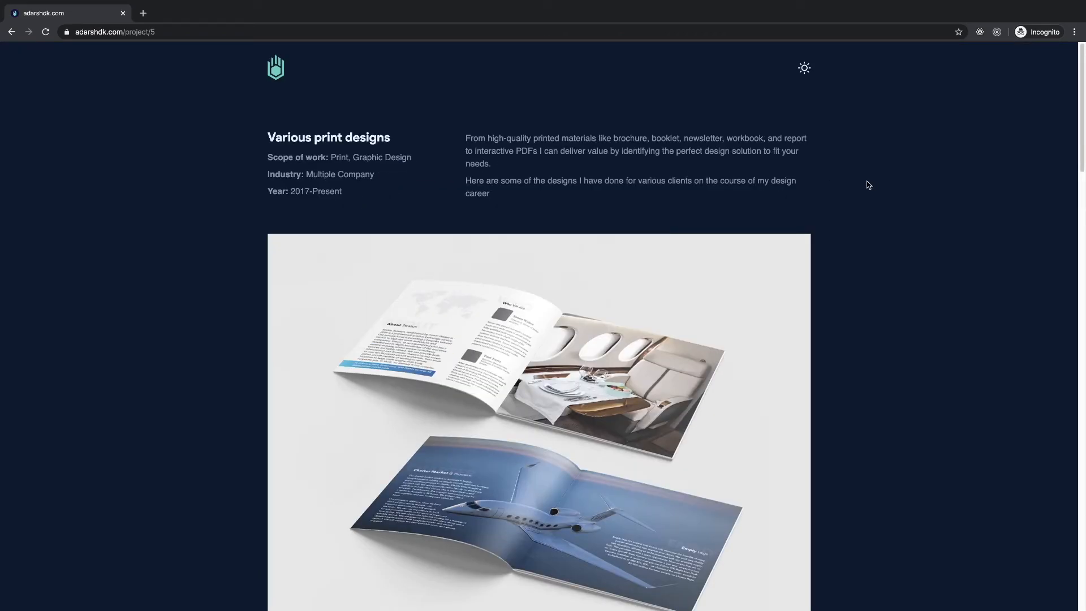
left_click(276, 66)
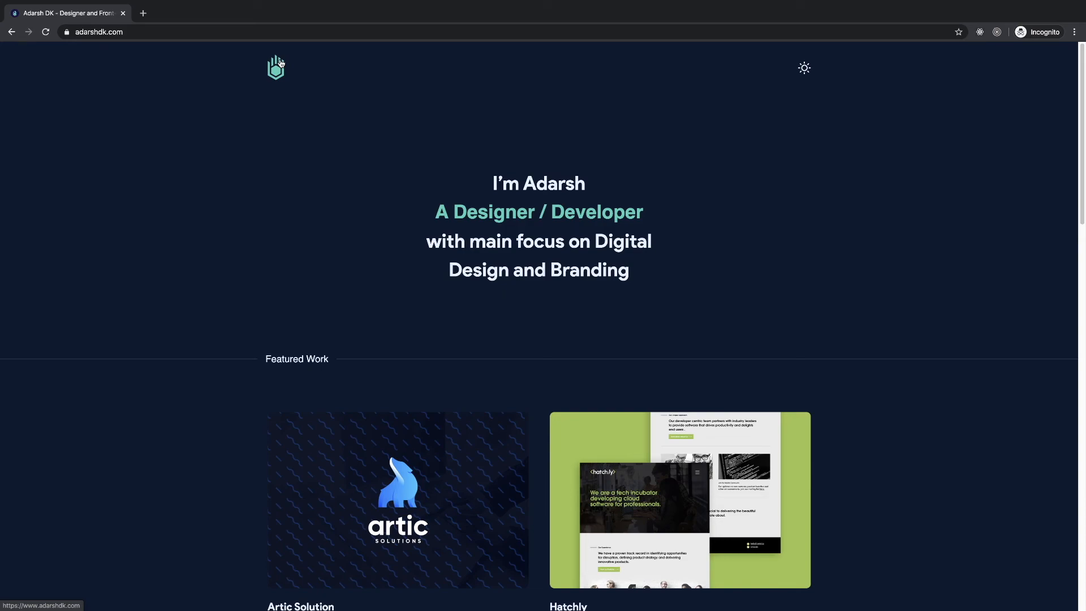
- Select the word Developer in the headline and scroll to the contact footer and back up
double_click(596, 212)
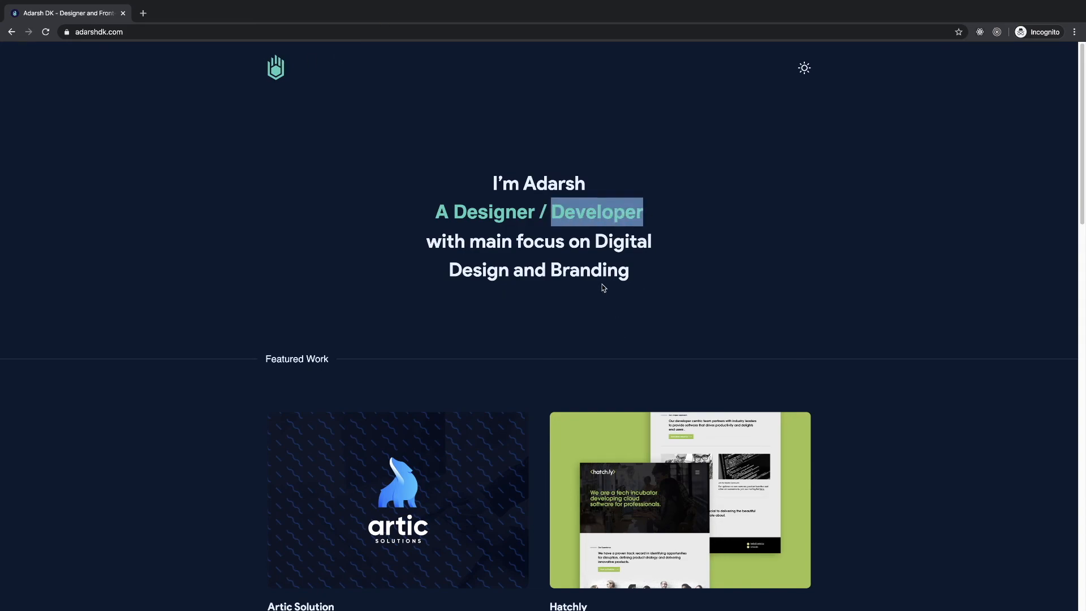
scroll("down", 3)
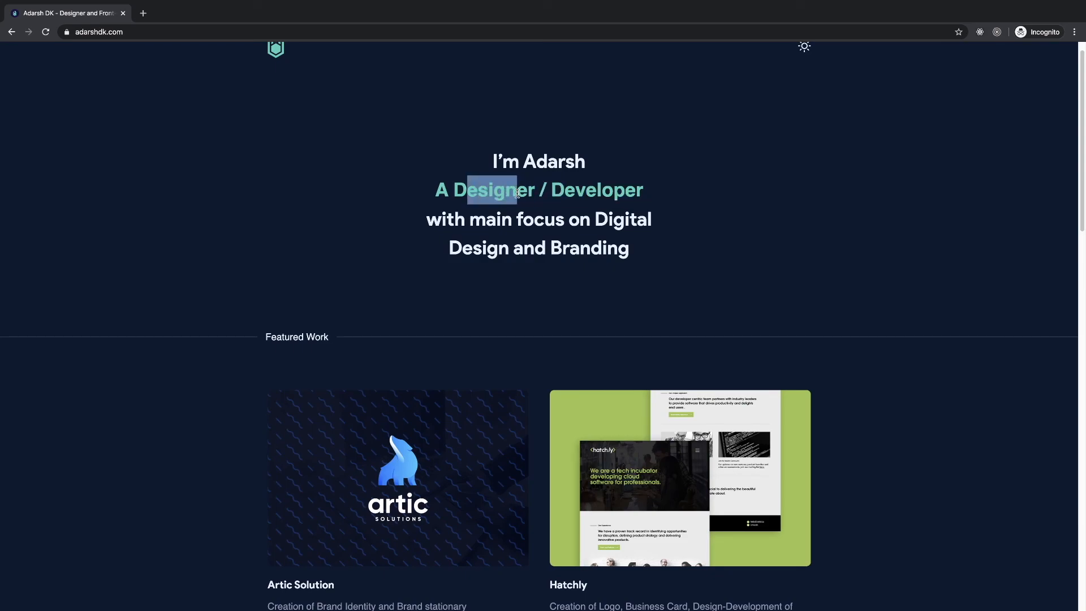
scroll("down", 3)
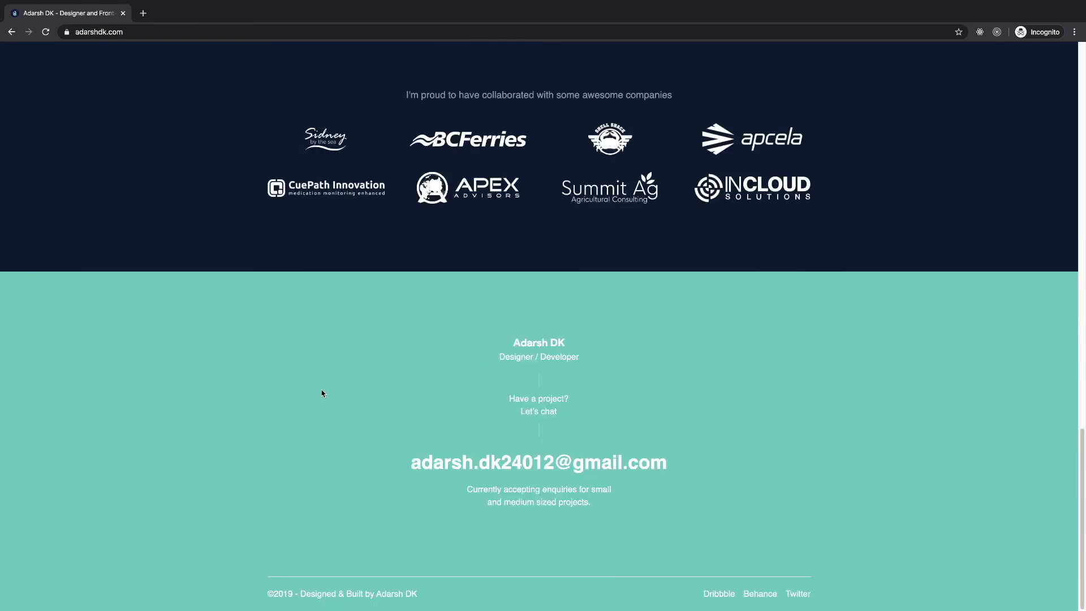
scroll("up", 3)
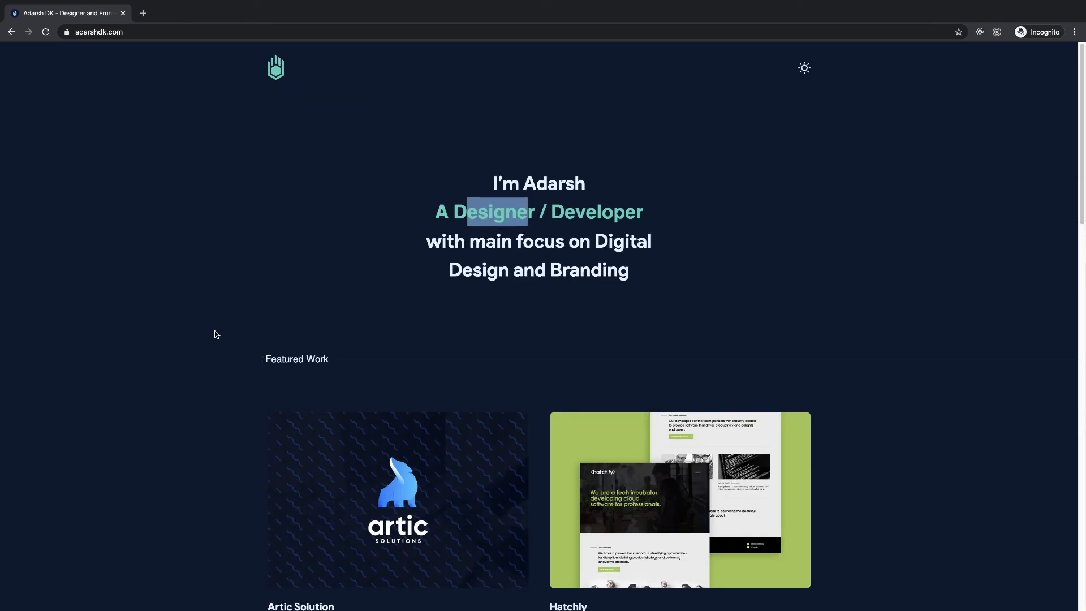